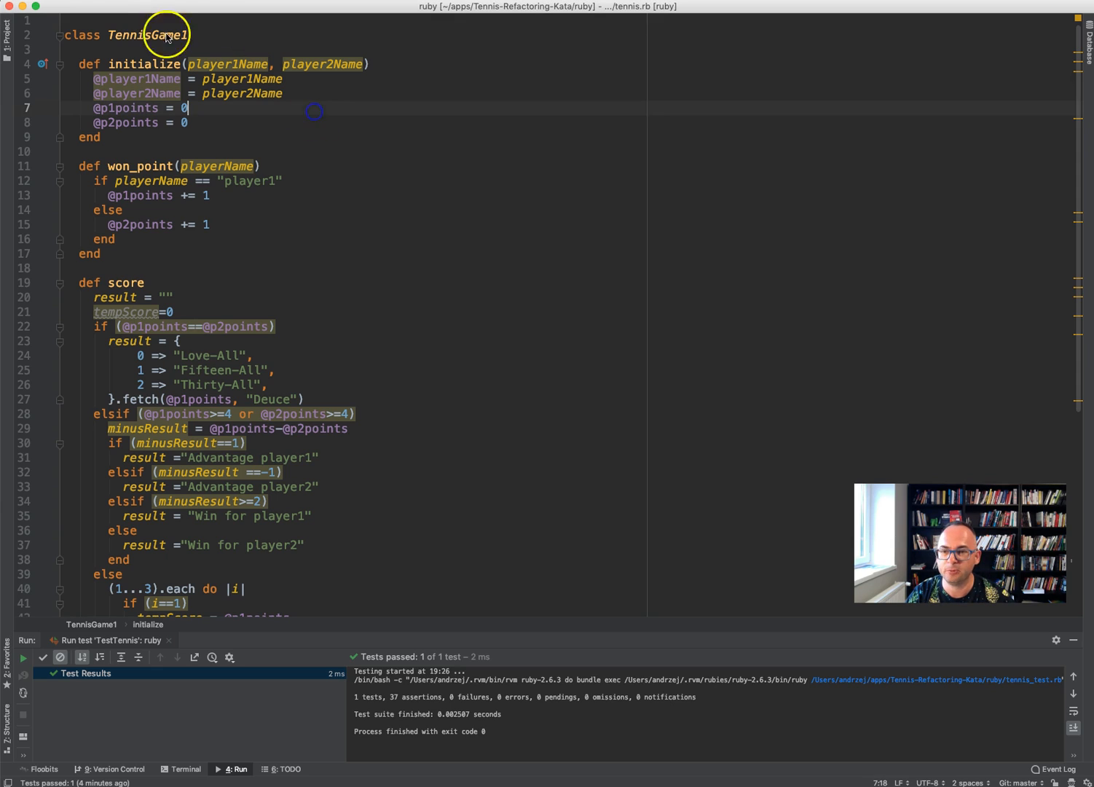
Review the TennisGame1 class in tennis.rb, then switch to the tennis_test.rb file.
double_click(147, 35)
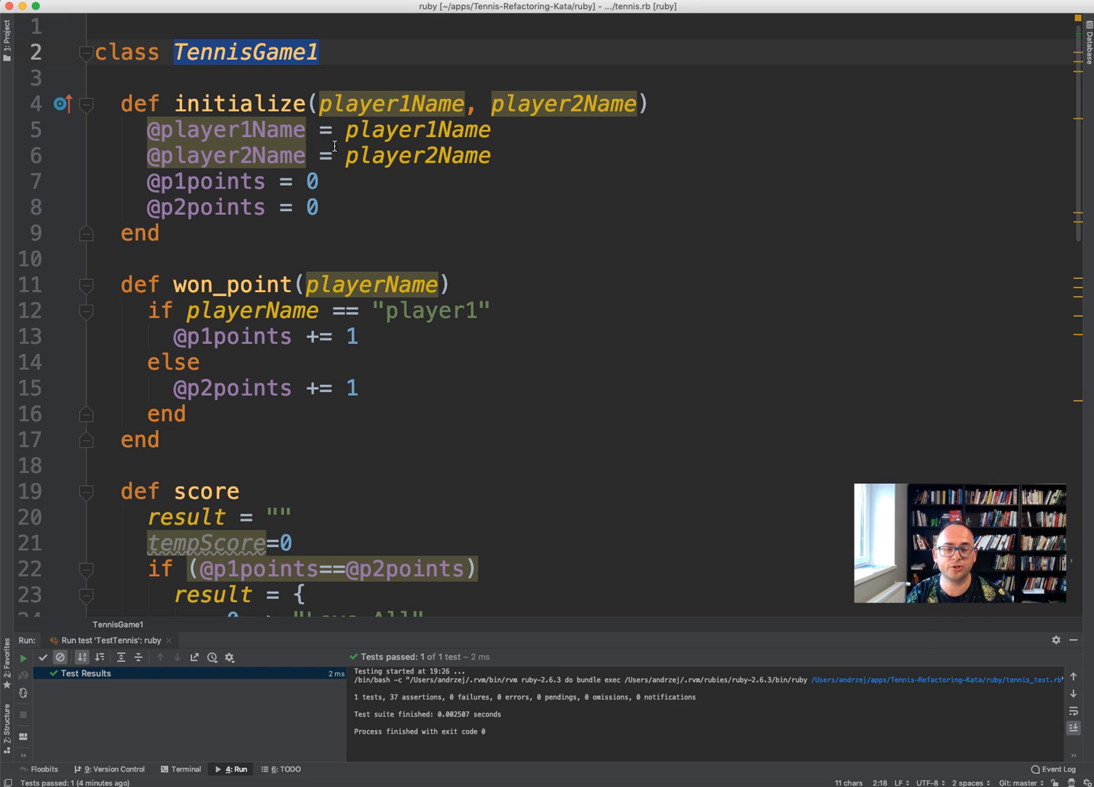
scroll(down, 3)
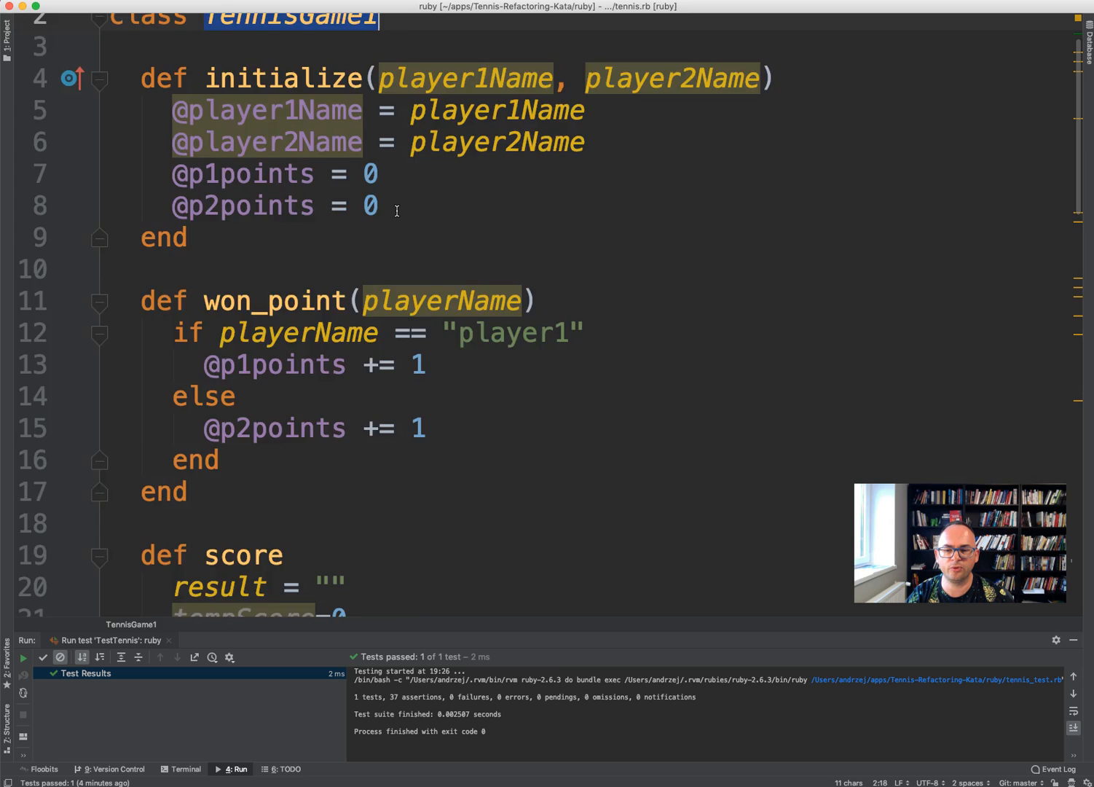
scroll(down, 3)
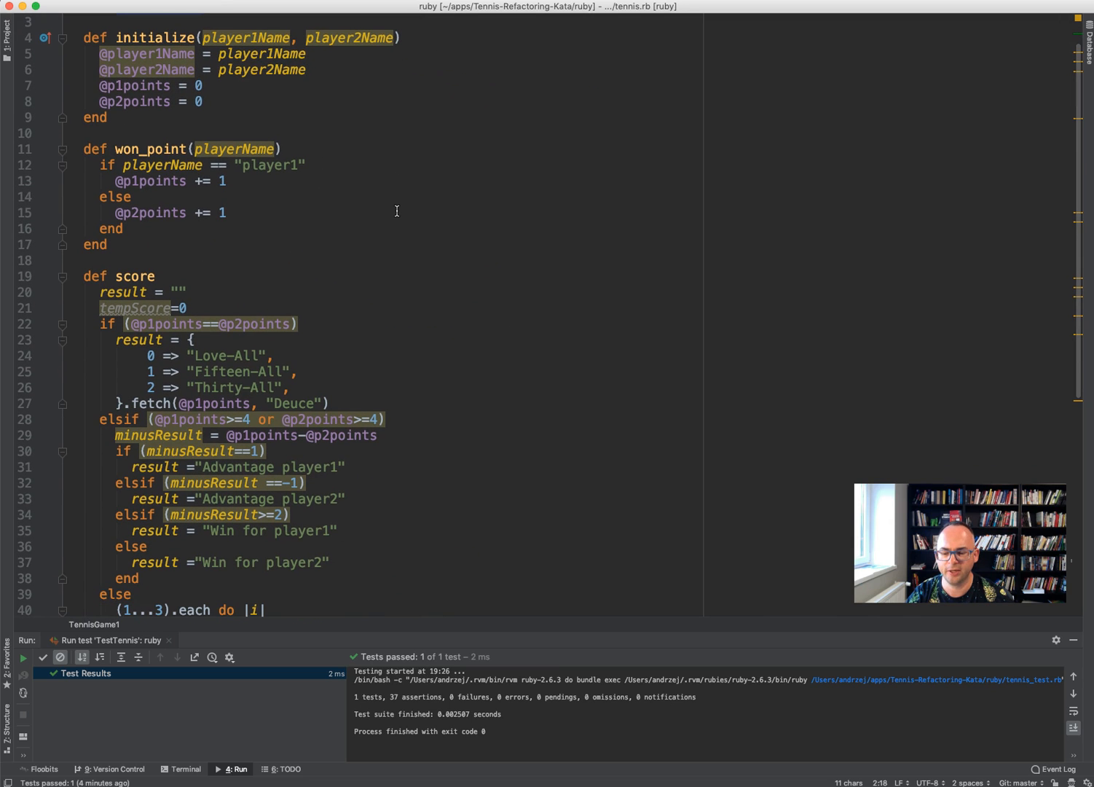
key(ctrl+tab)
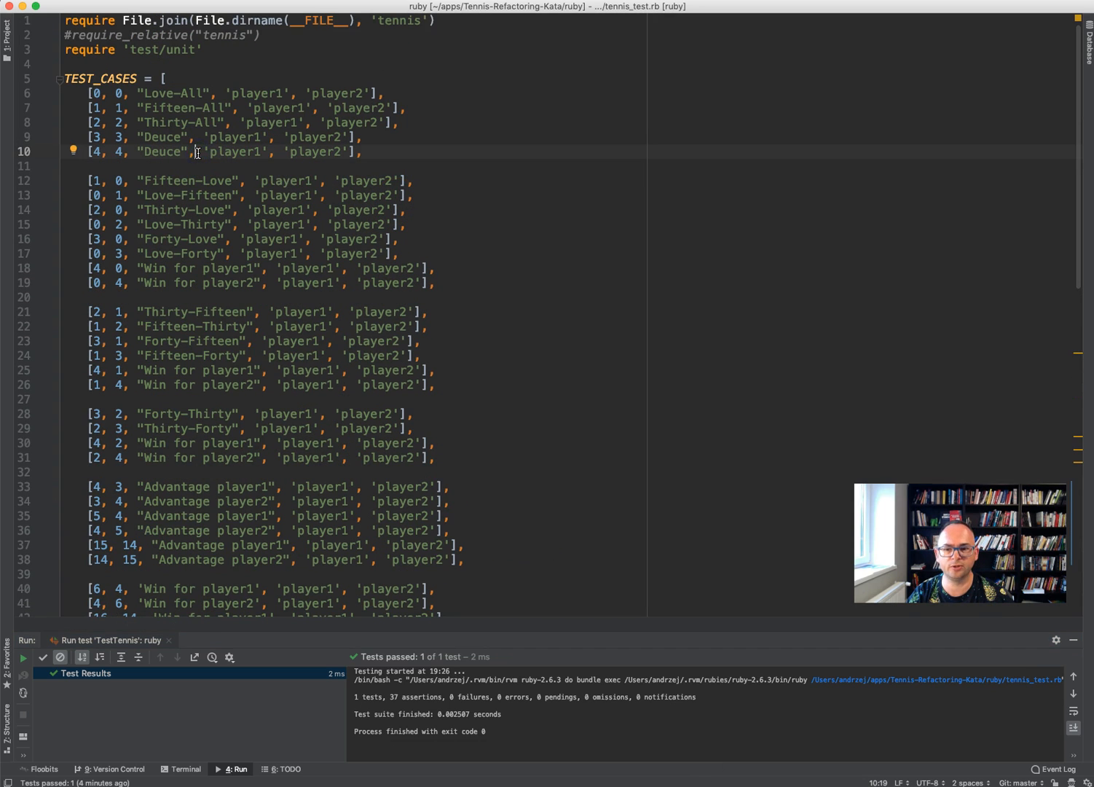
scroll(down, 3)
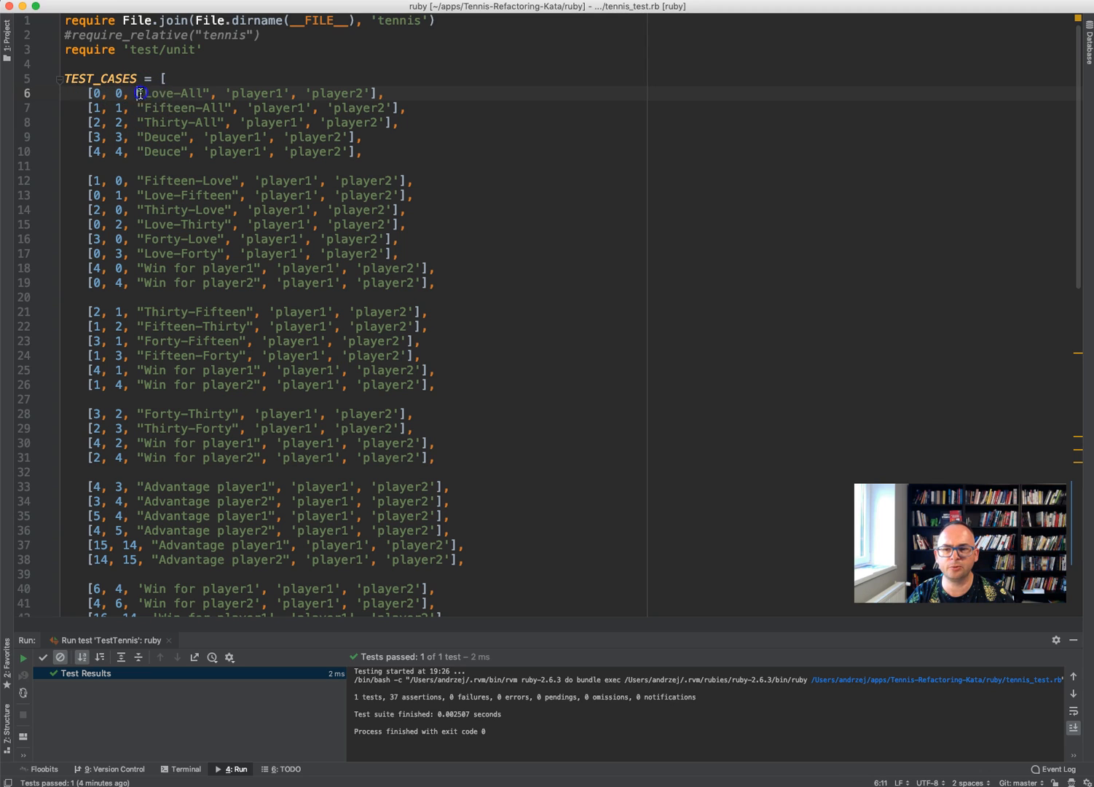
double_click(175, 93)
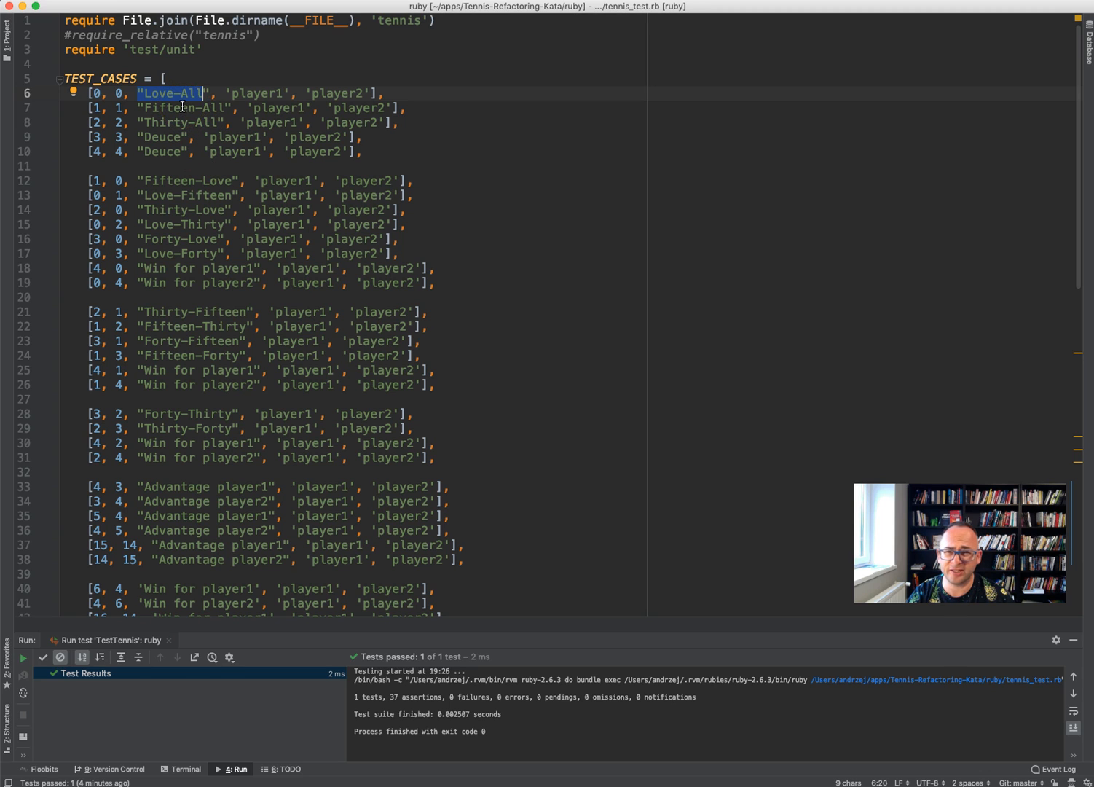
mouse_move(153, 243)
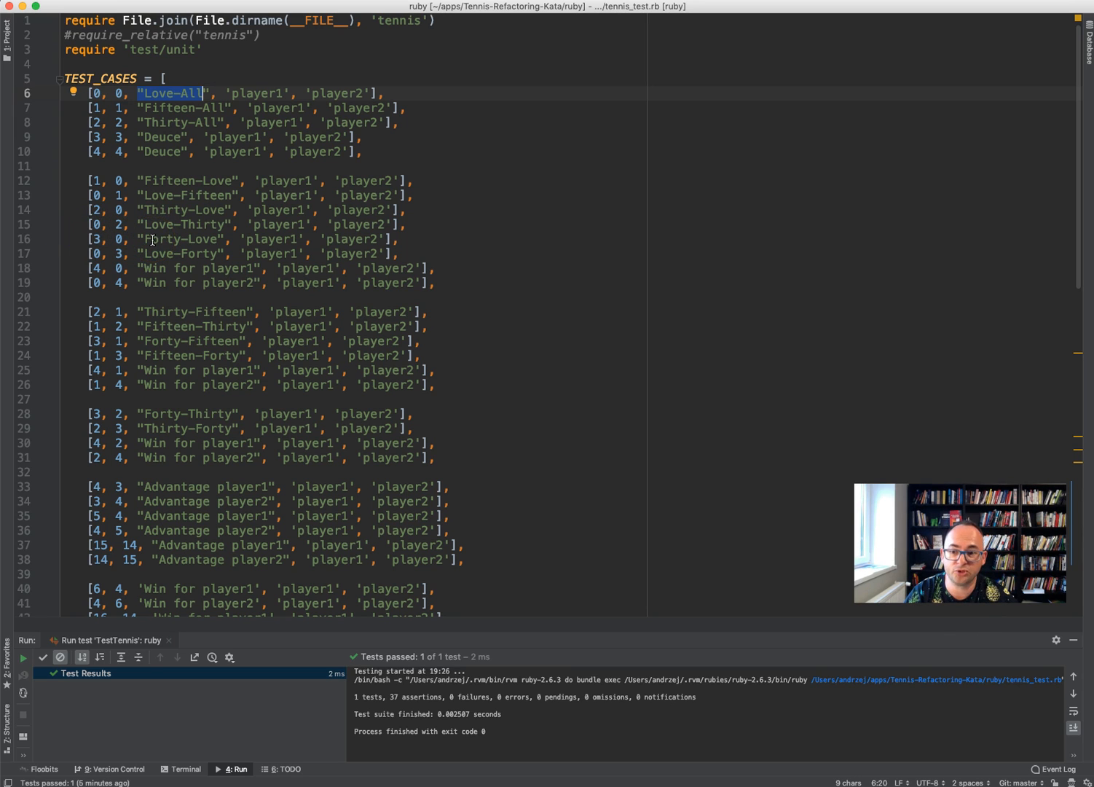
scroll(down, 3)
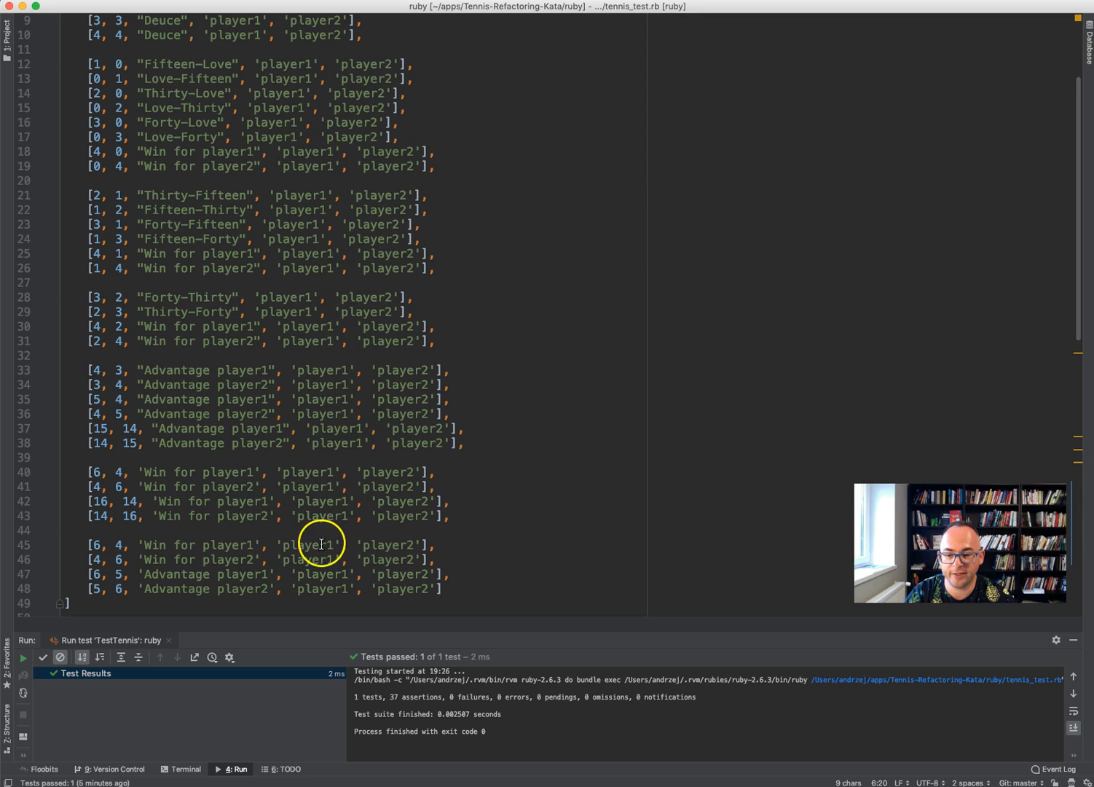
scroll(down, 3)
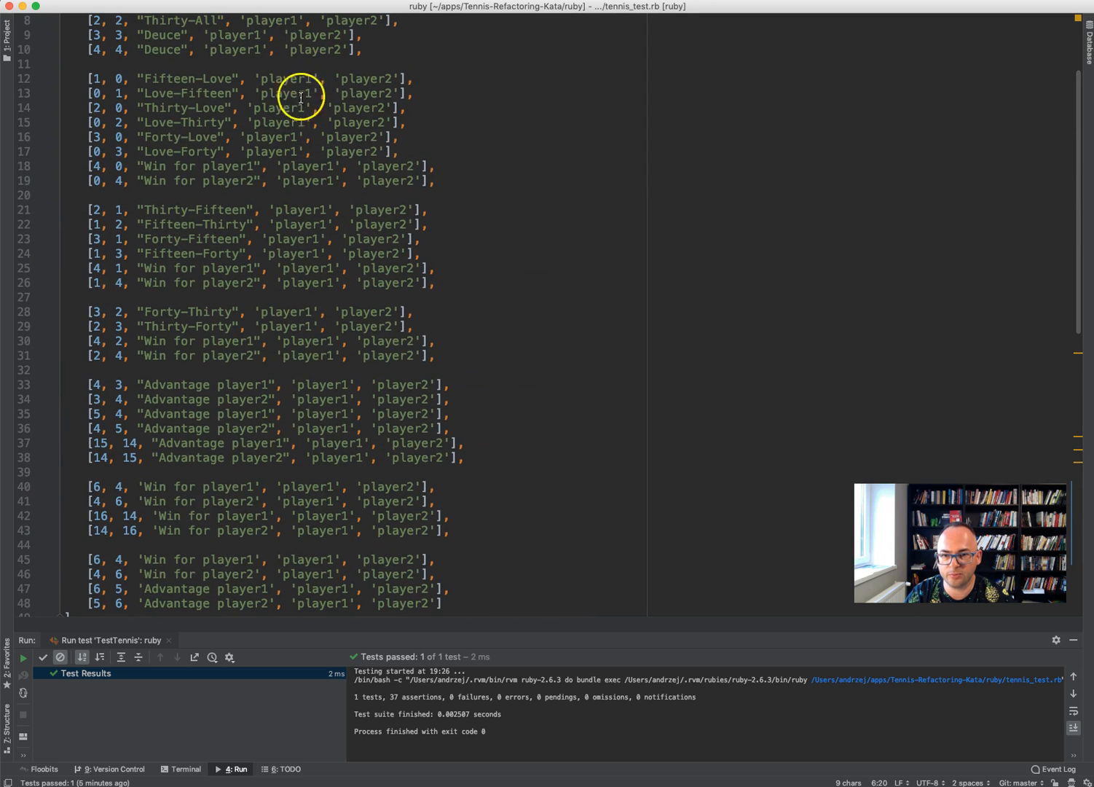
scroll(down, 3)
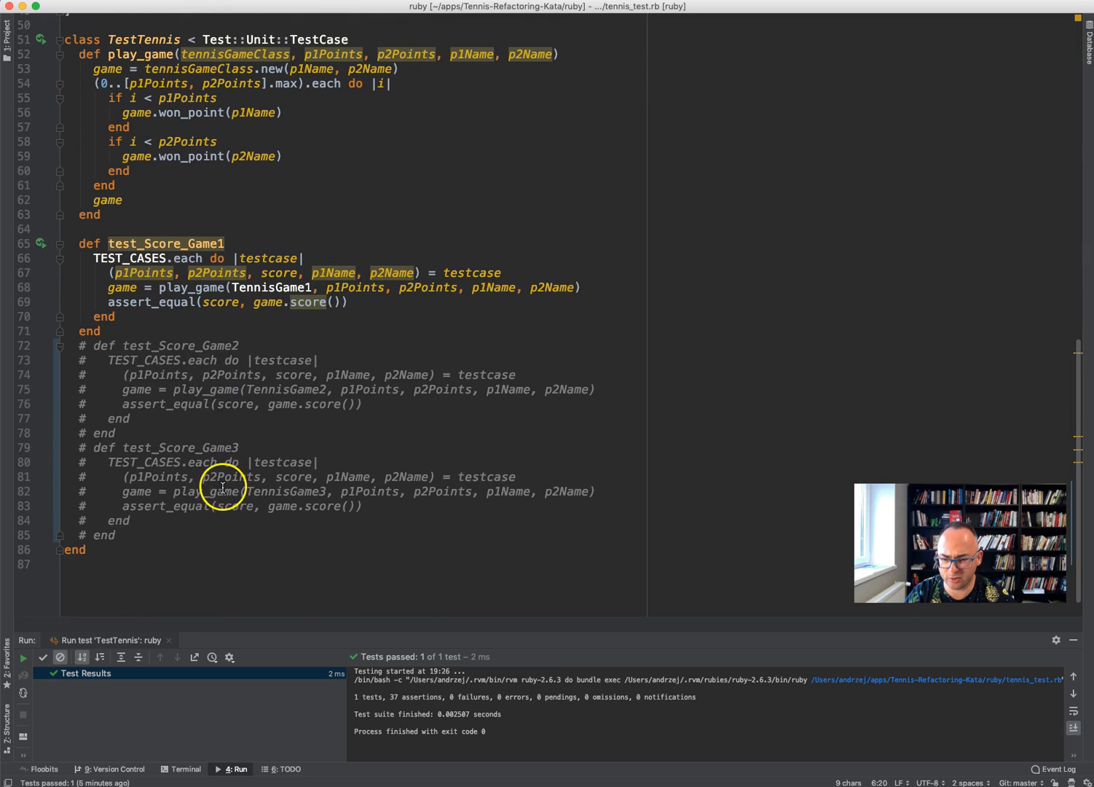
Return to tennis.rb and go to the tempScore=0 line in score, rerunning the tests.
key(ctrl+tab)
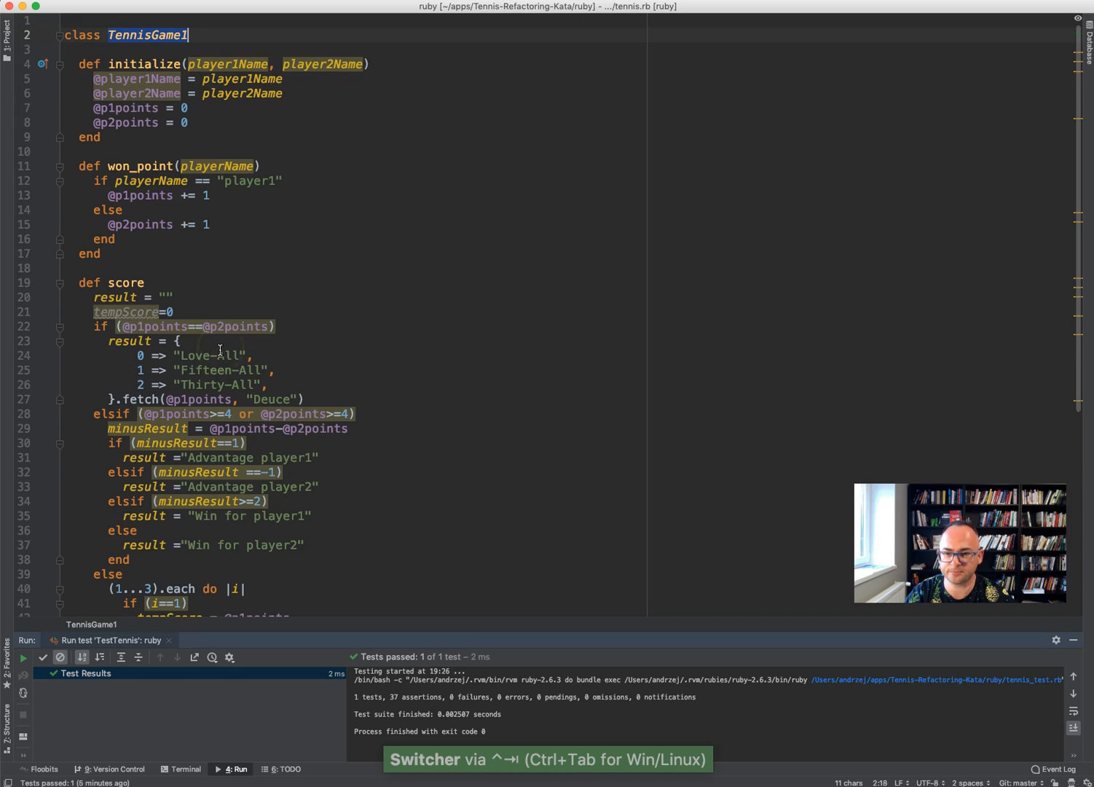
scroll(down, 3)
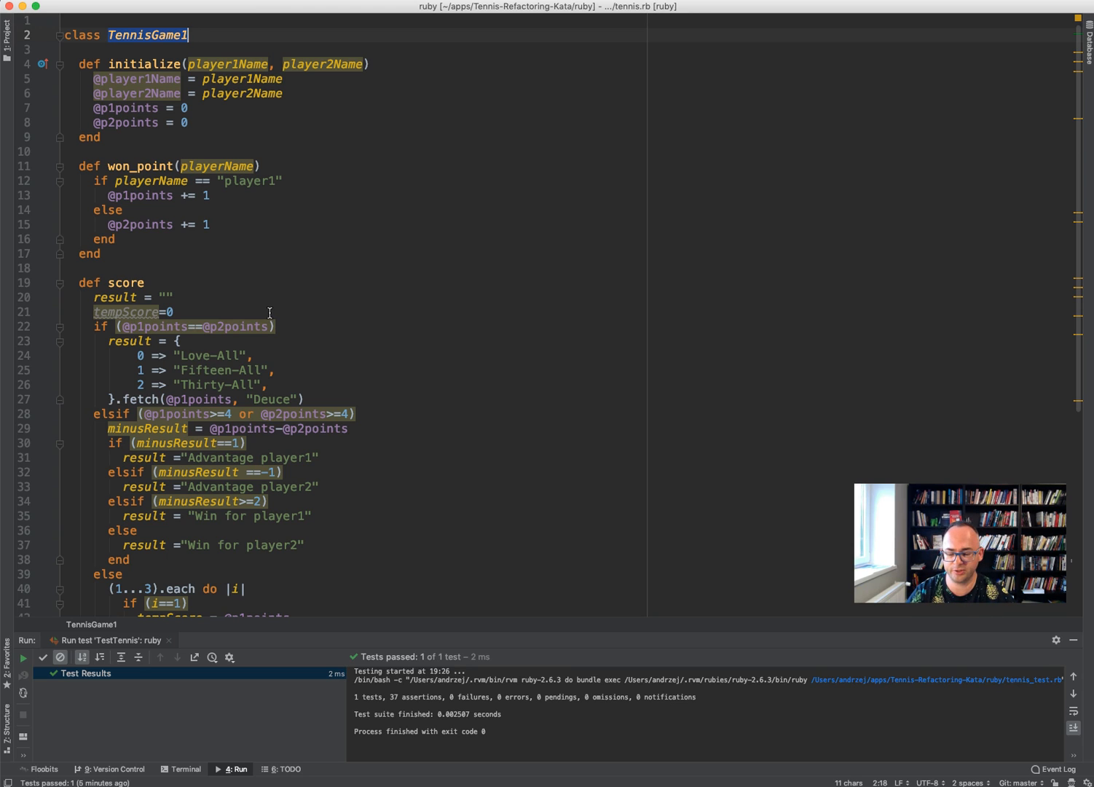
click(22, 656)
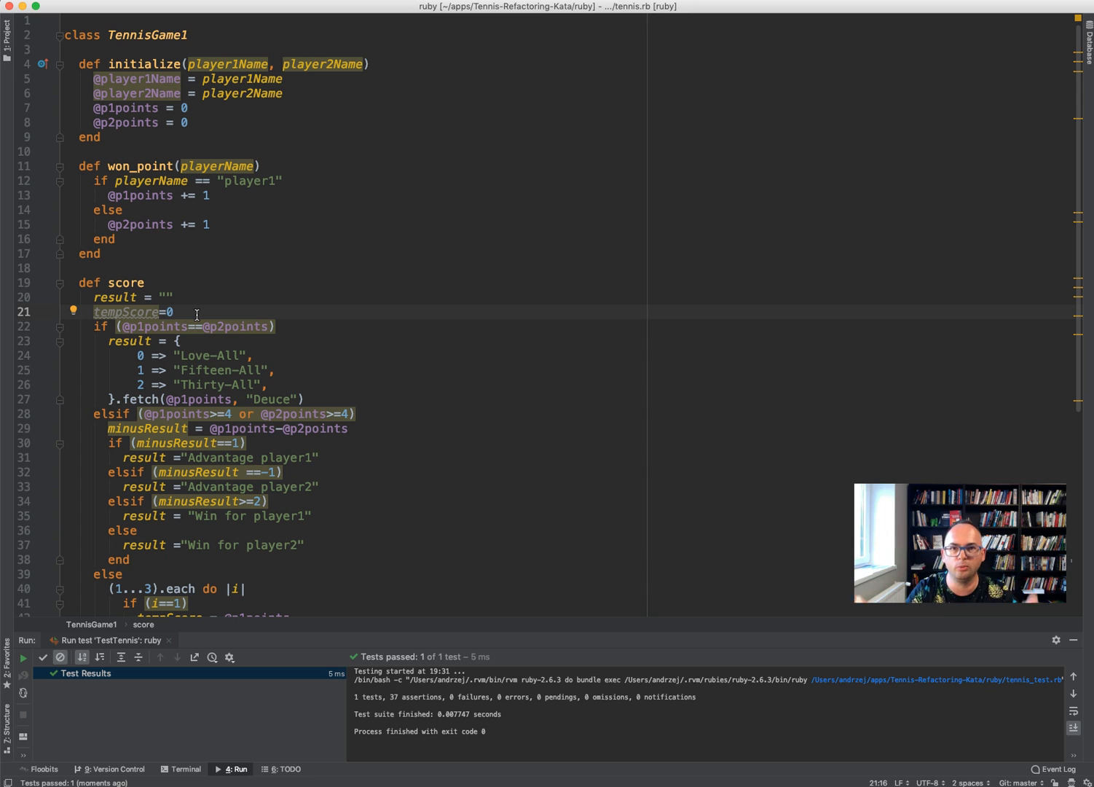
Look further through tennis.rb and select the won_point method name.
scroll(down, 3)
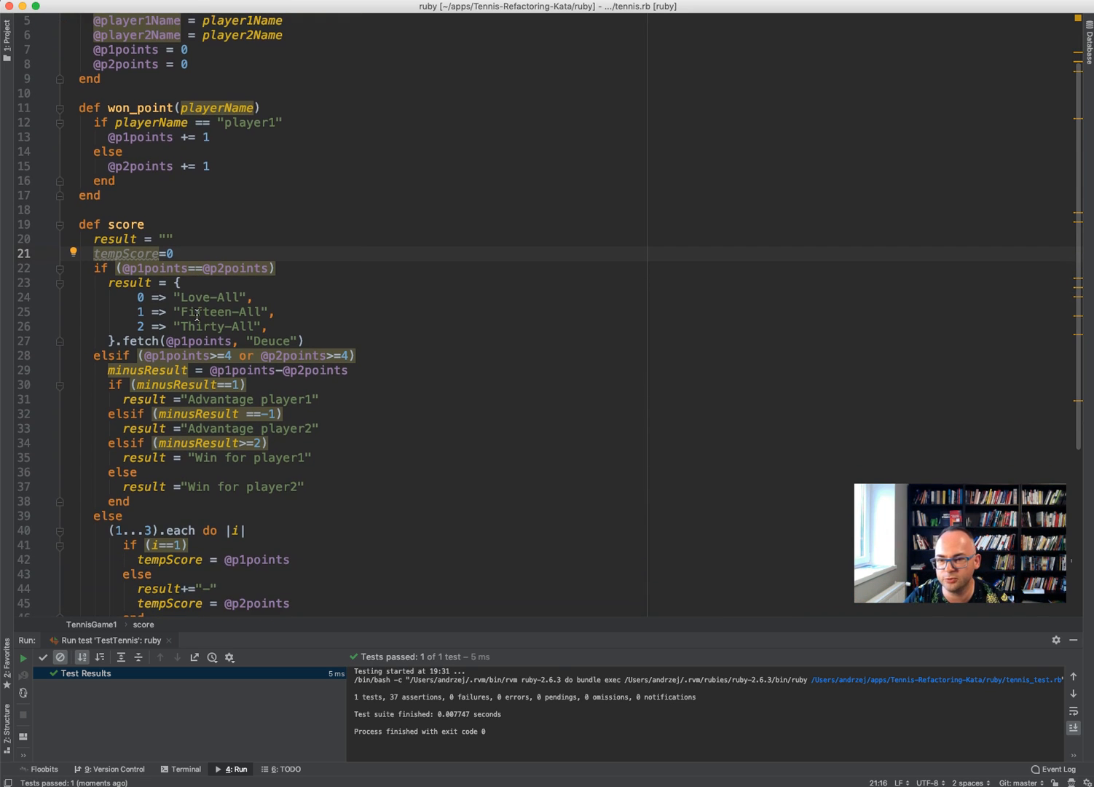
scroll(down, 3)
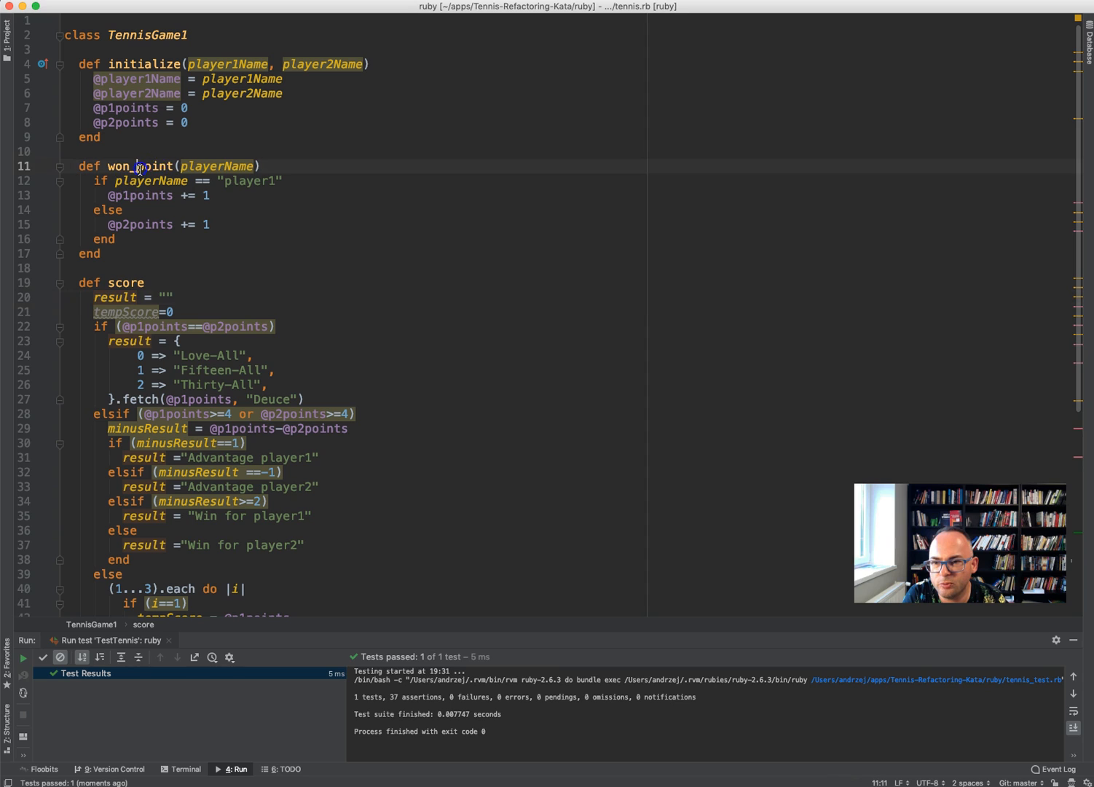
double_click(137, 166)
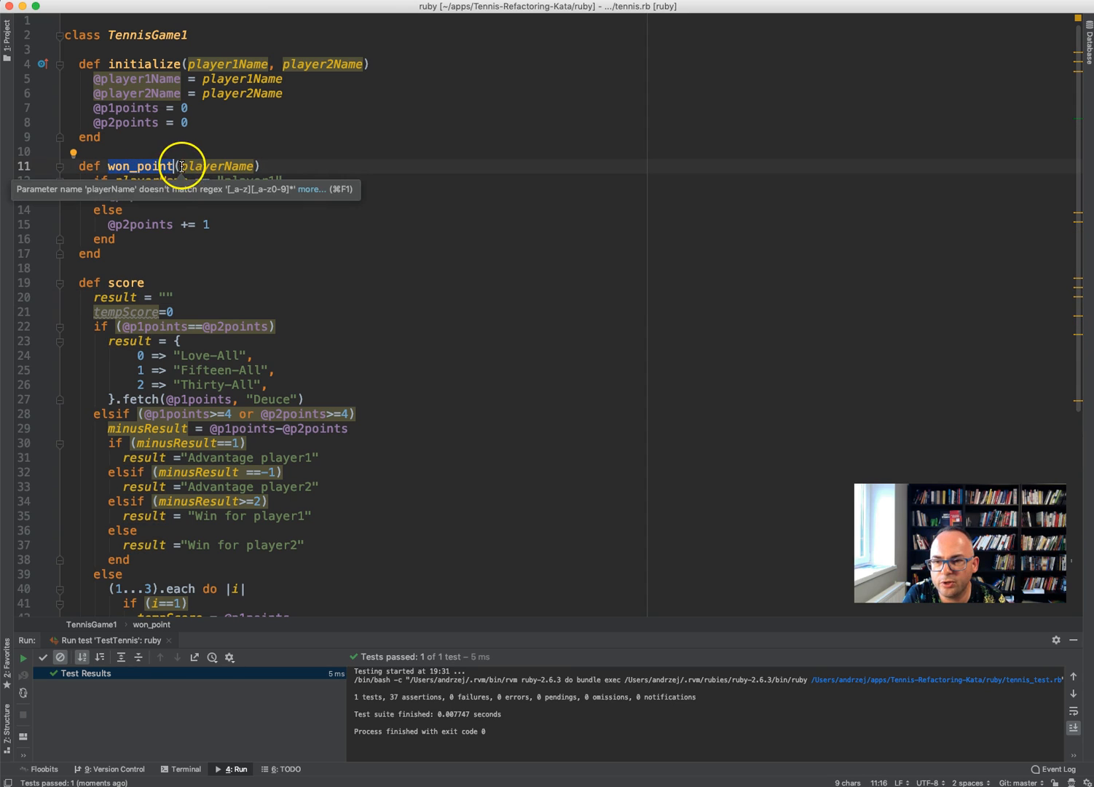
double_click(126, 282)
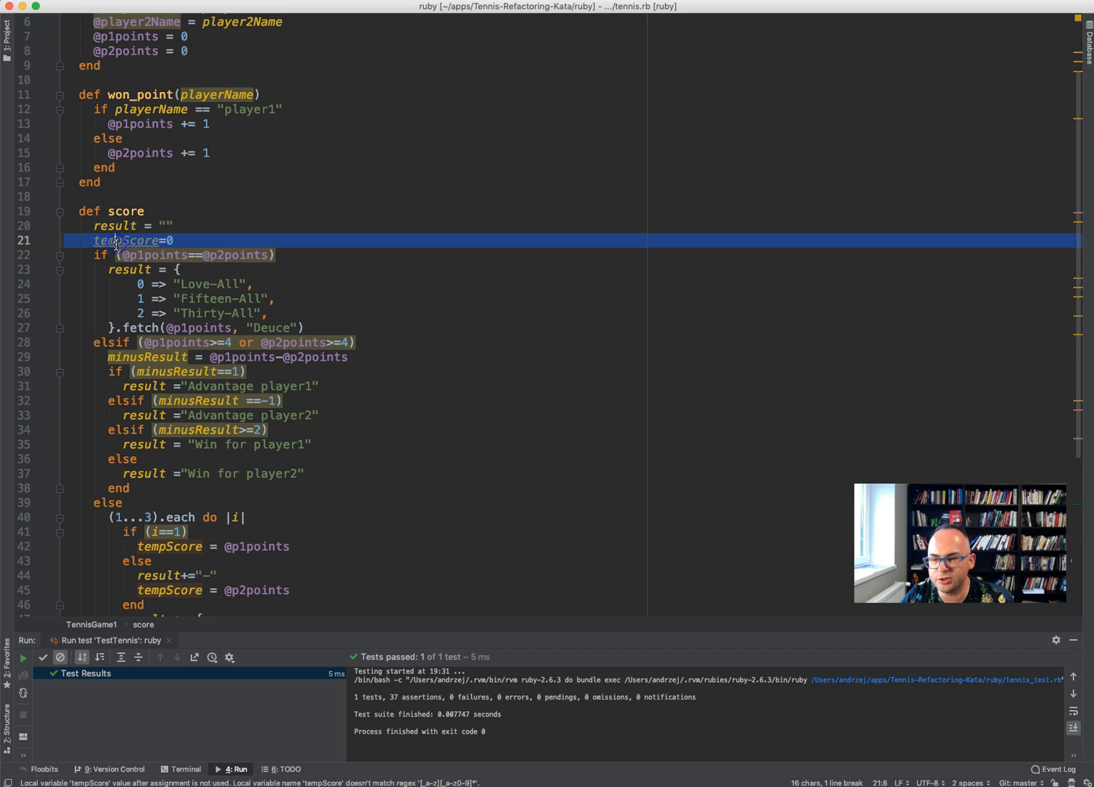
Select the unused tempScore=0 line in score for deletion.
double_click(126, 240)
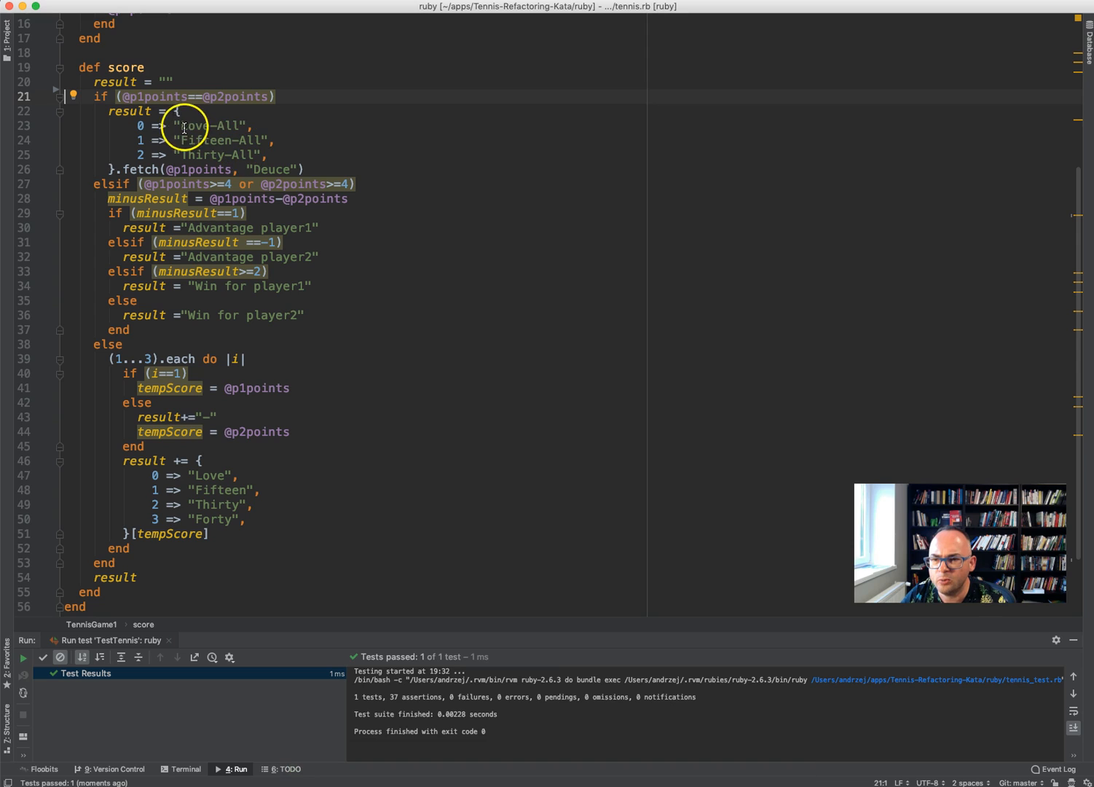
Select the equal-points score hash (Love-All onward) for extraction into draw_result.
click(104, 96)
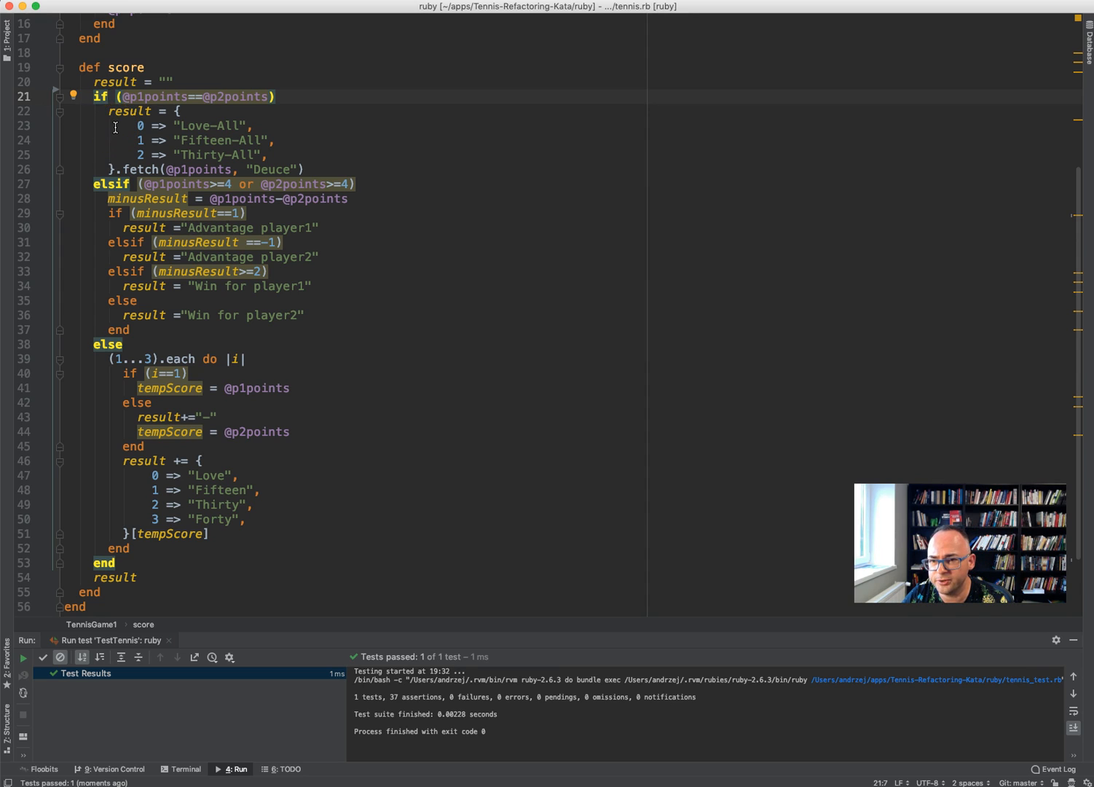
mouse_move(248, 96)
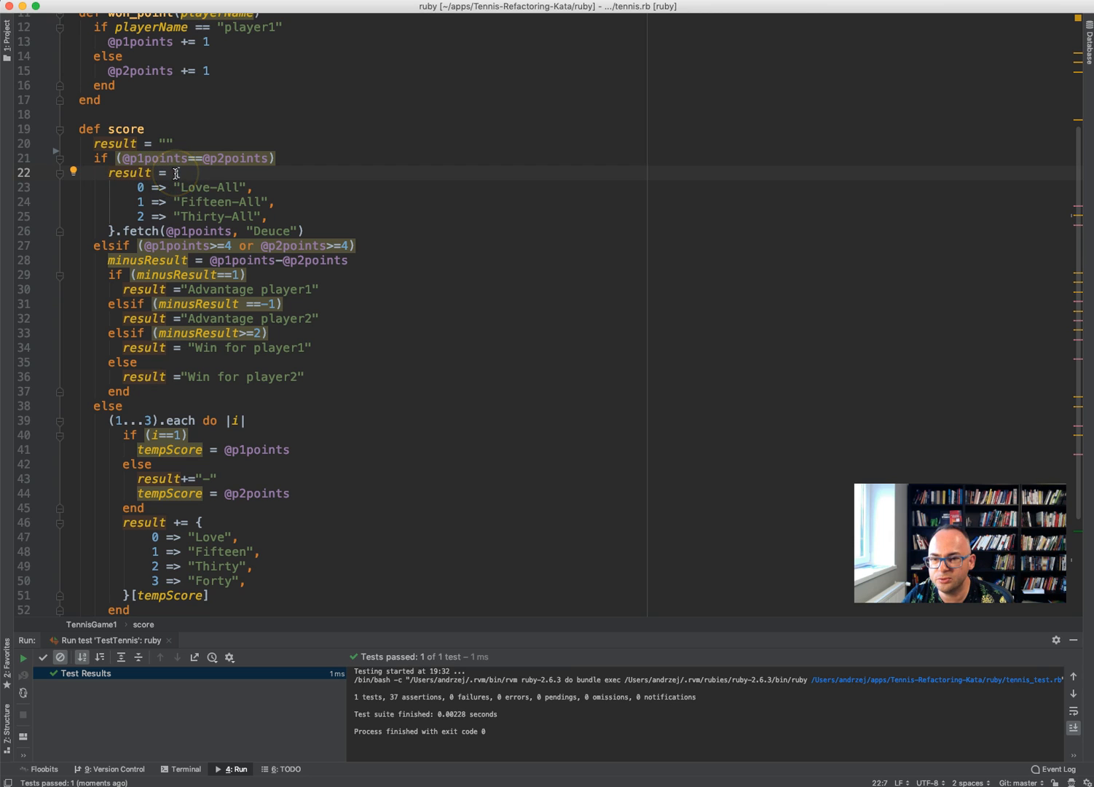
drag(174, 172, 306, 231)
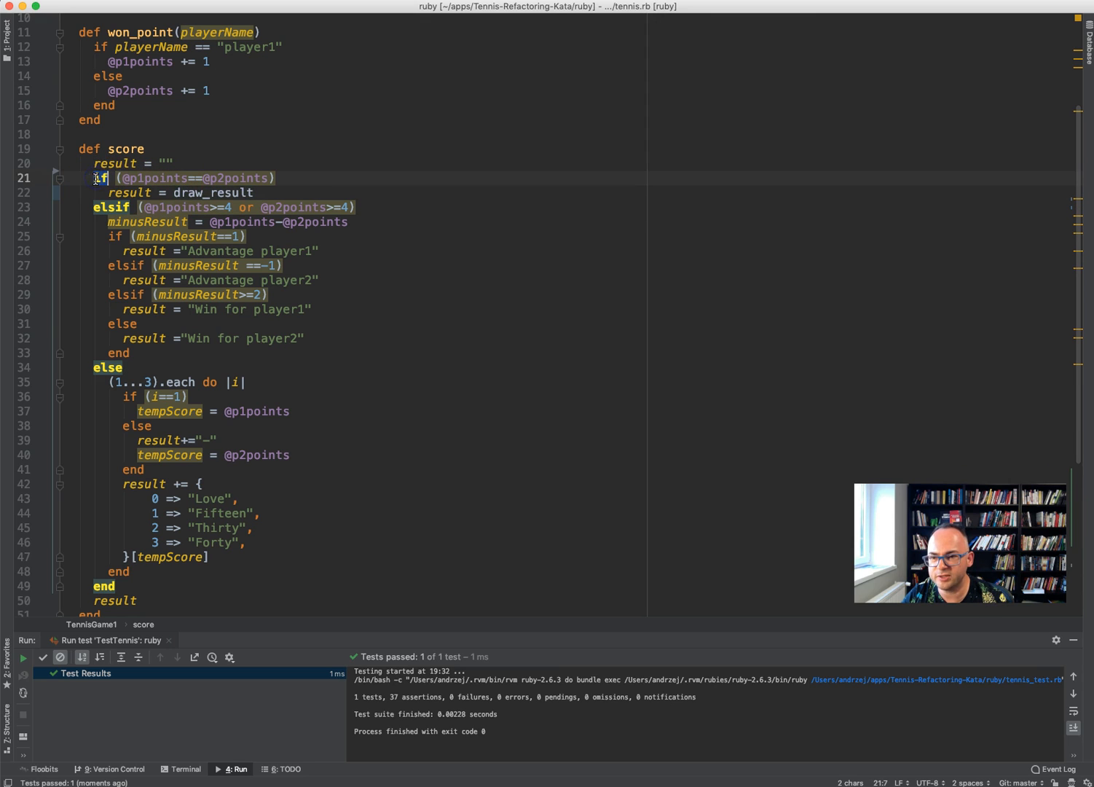
mouse_move(61, 241)
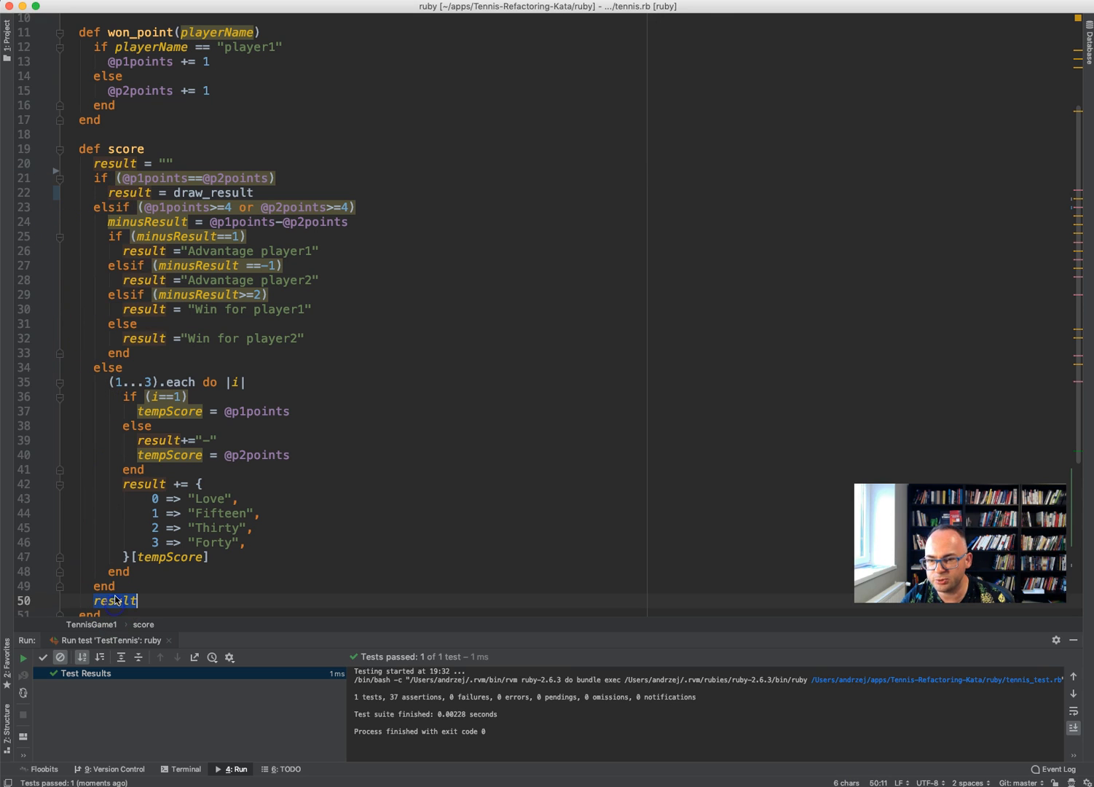
Replace 'result =' with an early return of draw_result and rerun the tests.
click(177, 192)
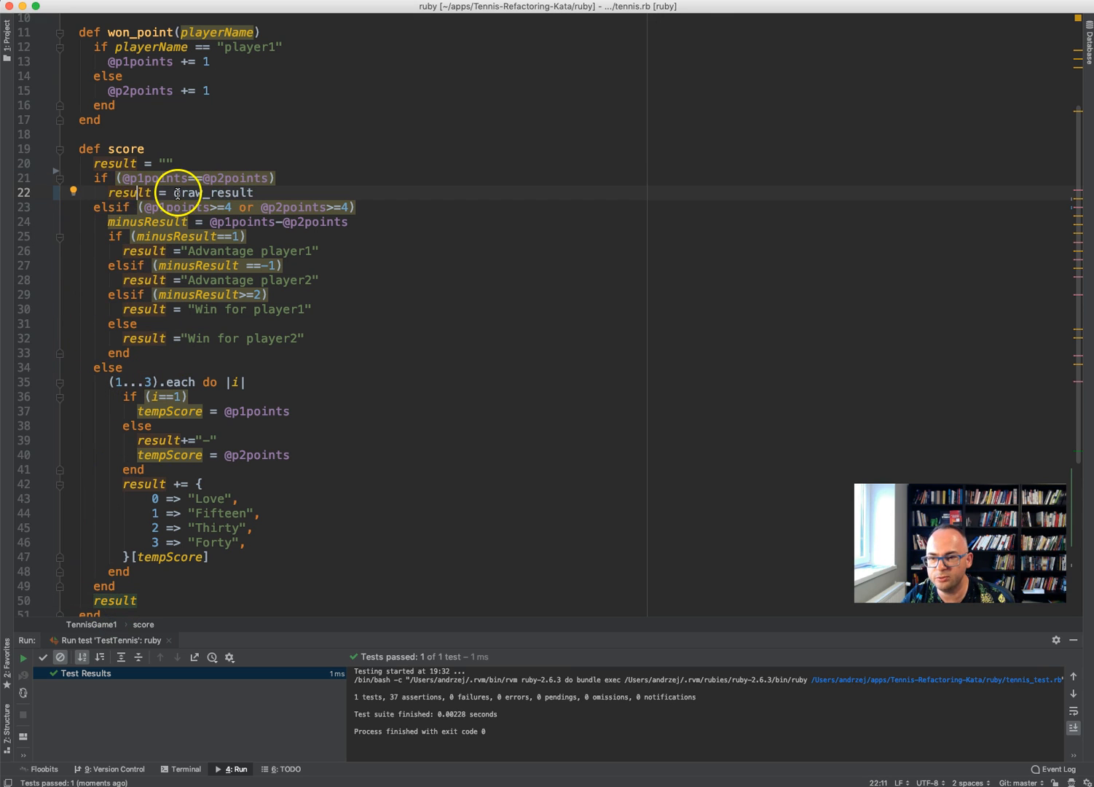
double_click(131, 193)
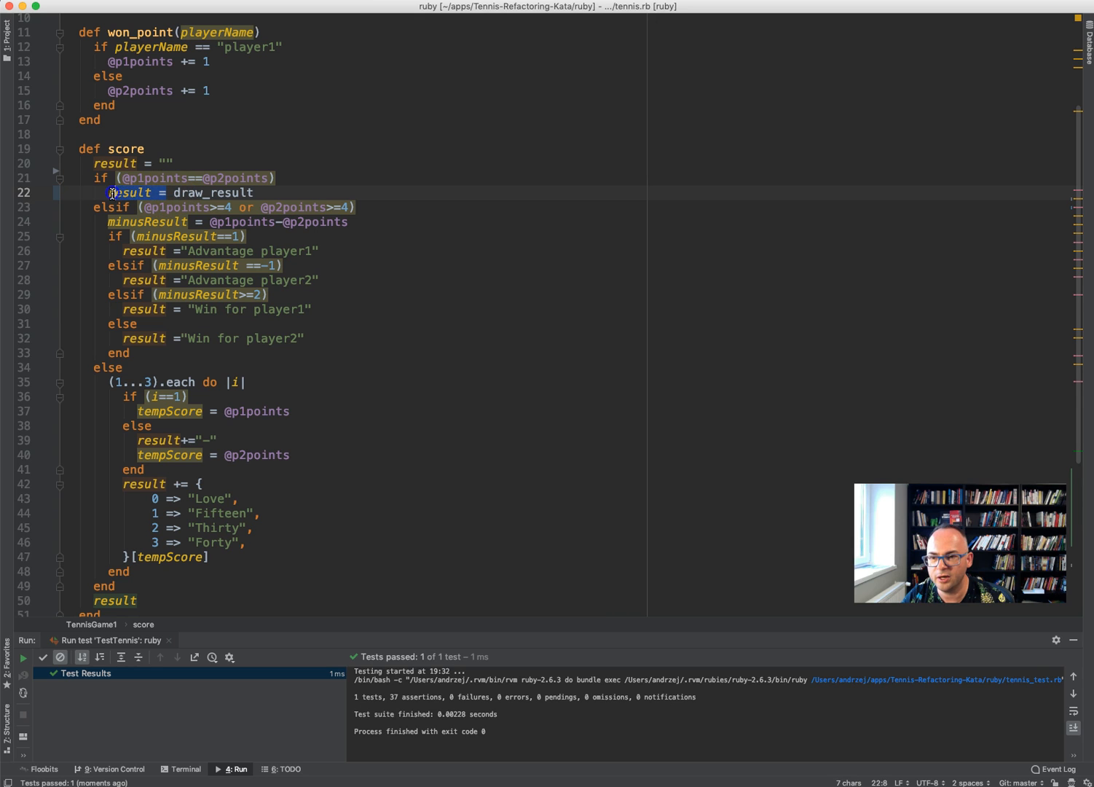
text(return)
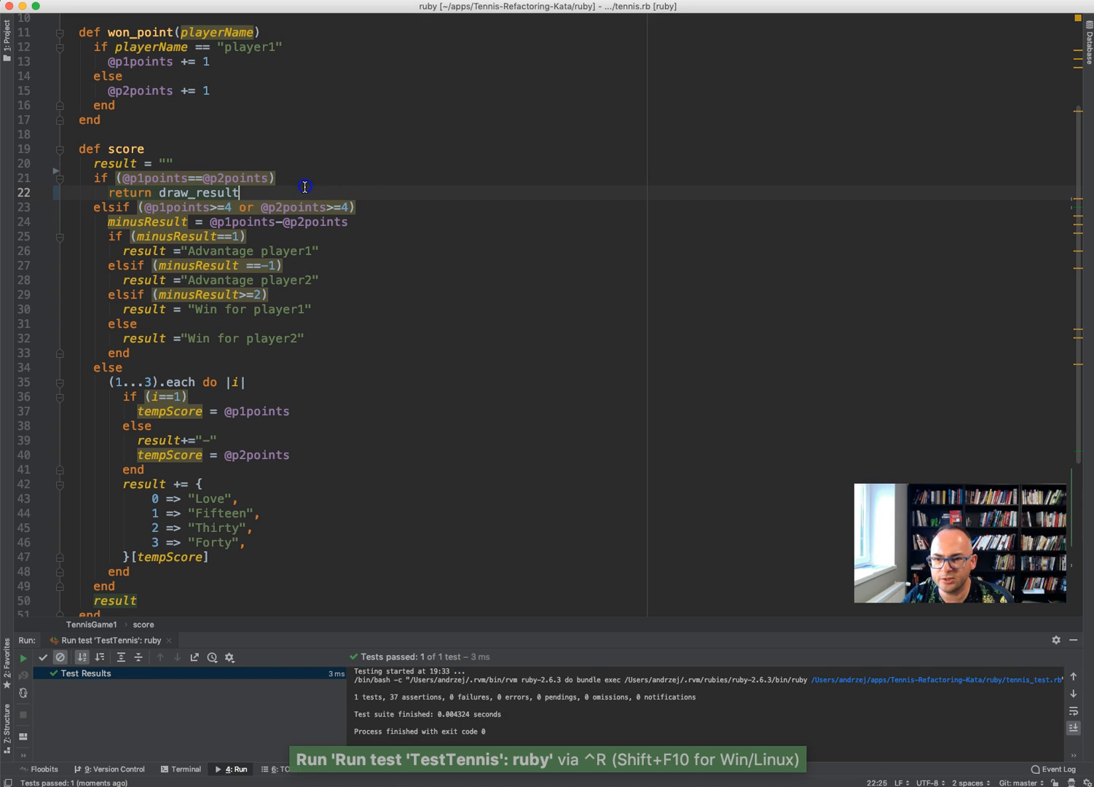
key(cmd+x)
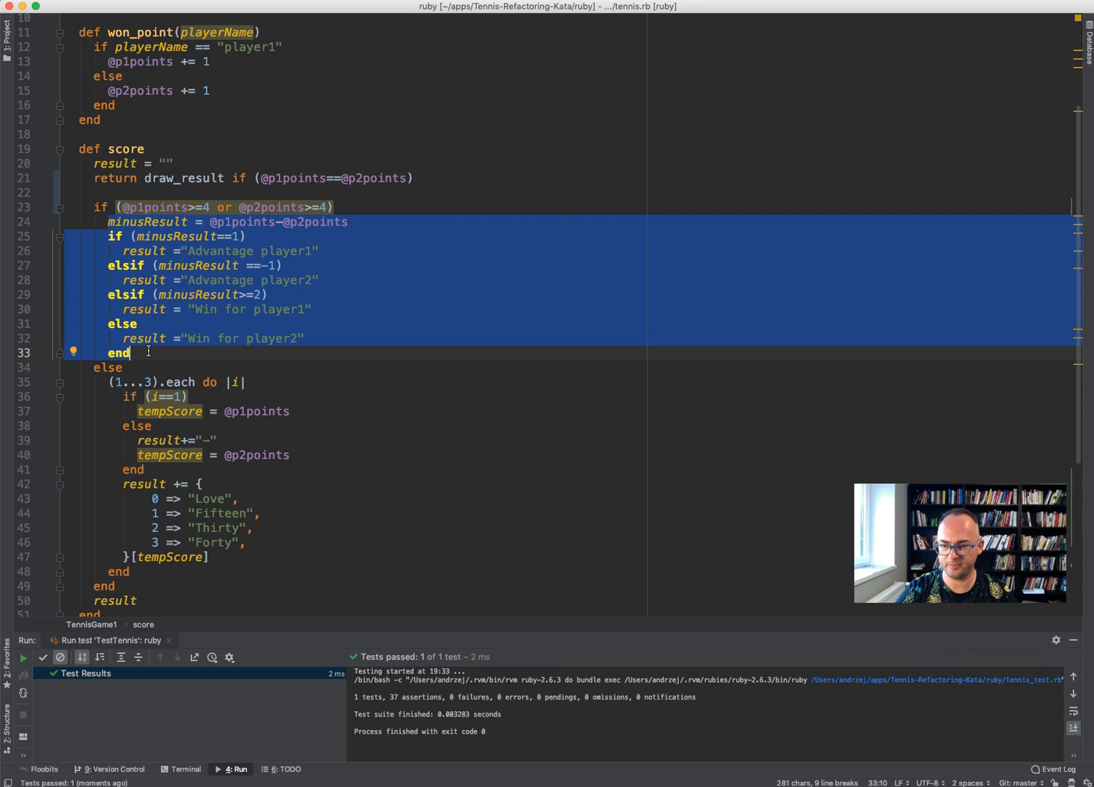
Extract the selected advantage/win logic into a private advantage_or_win_result method.
key(cmd+alt+m)
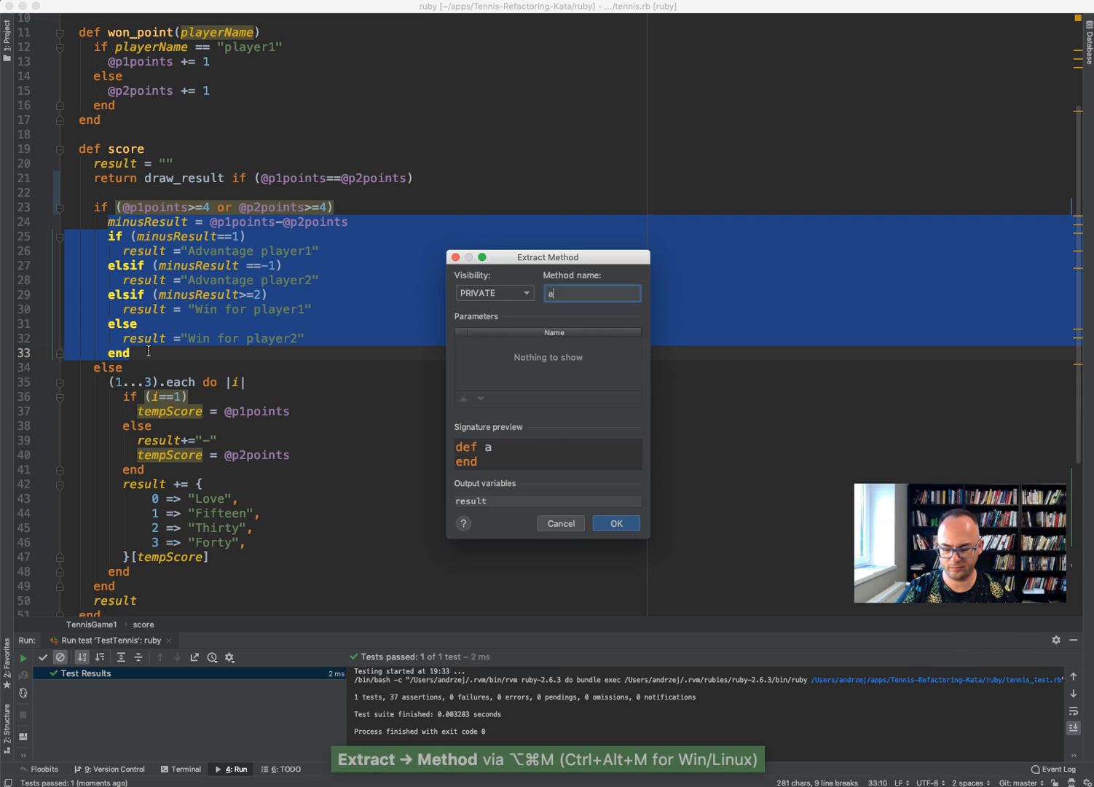
text(dvantage_or_win_re)
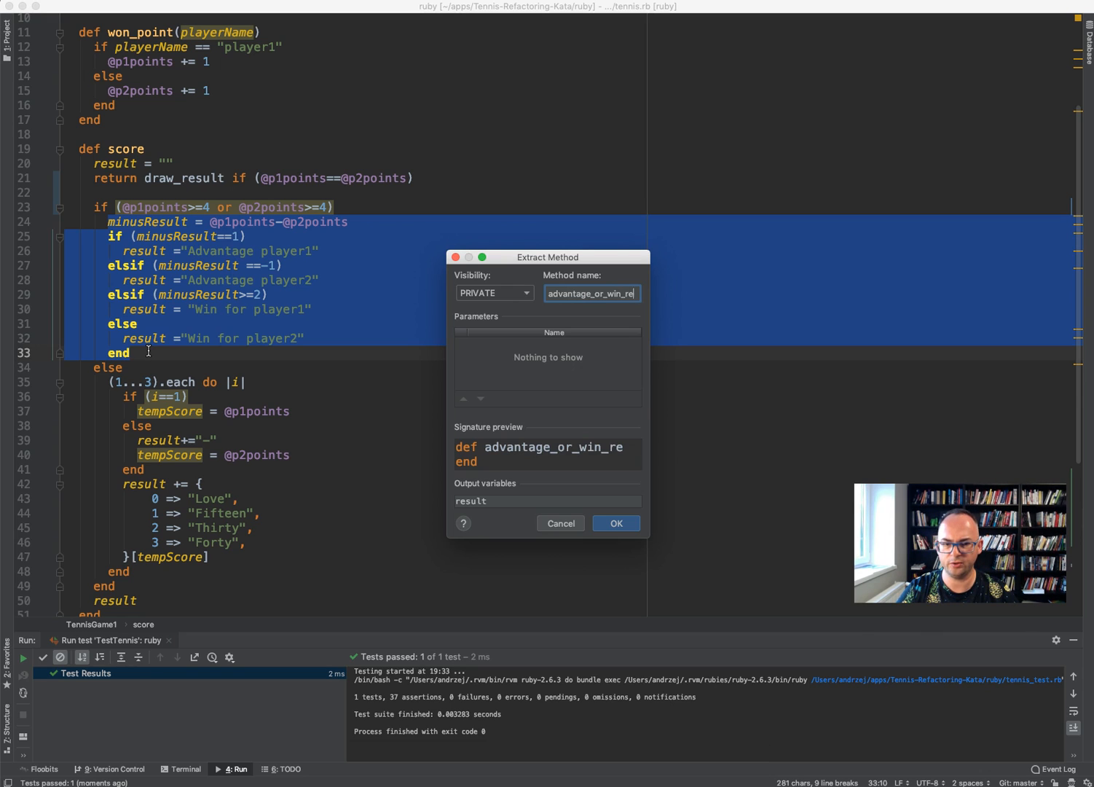
click(559, 523)
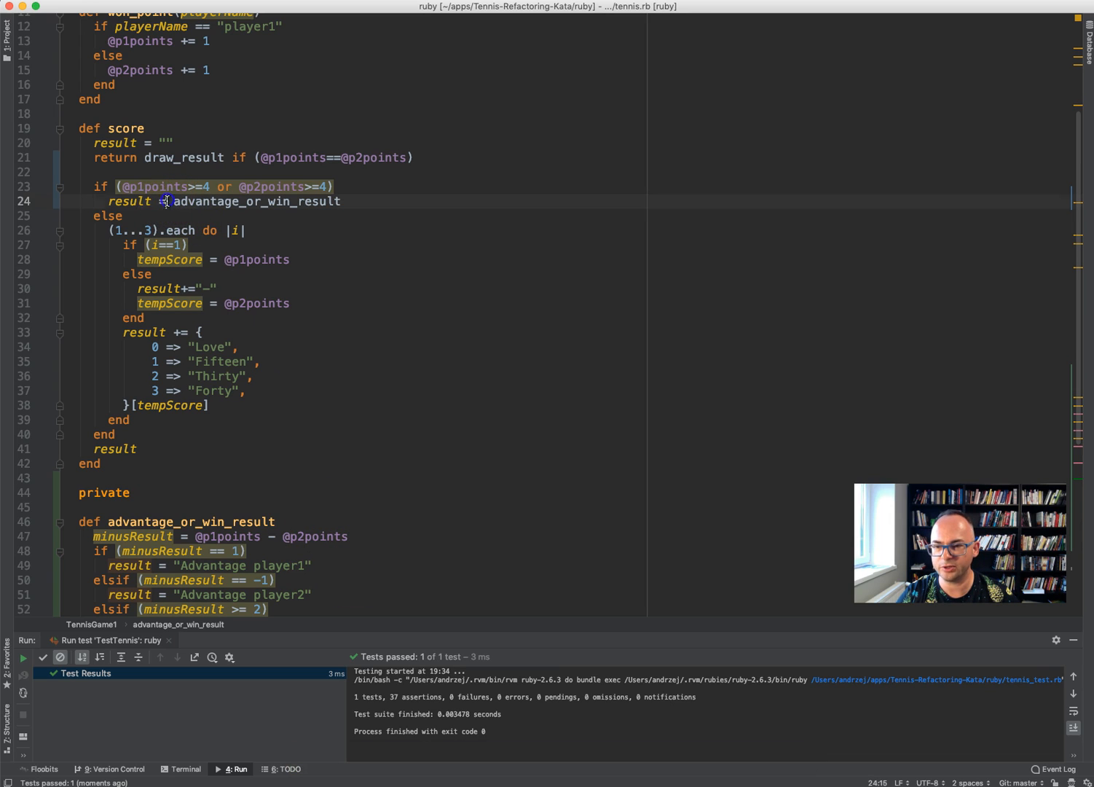
Replace 'result =' with 'return' before advantage_or_win_result, making it an early return.
double_click(129, 201)
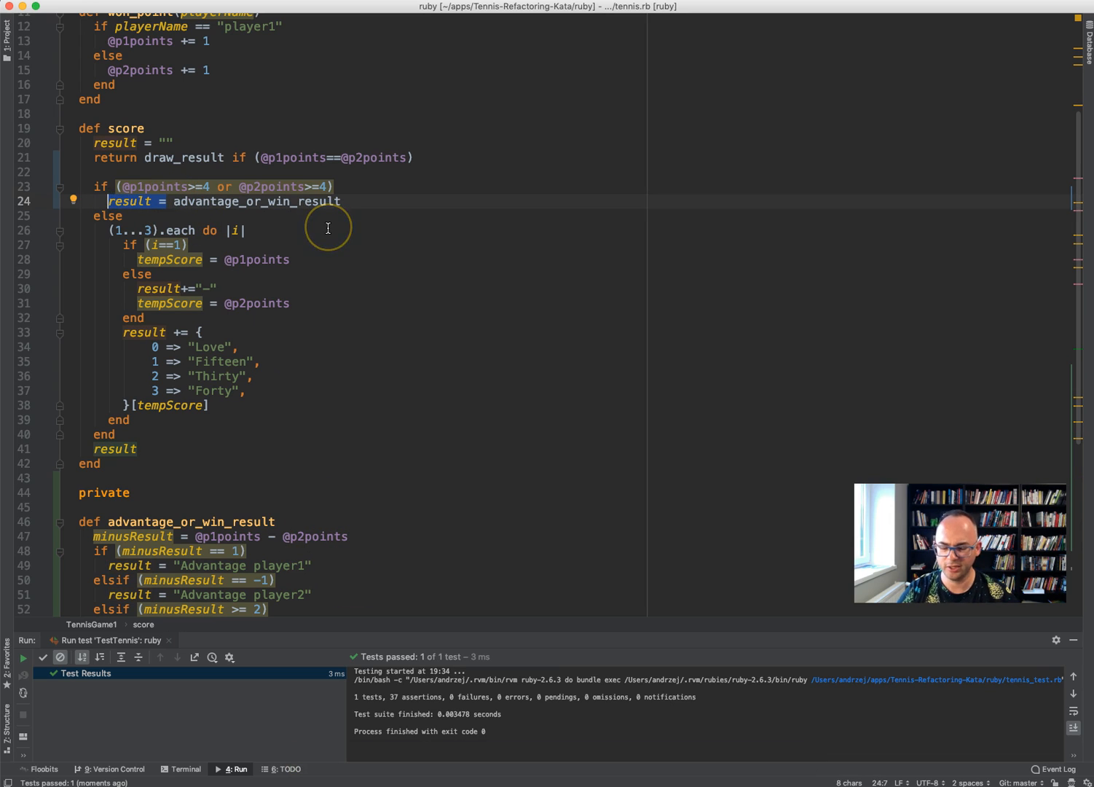
text(ret)
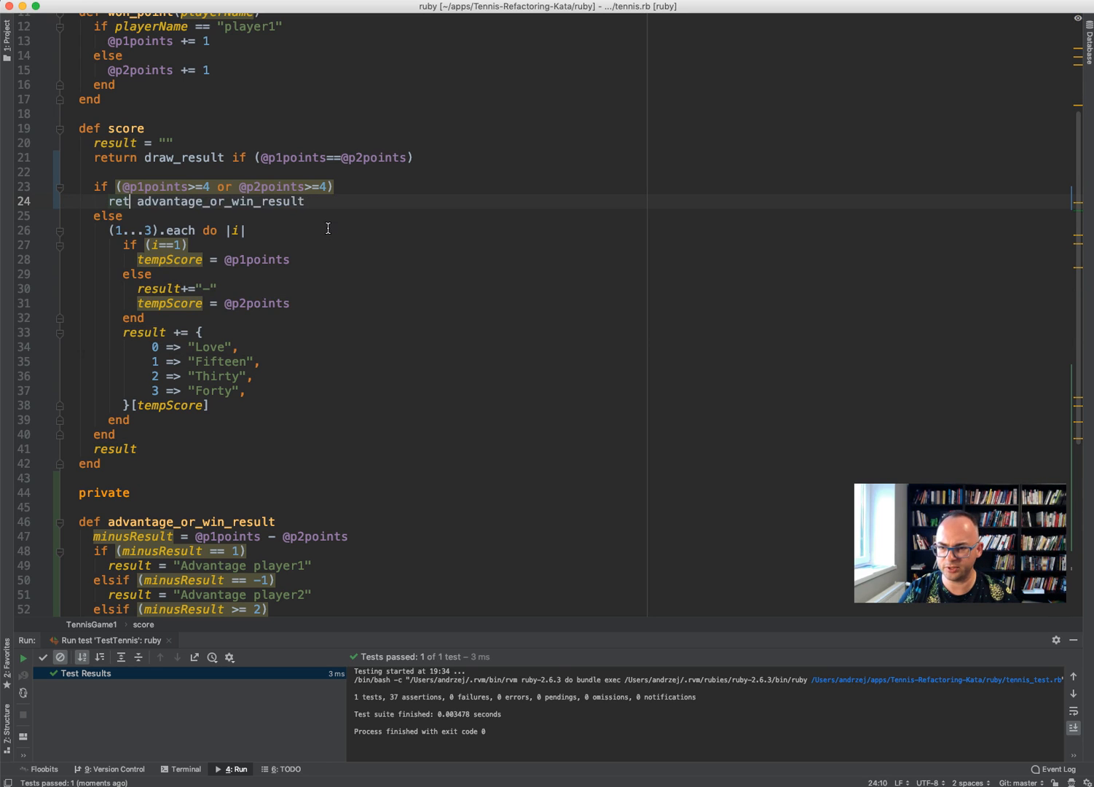
text(urn)
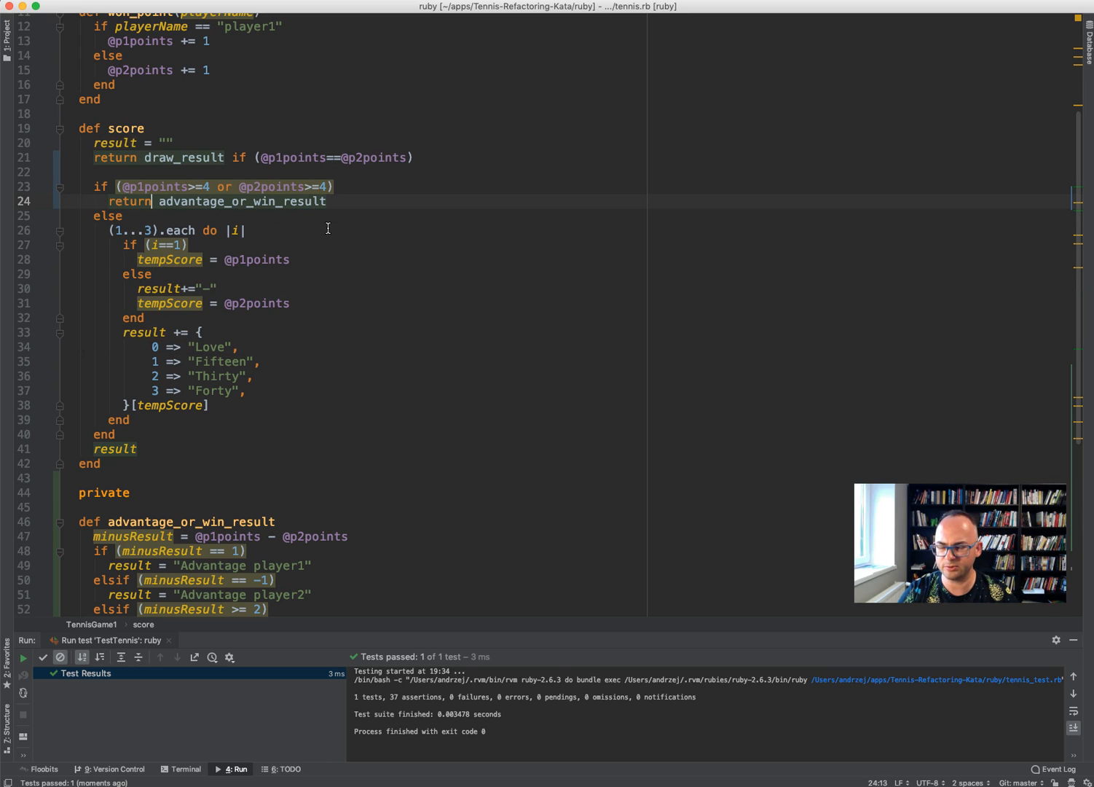
click(21, 656)
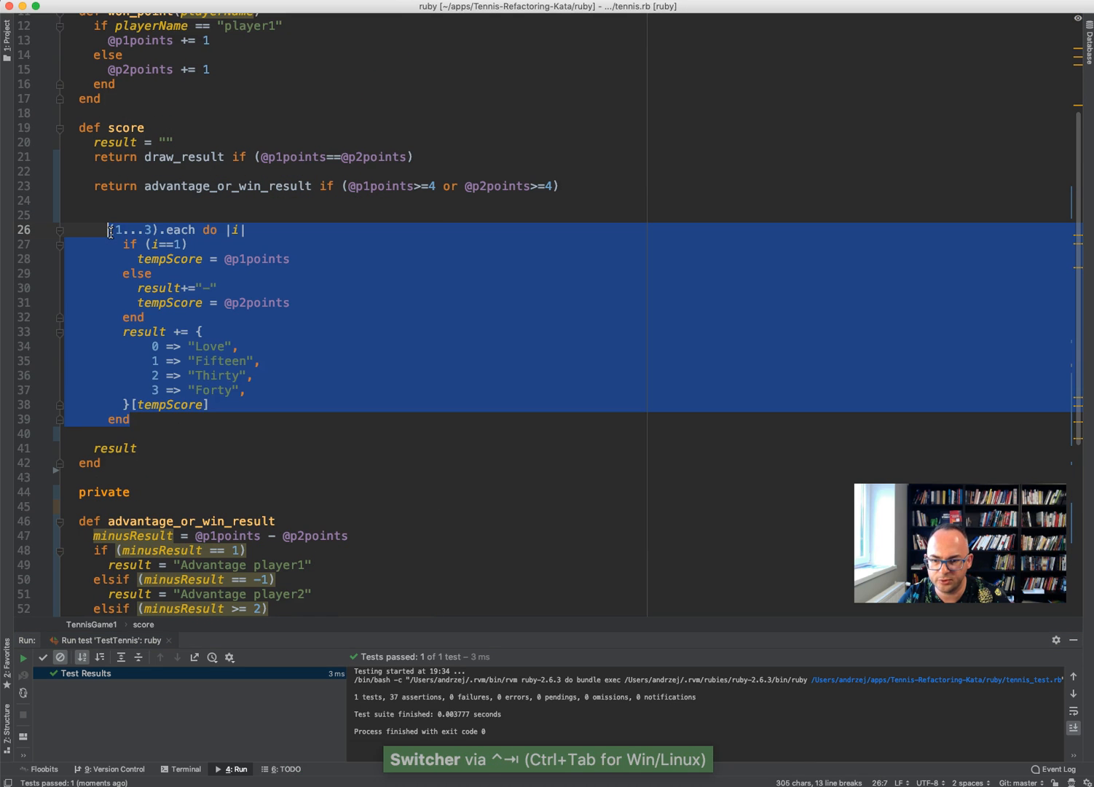
Align the if conditions of the two early-return lines in score.
key(shift+tab)
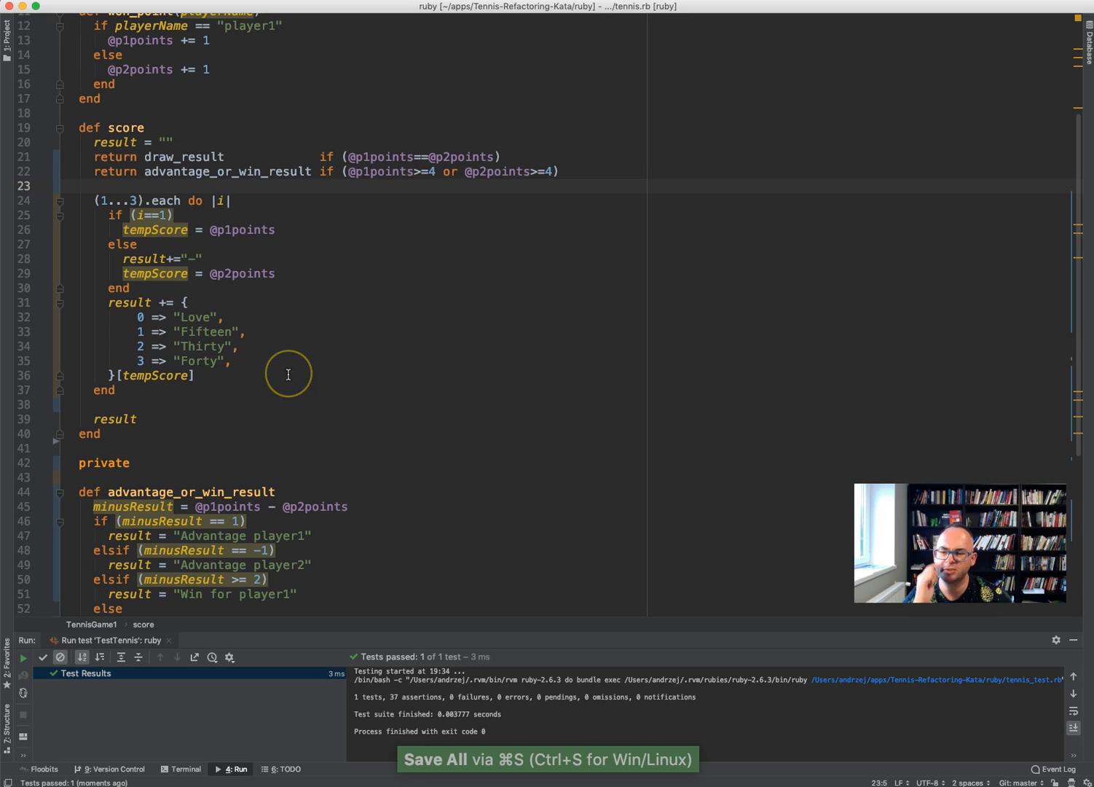
scroll(down, 3)
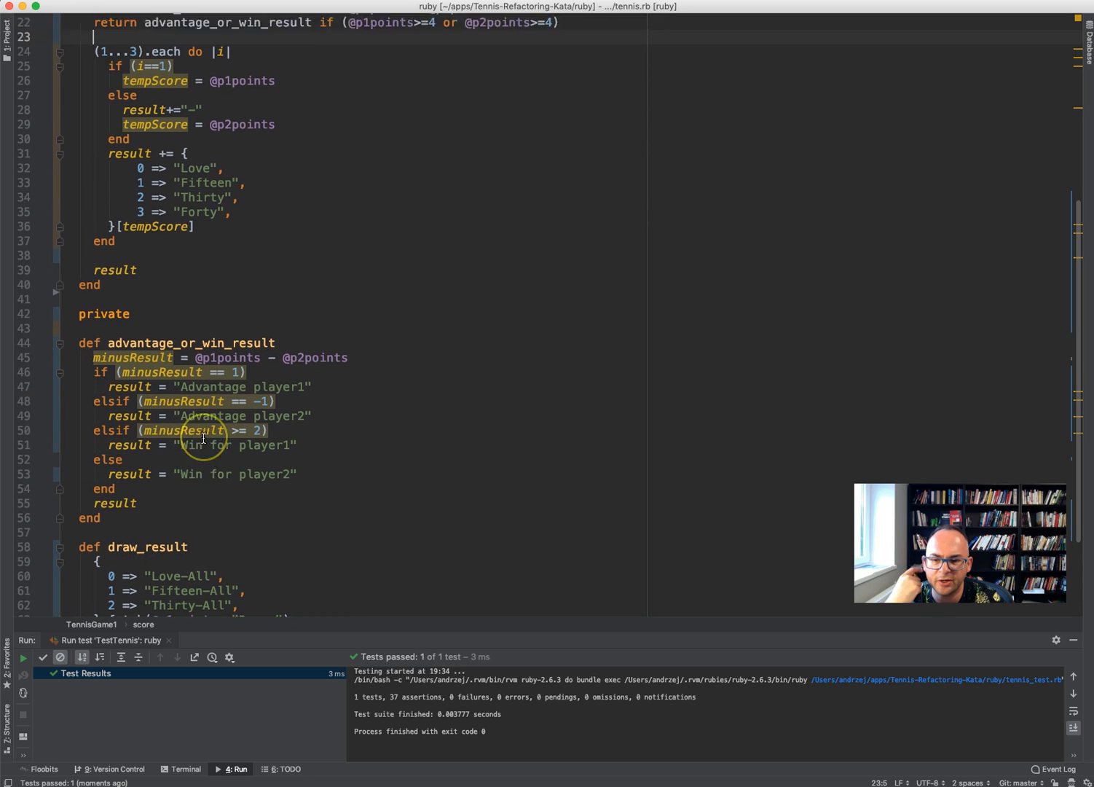
scroll(down, 3)
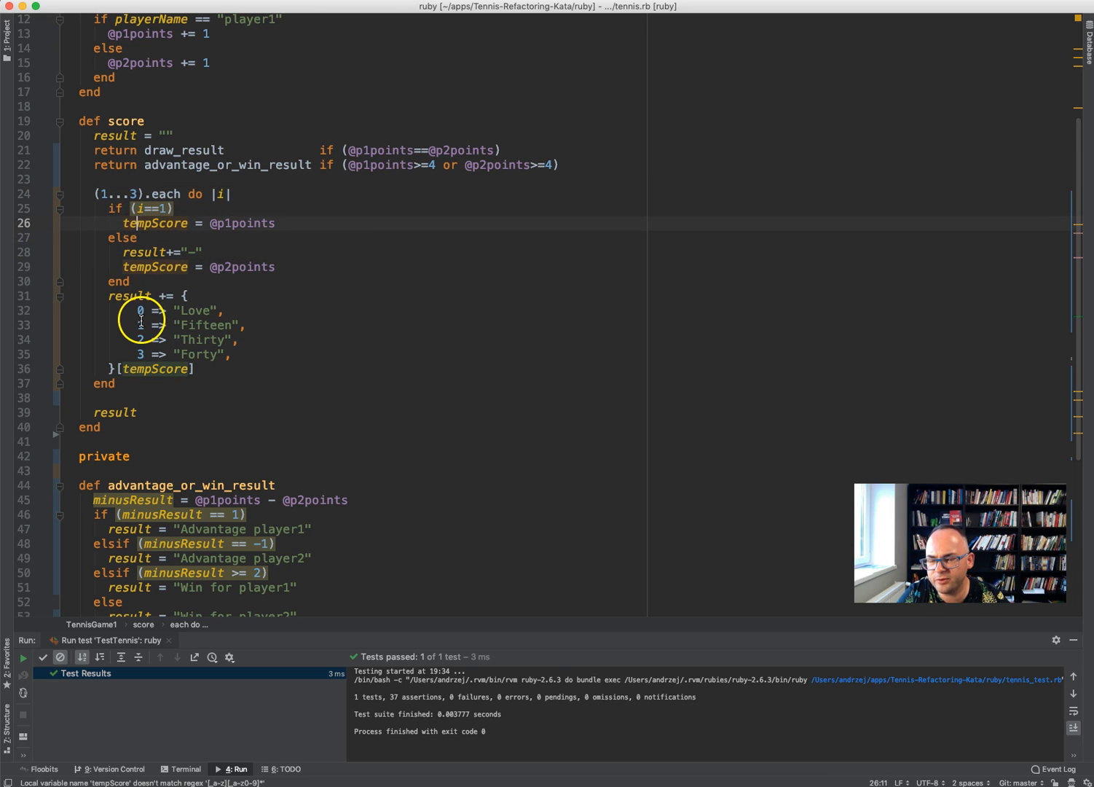
mouse_move(142, 256)
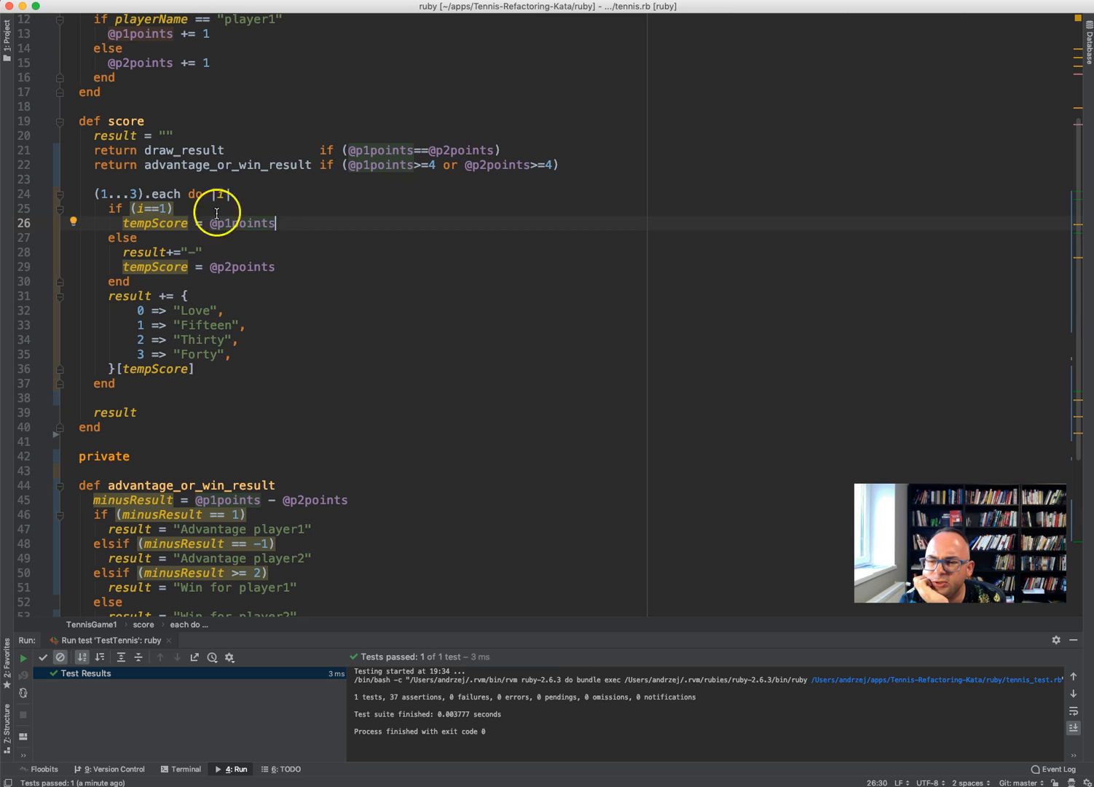
double_click(240, 223)
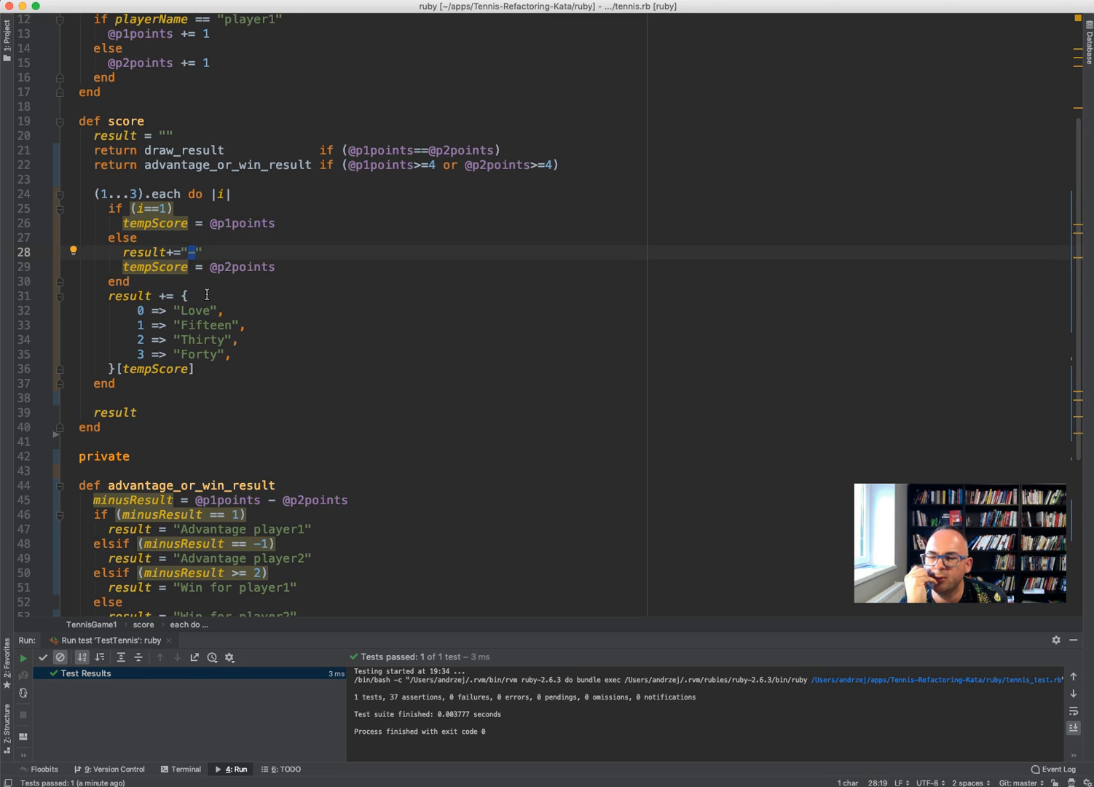
mouse_move(193, 266)
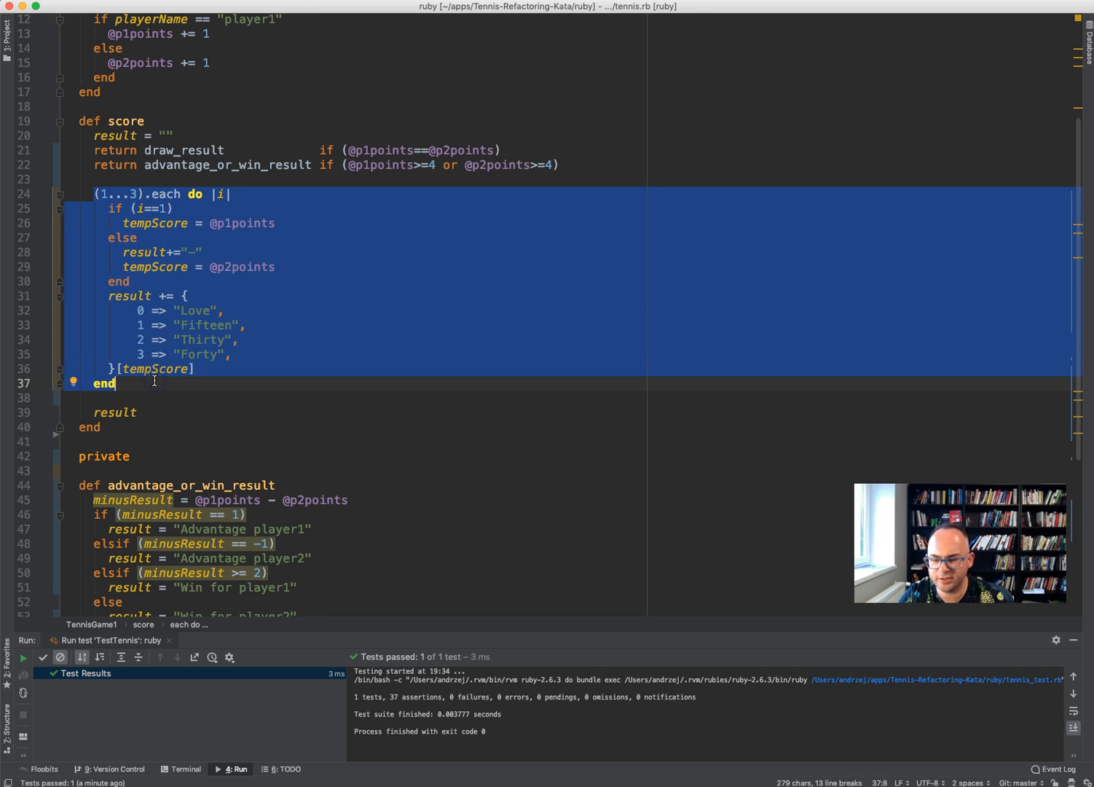
key(cmd+alt+m)
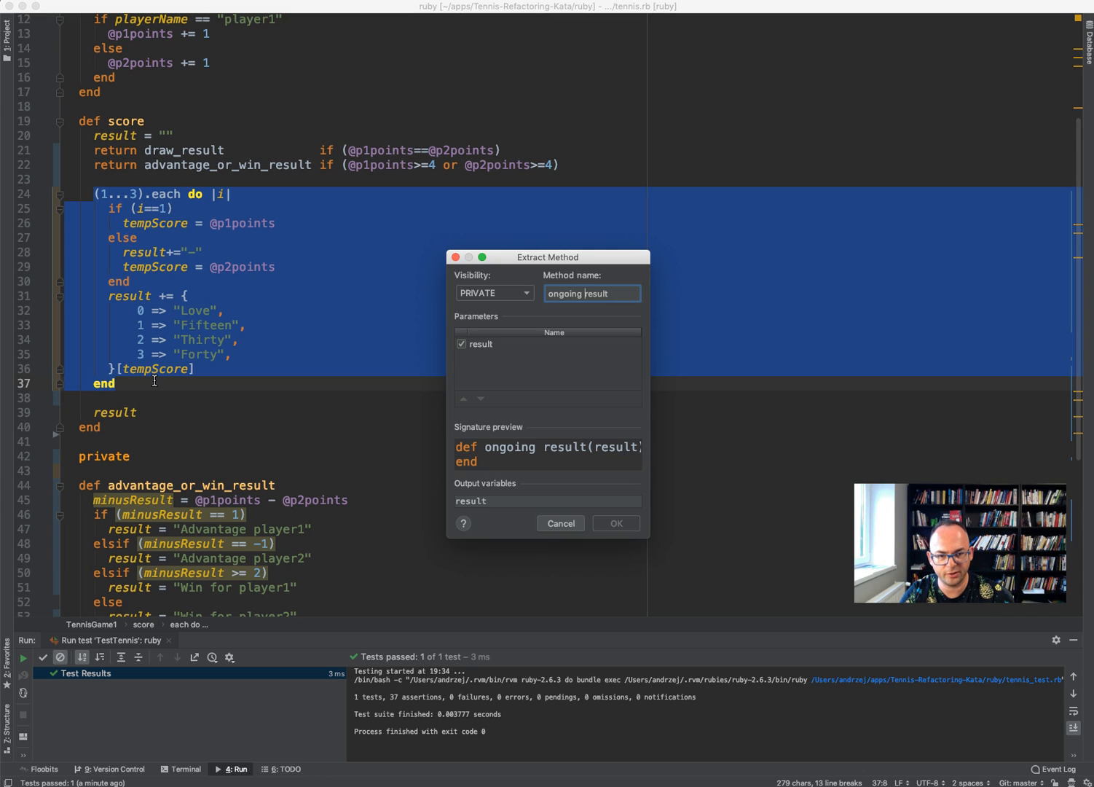
click(614, 523)
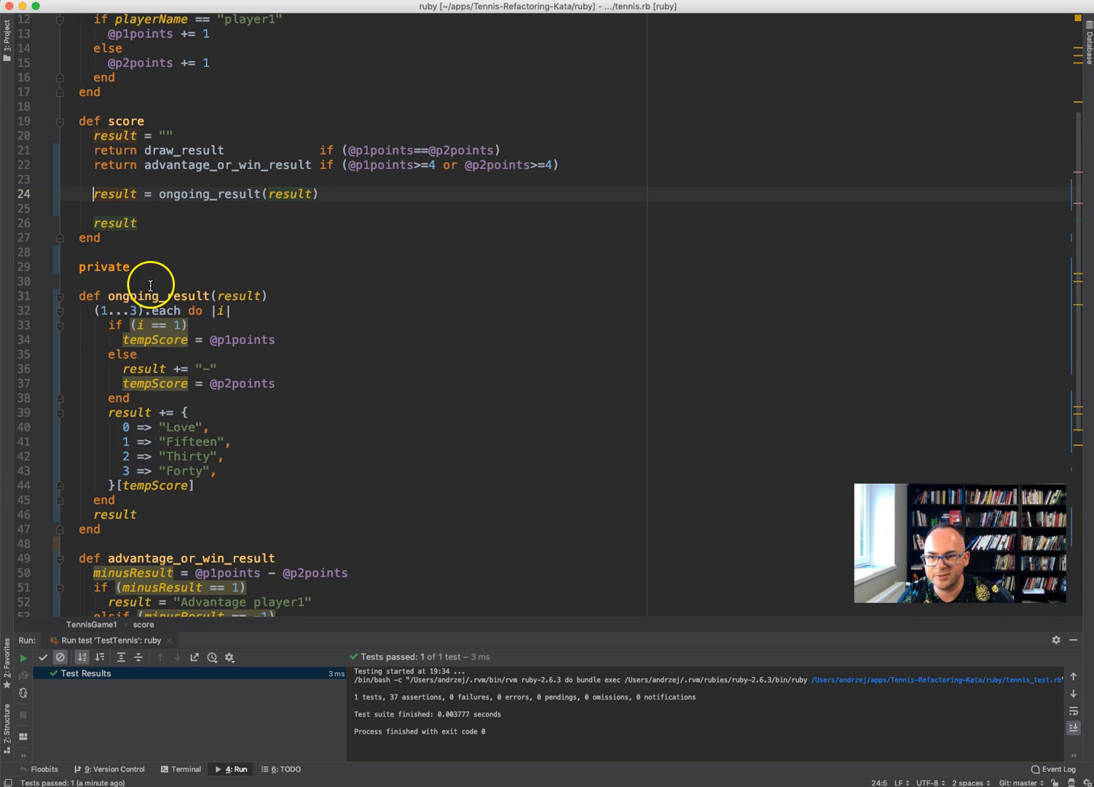
mouse_move(160, 194)
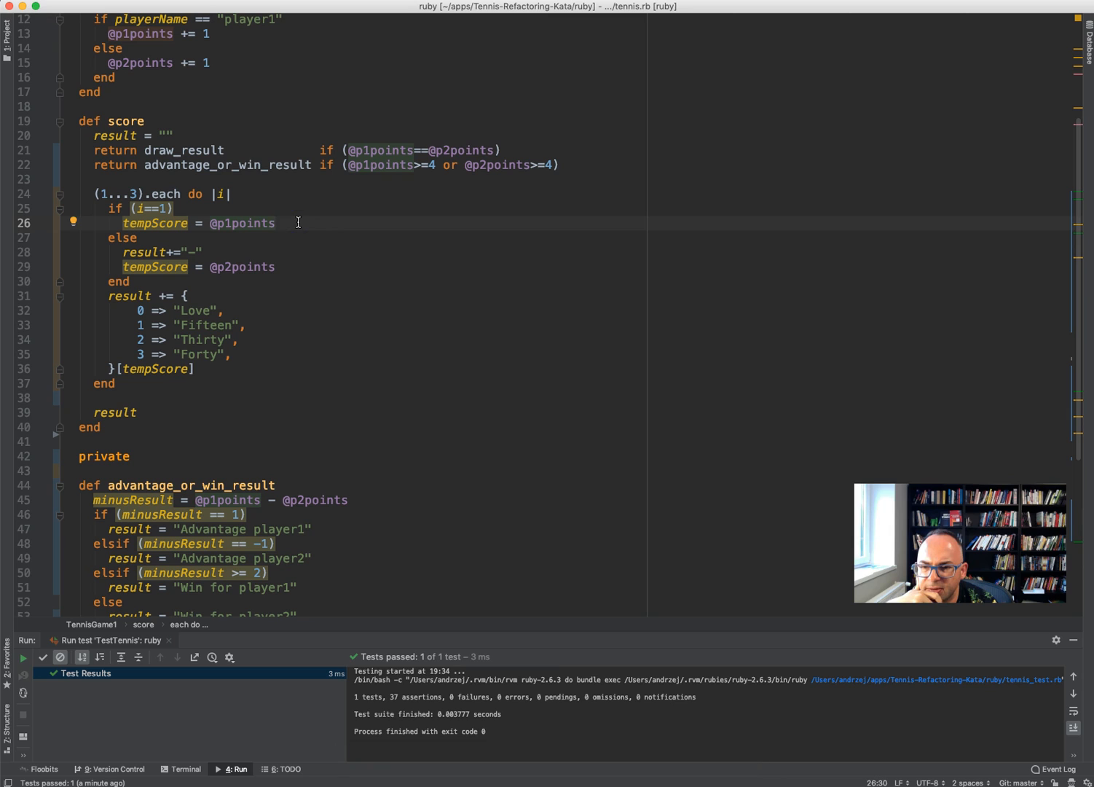
mouse_move(153, 222)
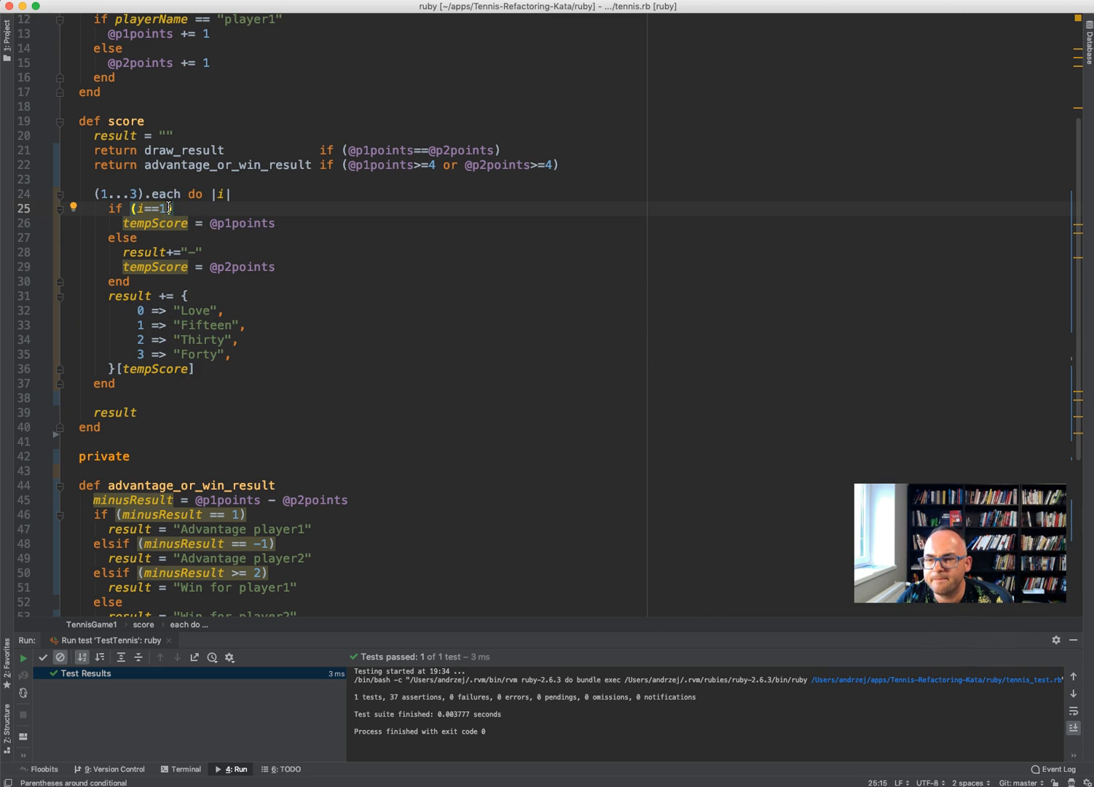
Add a return "" line in score just above the scoring loop.
click(166, 180)
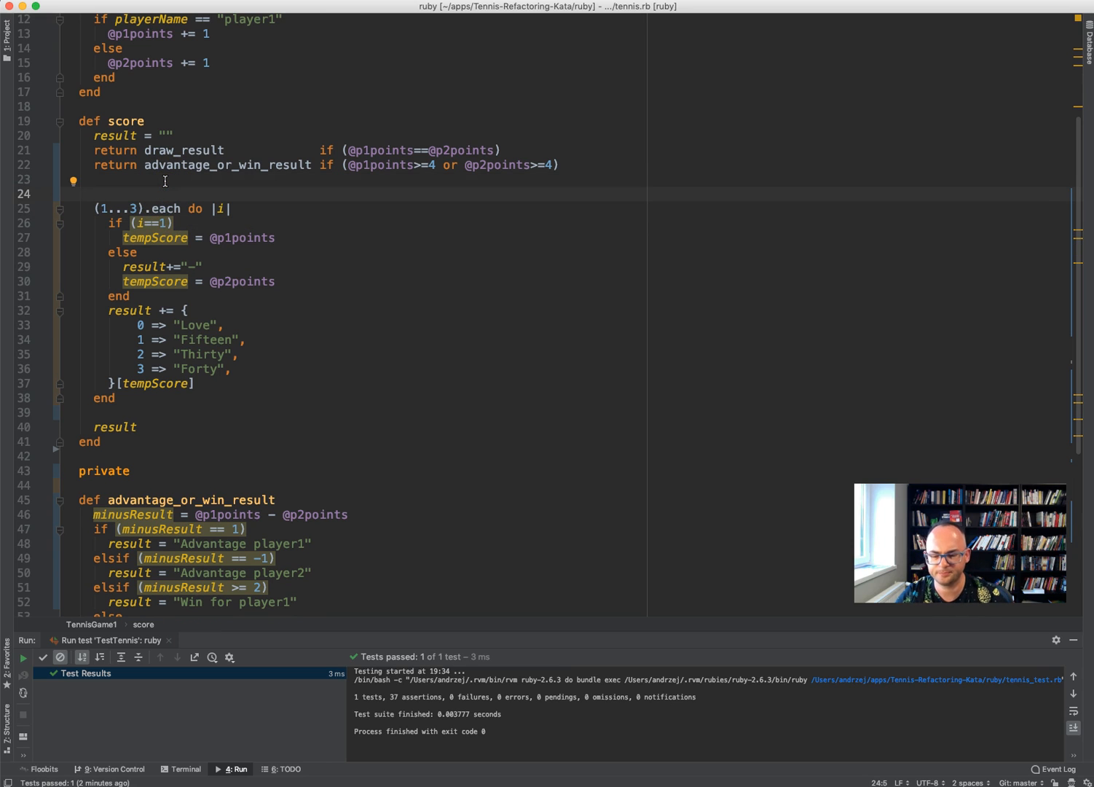
text(return)
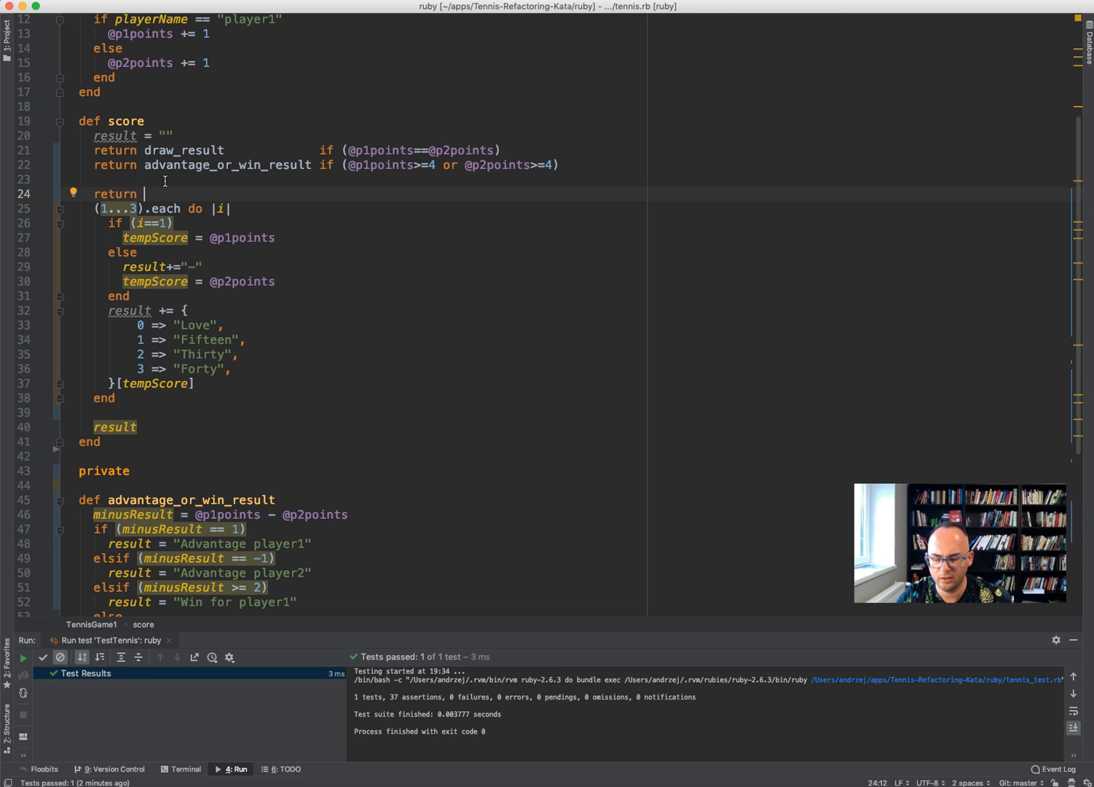
text("")
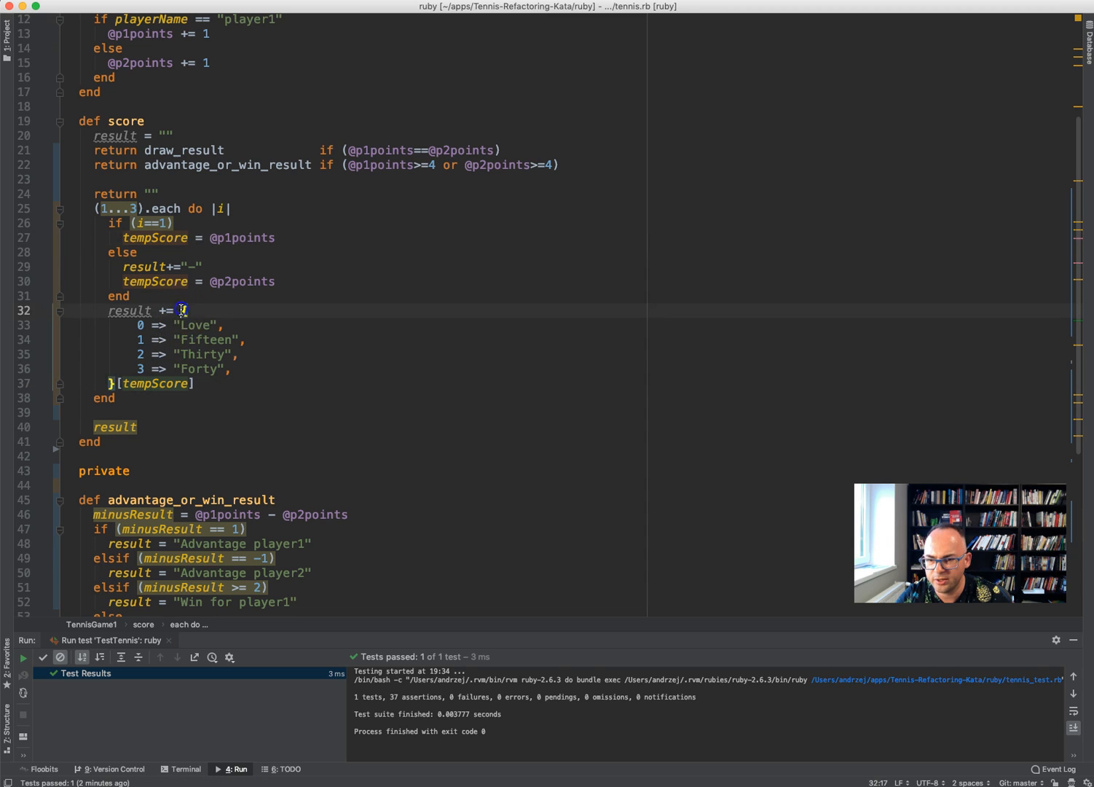
Extract the Love–Forty names hash into a private ongoing_result_names method.
drag(186, 311, 112, 383)
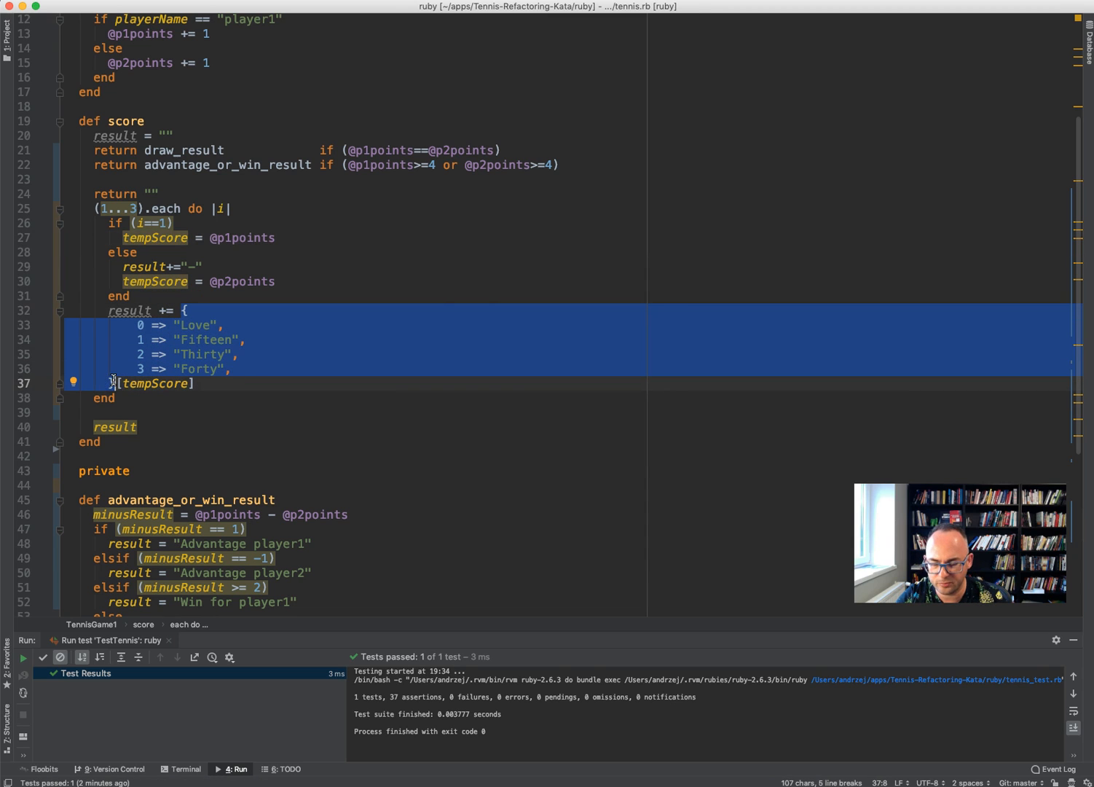
key(cmd+alt+m)
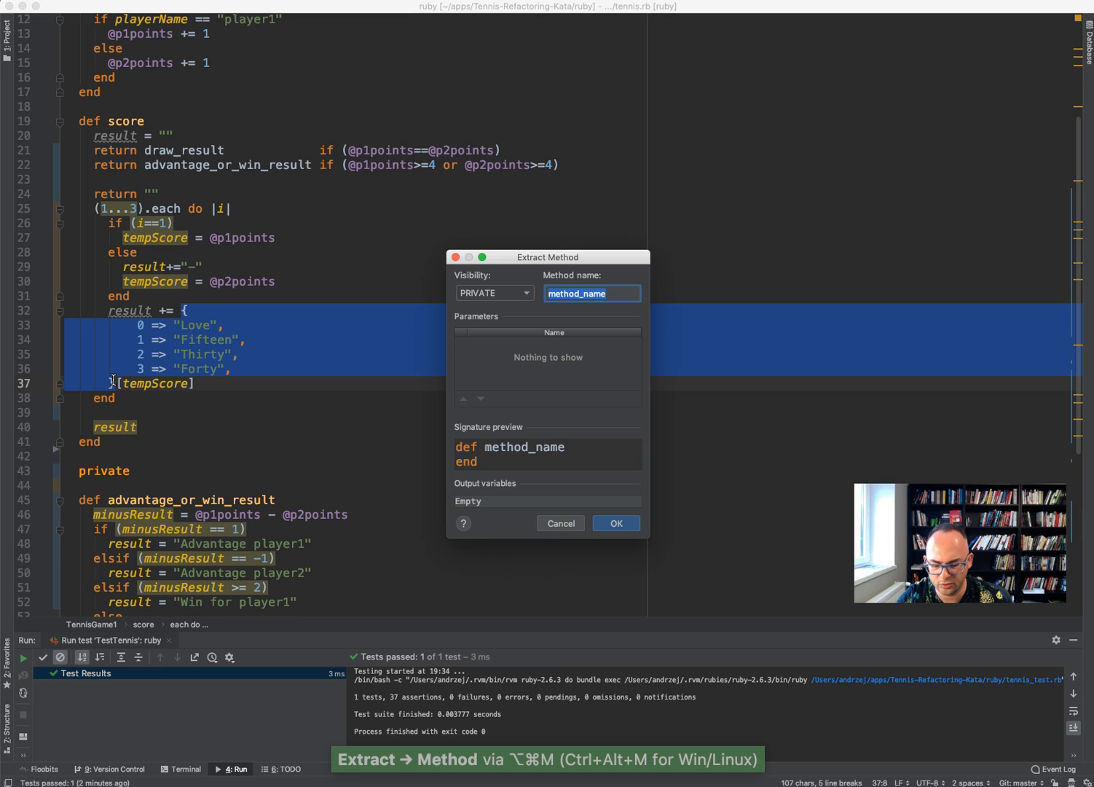
text(ongoing_result_)
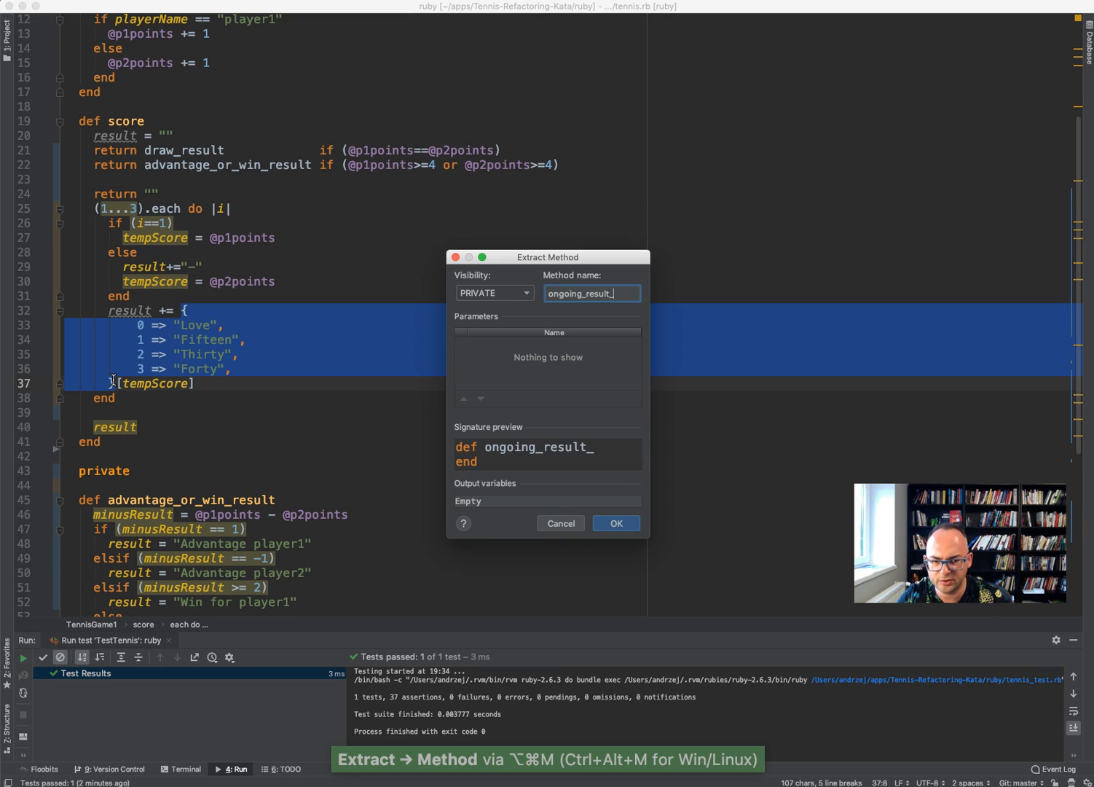
click(614, 522)
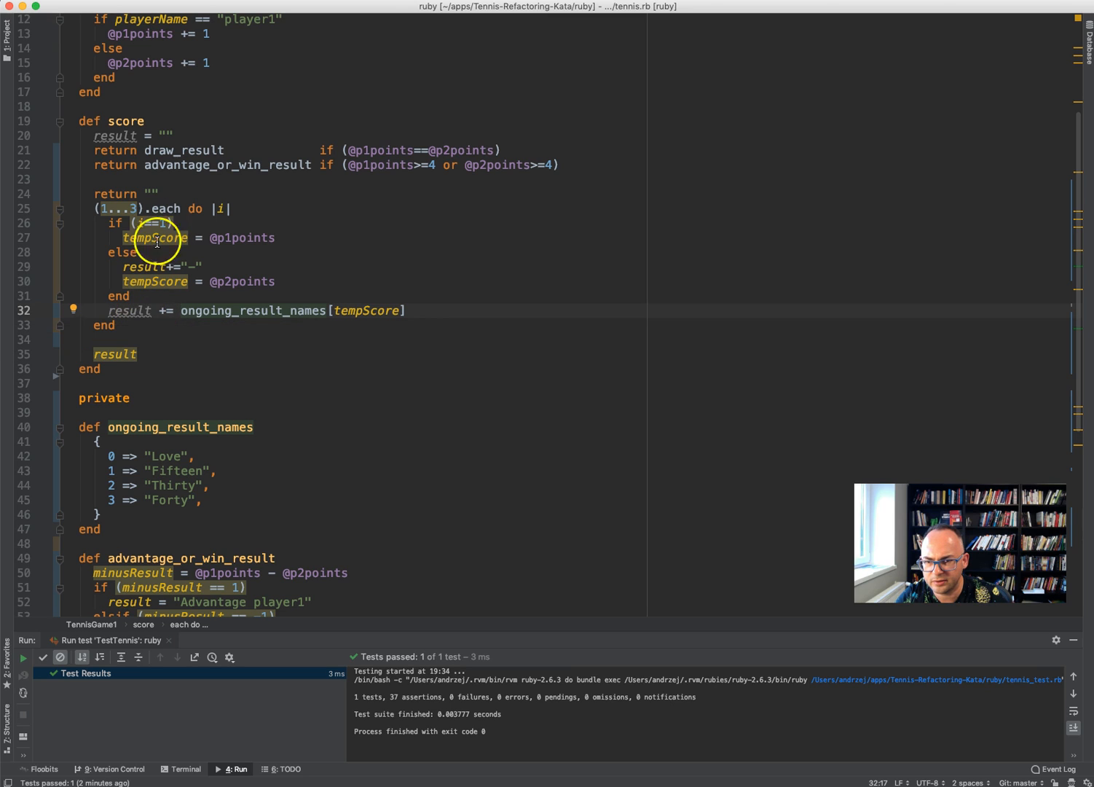
click(153, 194)
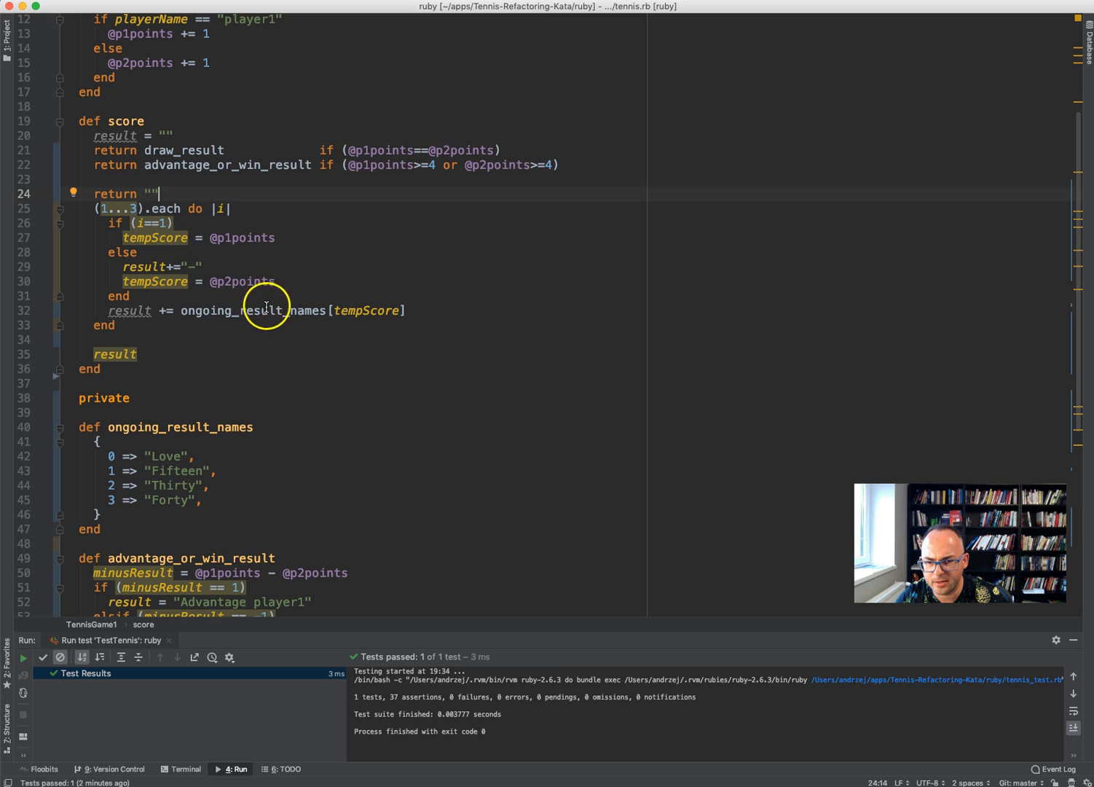
mouse_move(368, 305)
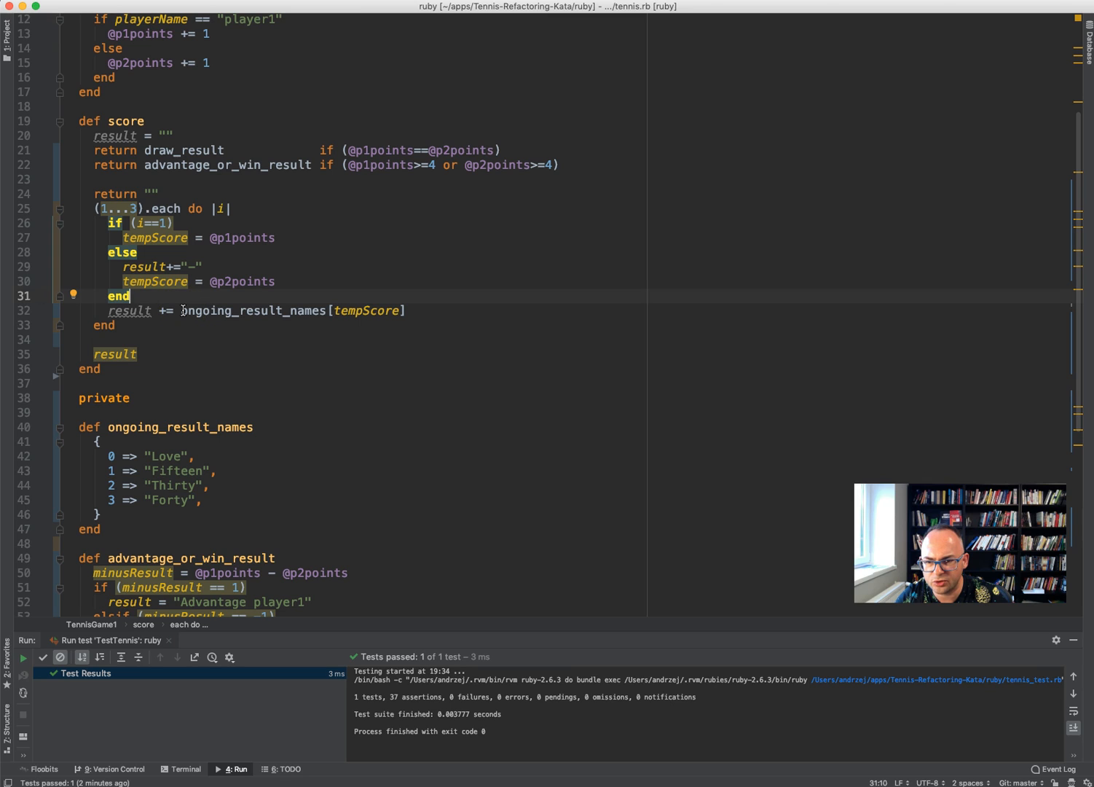
mouse_move(130, 310)
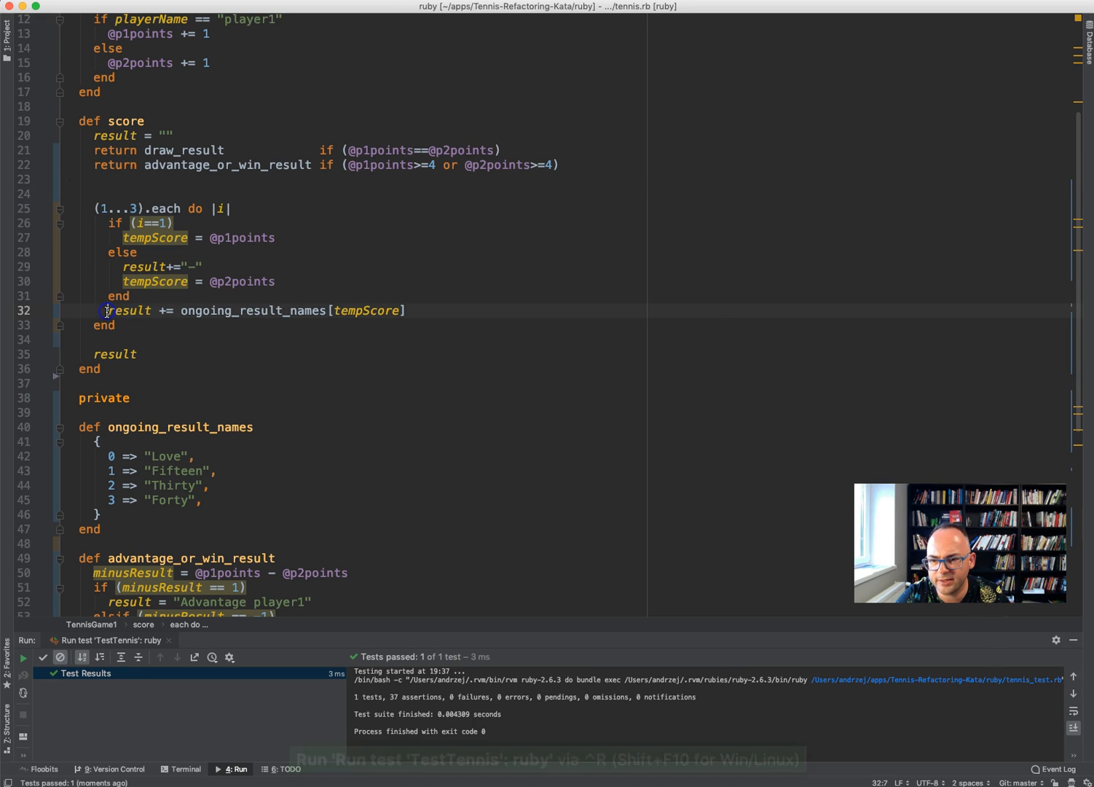
key(cmd+x)
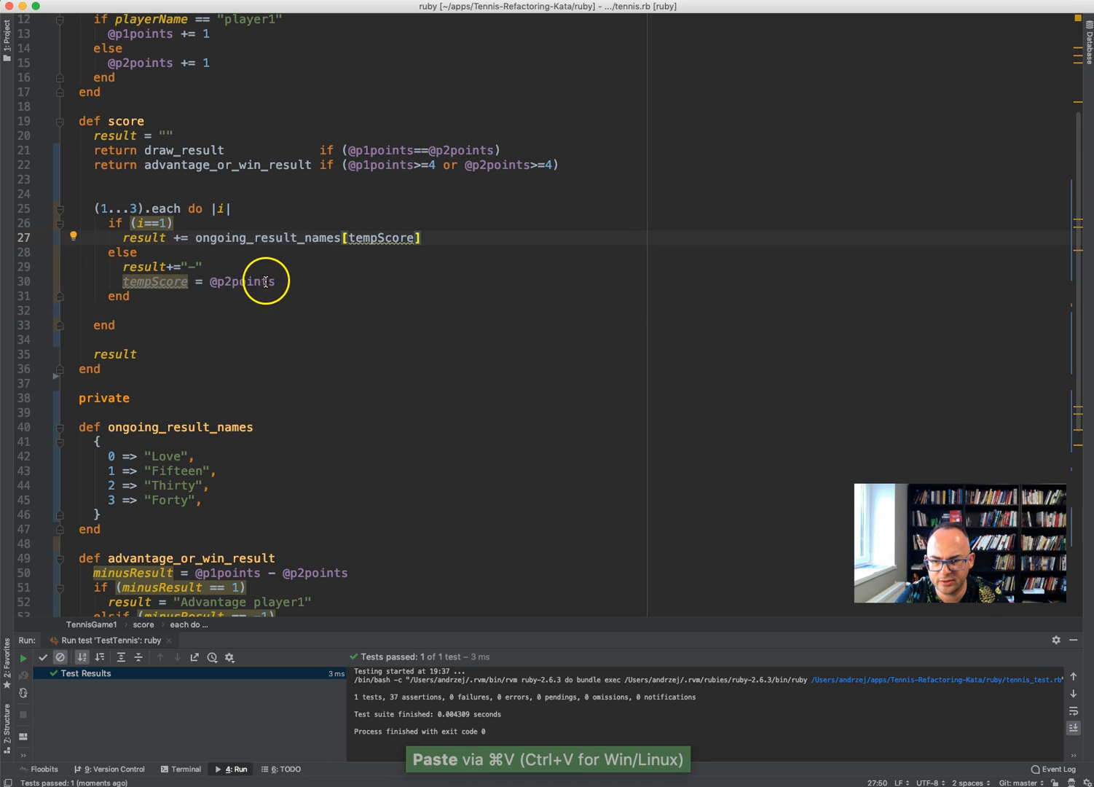
double_click(241, 281)
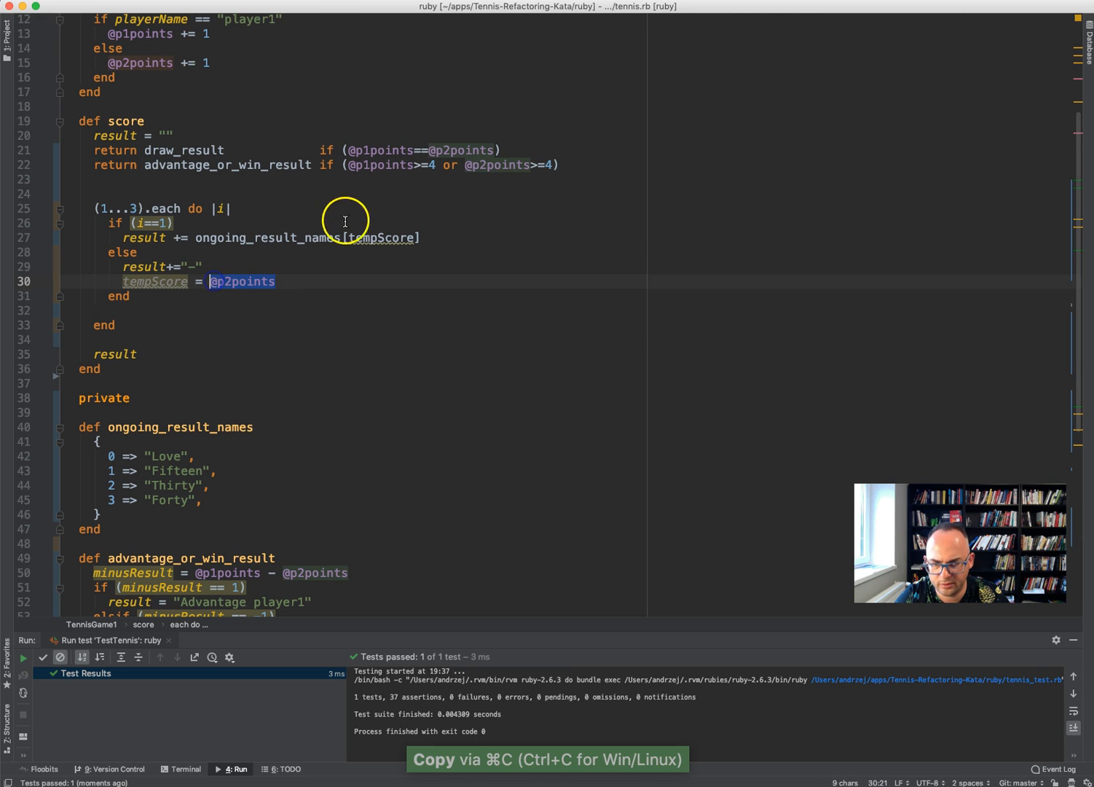
key(cmd+v)
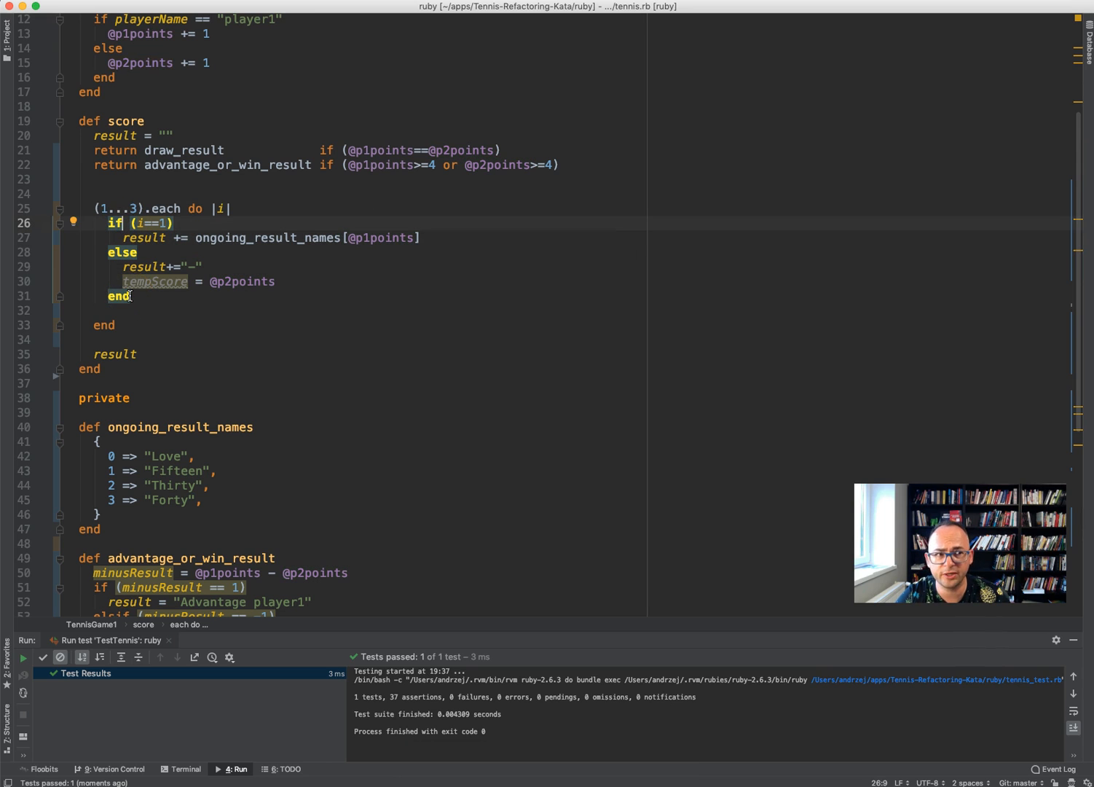
mouse_move(165, 282)
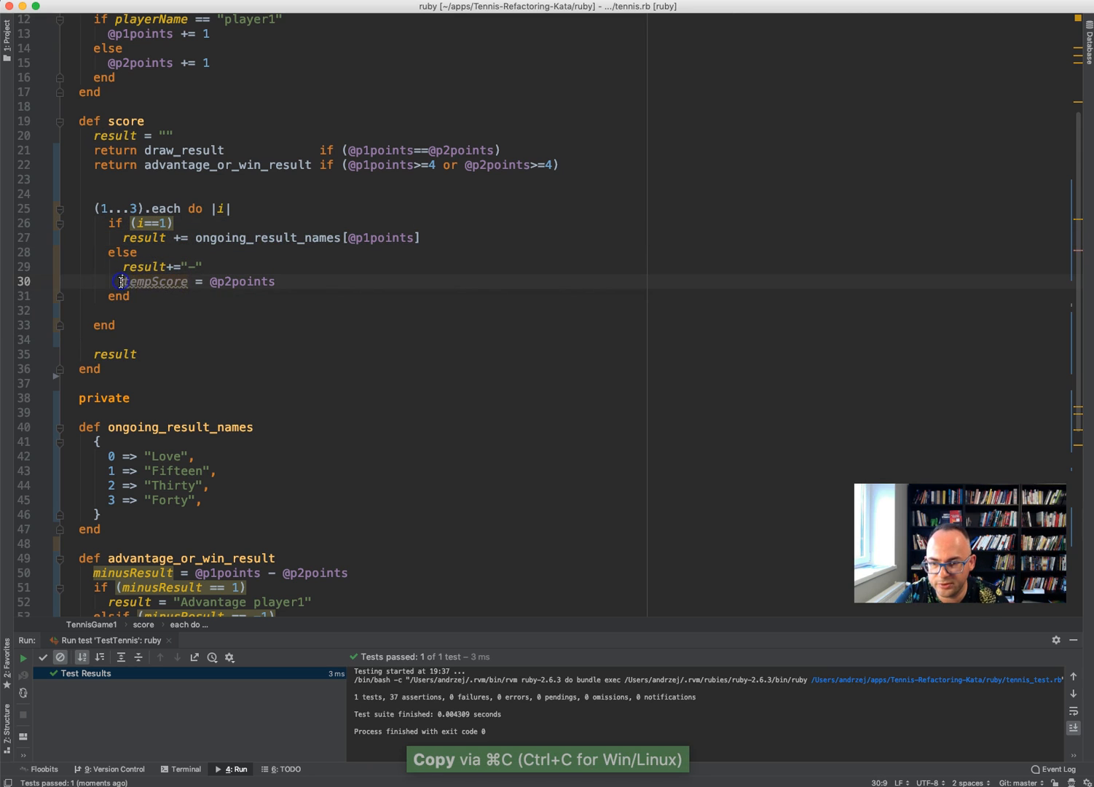
key(cmd+v)
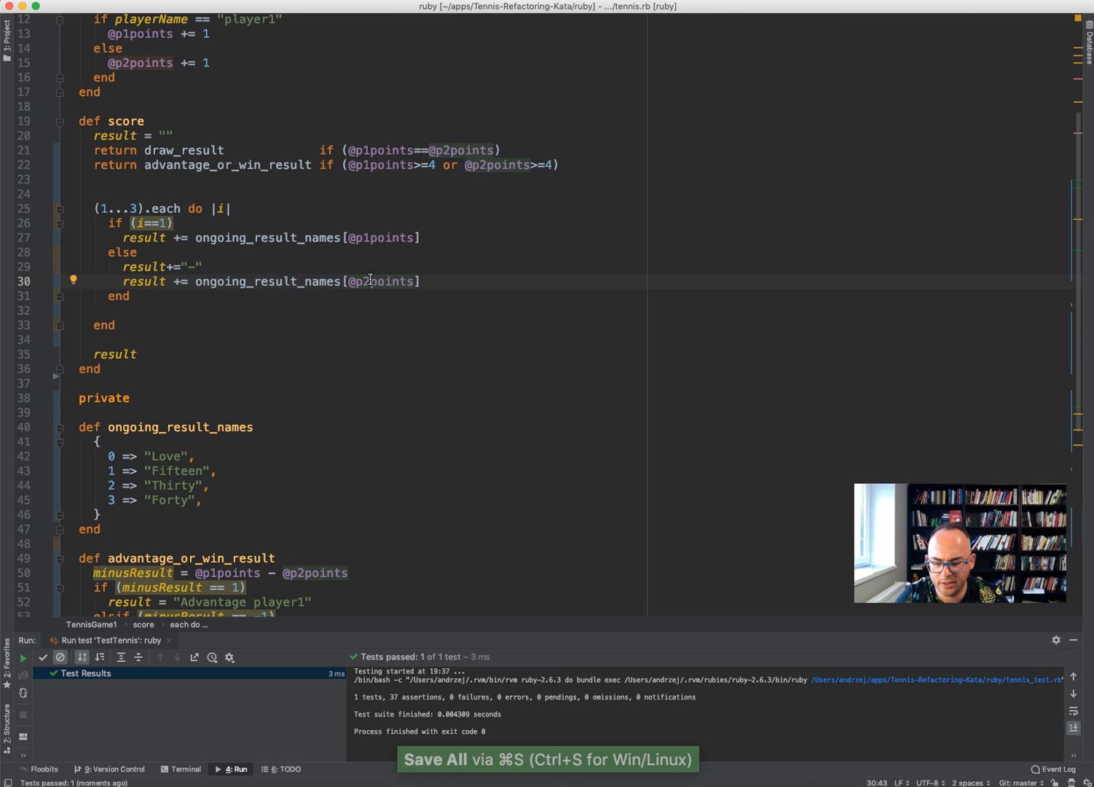
click(22, 656)
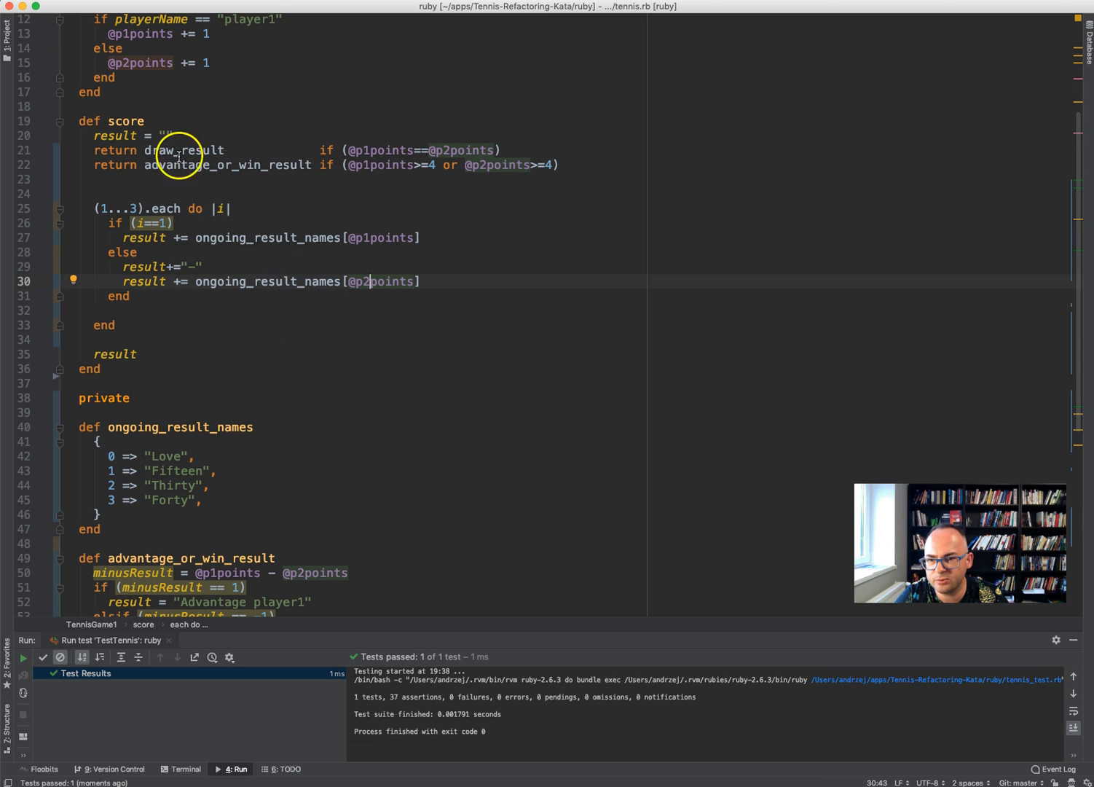
click(178, 238)
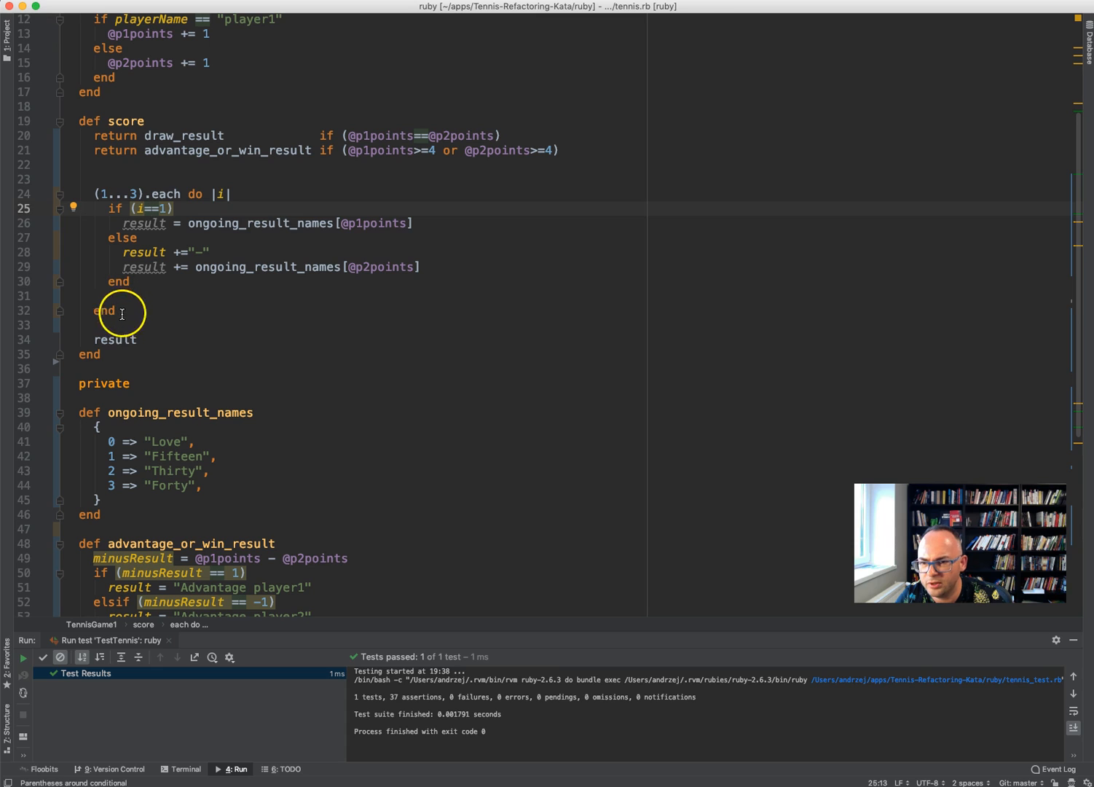
key(enter)
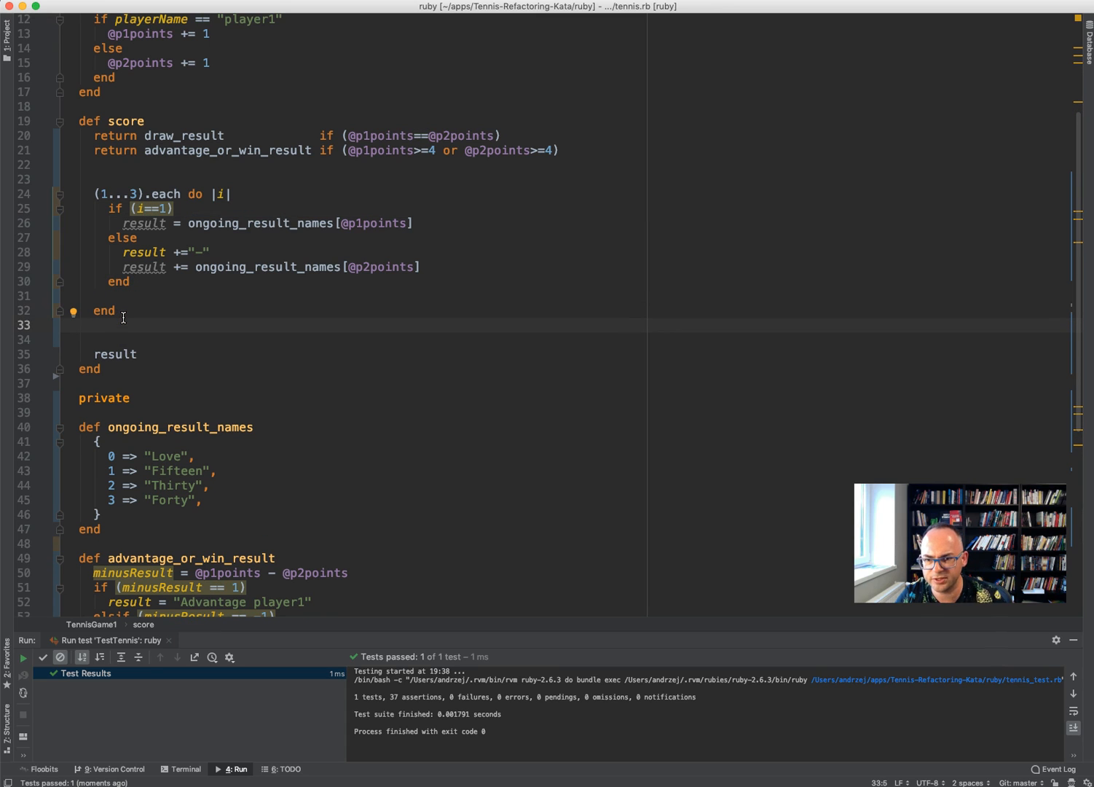
text(return "")
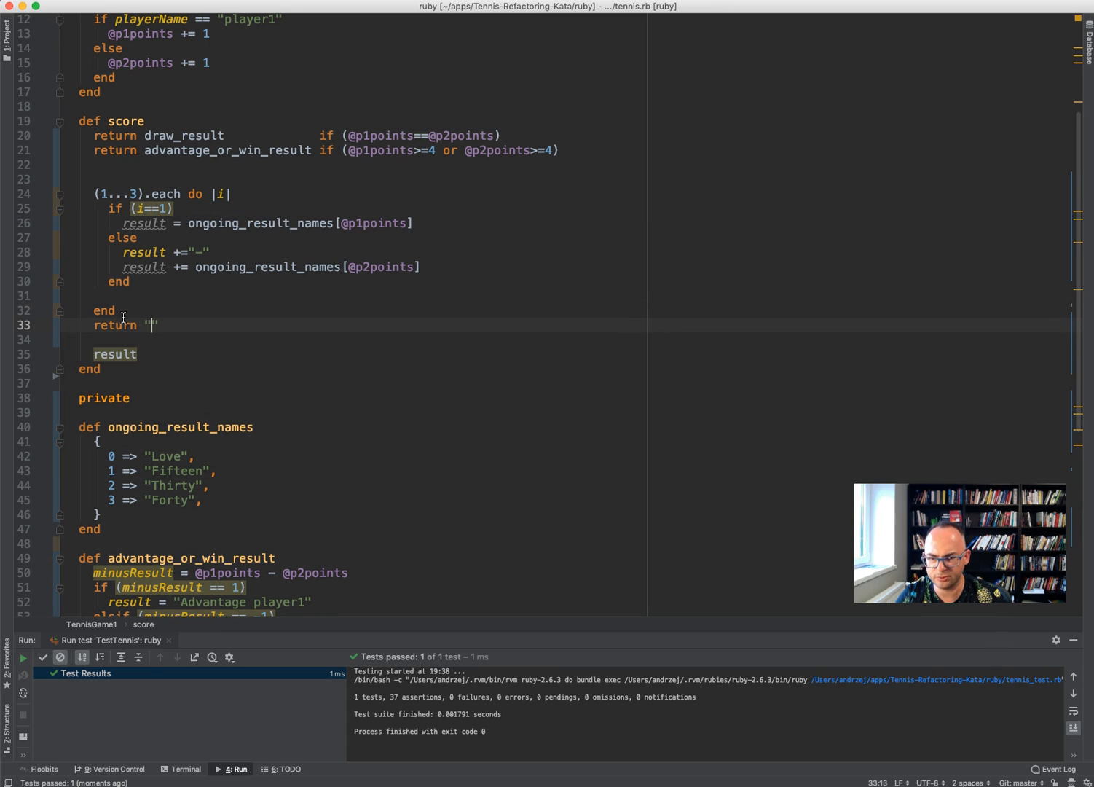
text(#{})
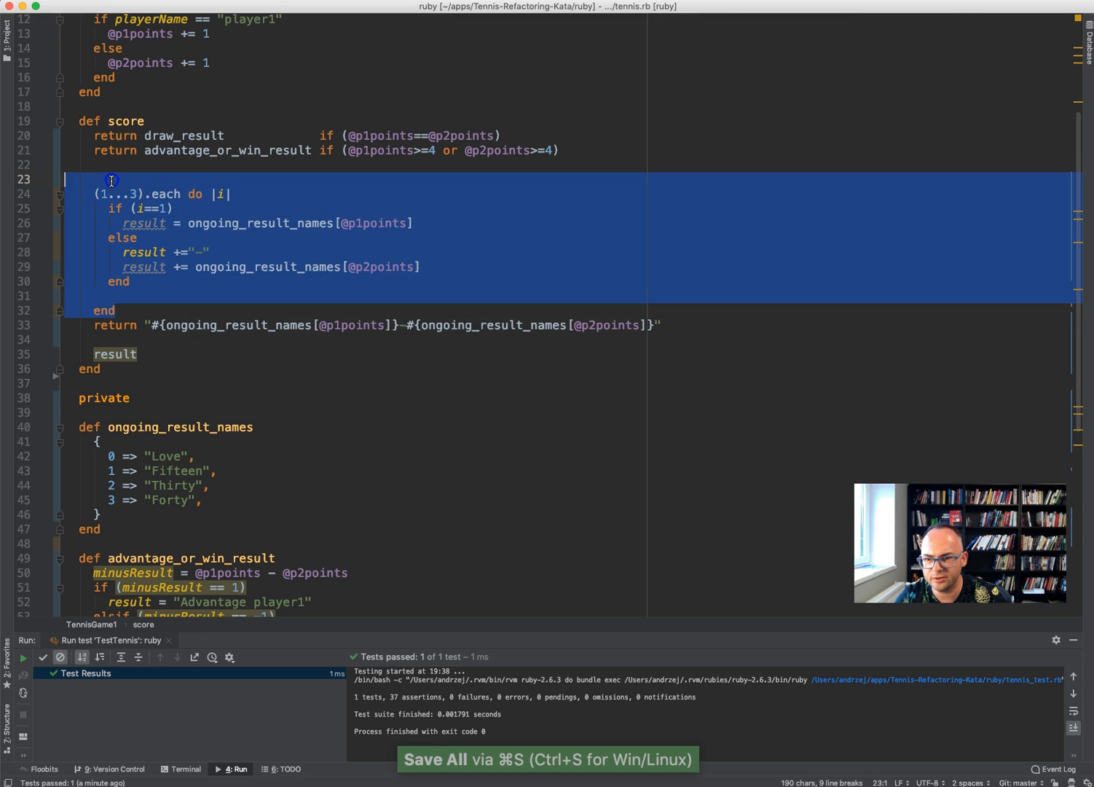
key(Delete)
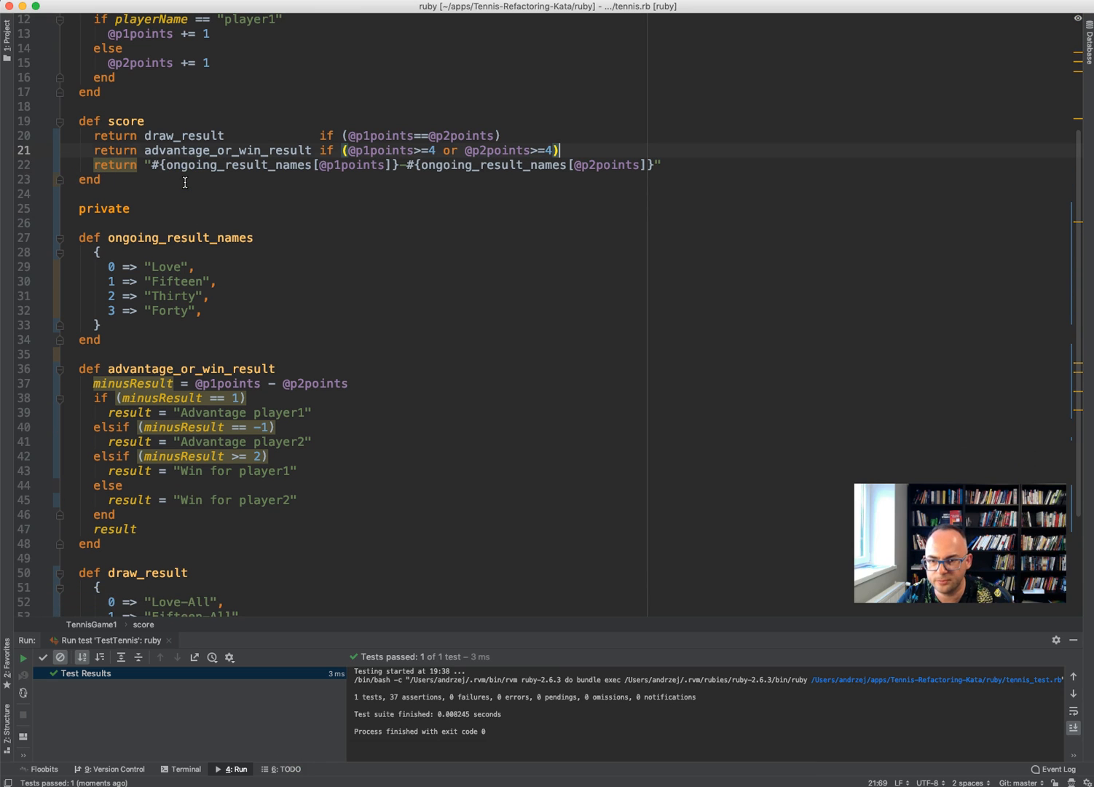
mouse_move(144, 163)
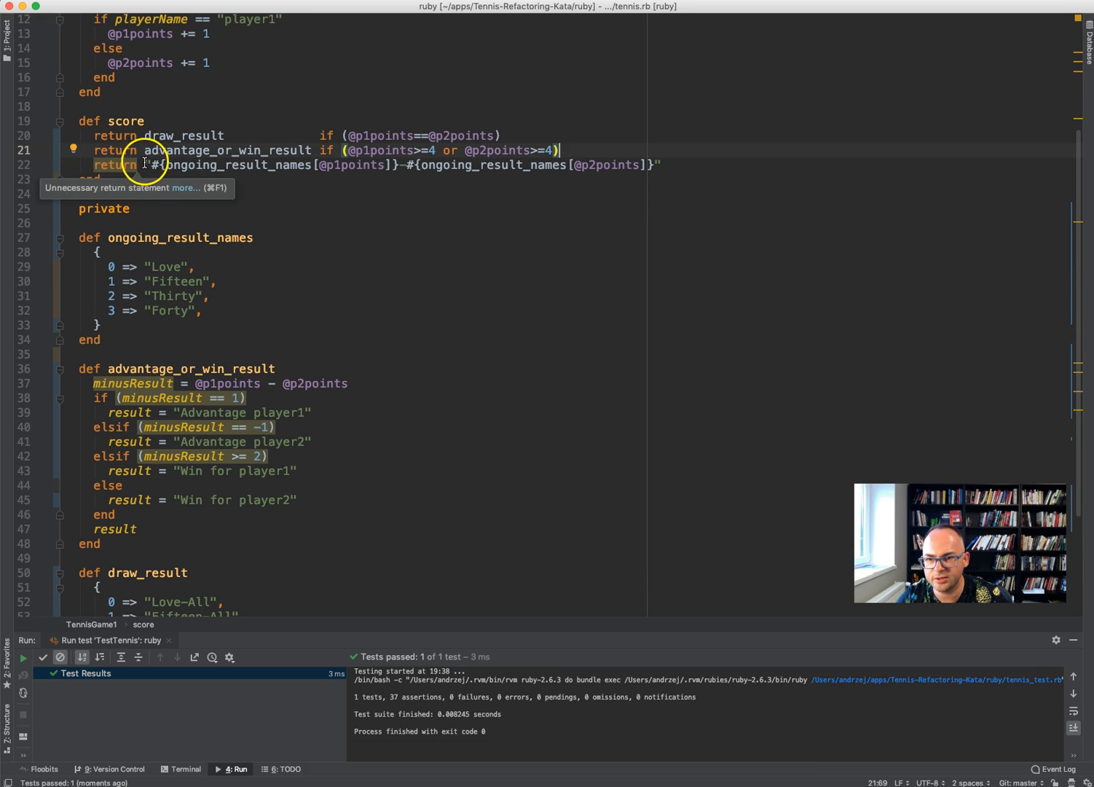
Extract the dash-joined score string into a private ongoing_result method that score returns.
text(ongoing_result)
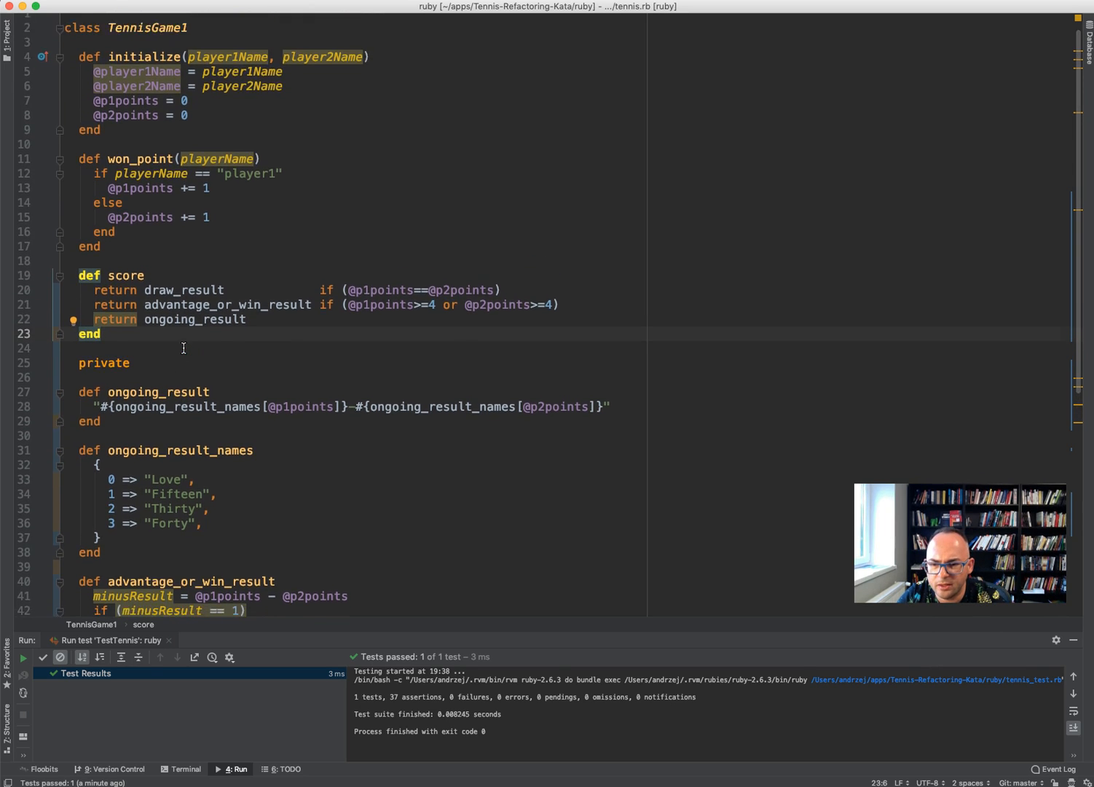
scroll(down, 3)
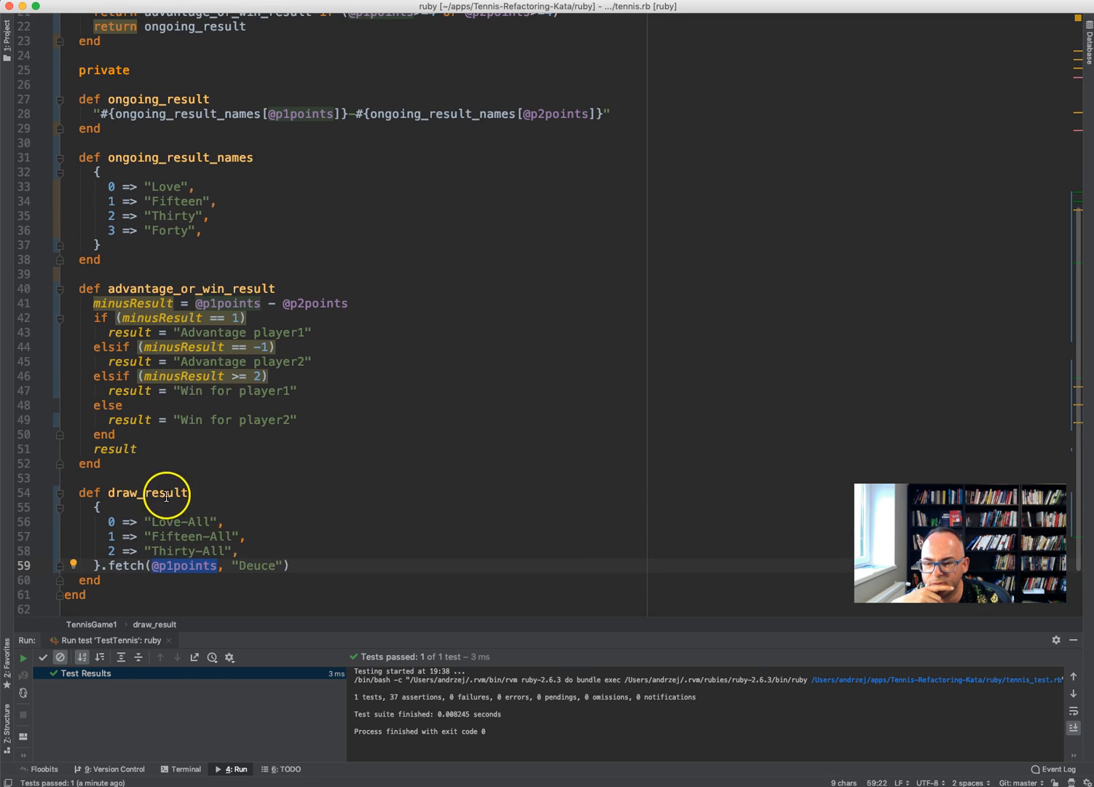
Inspect draw_result, then add an empty module Tennis ... end below TennisGame1.
double_click(148, 493)
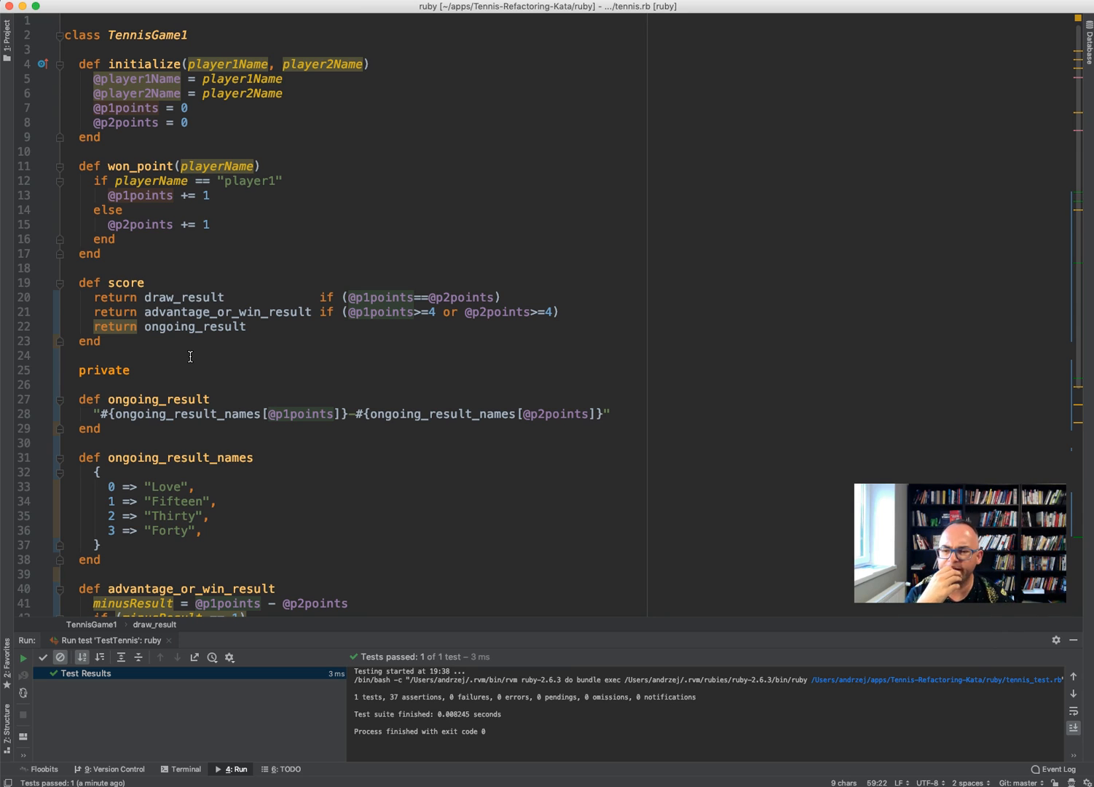
click(202, 312)
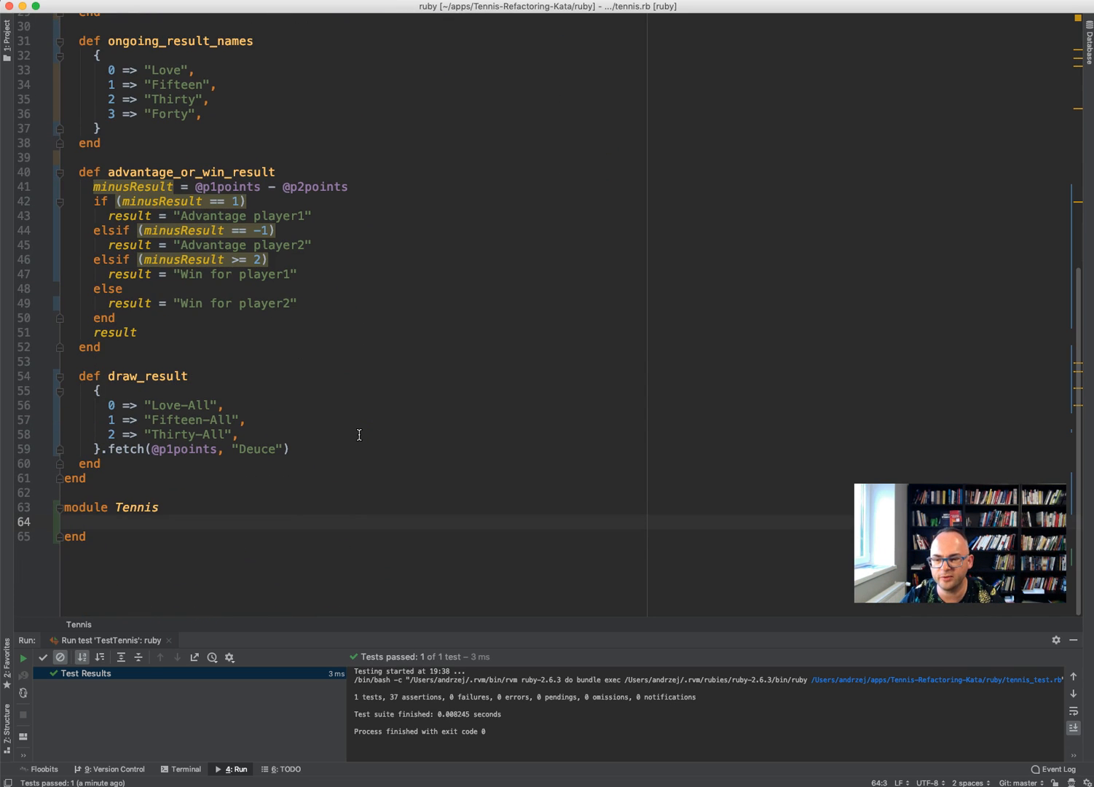
text(class D)
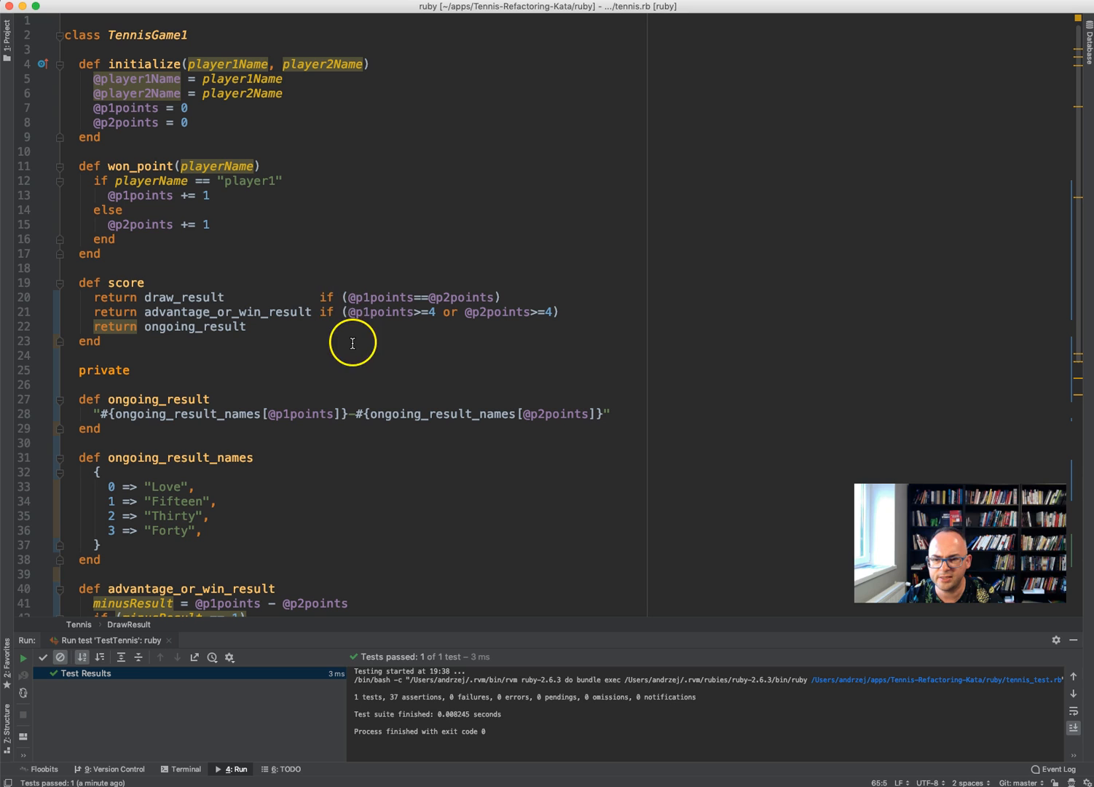
scroll(down, 3)
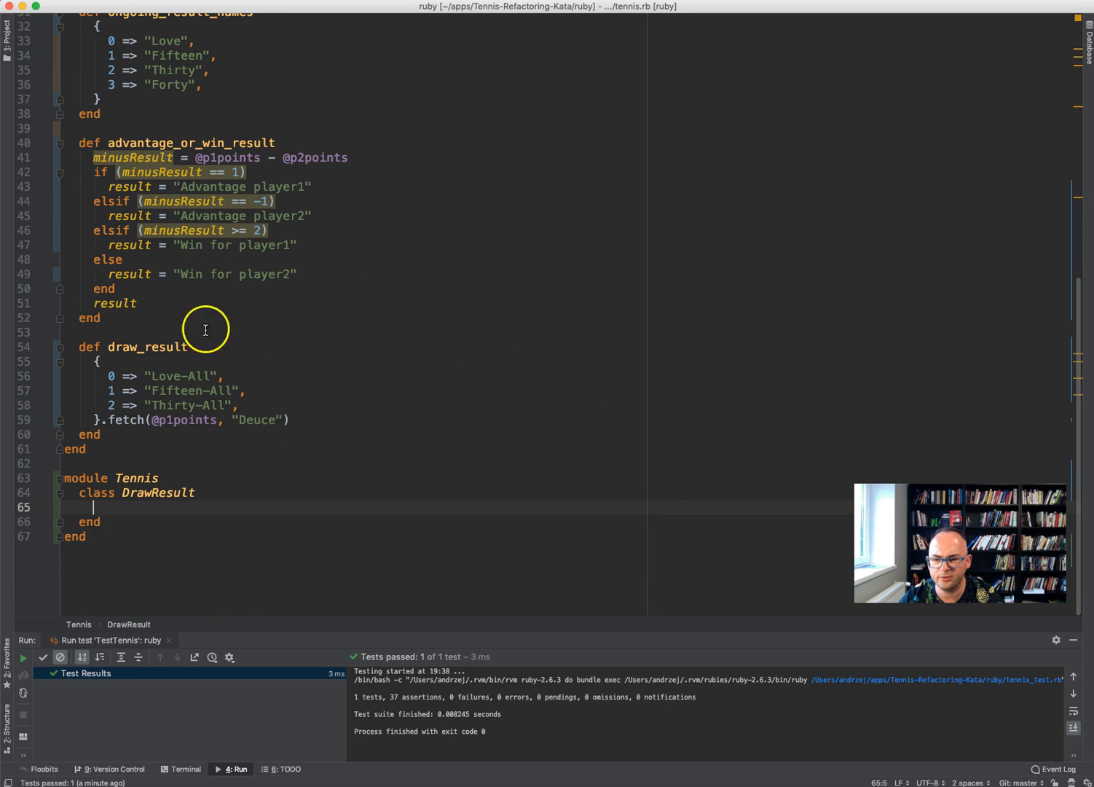
text(def initialize(points)
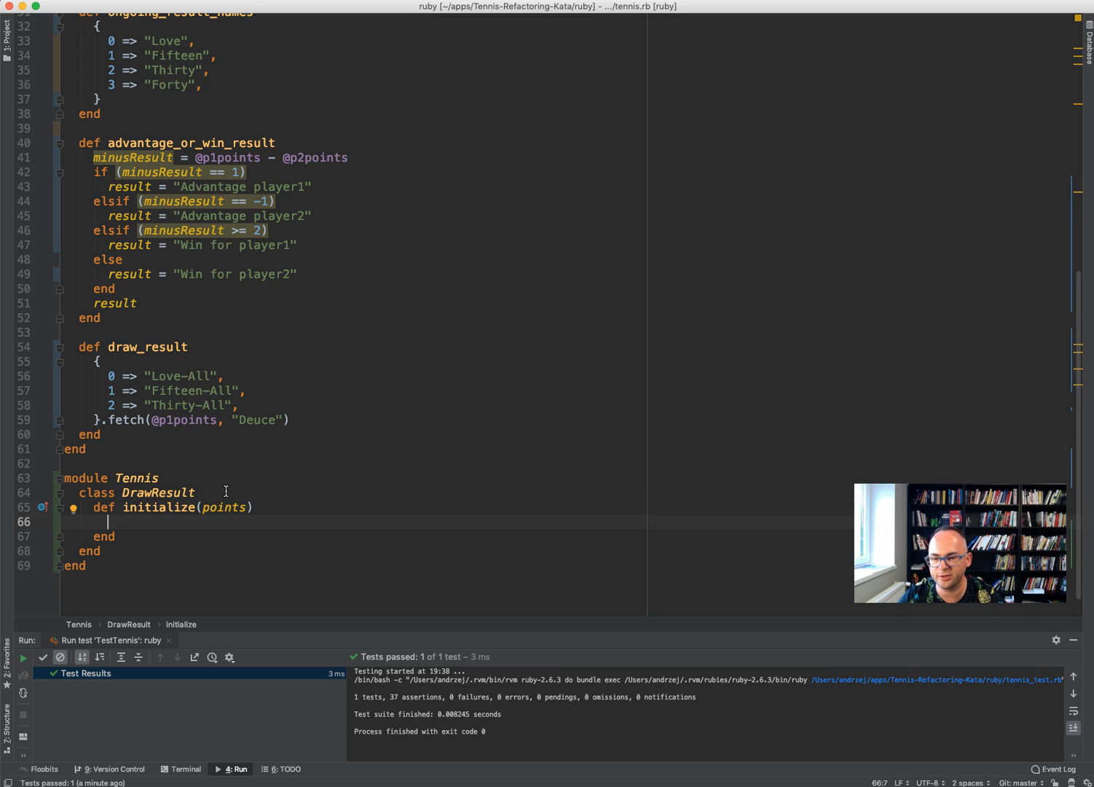
text(@points)
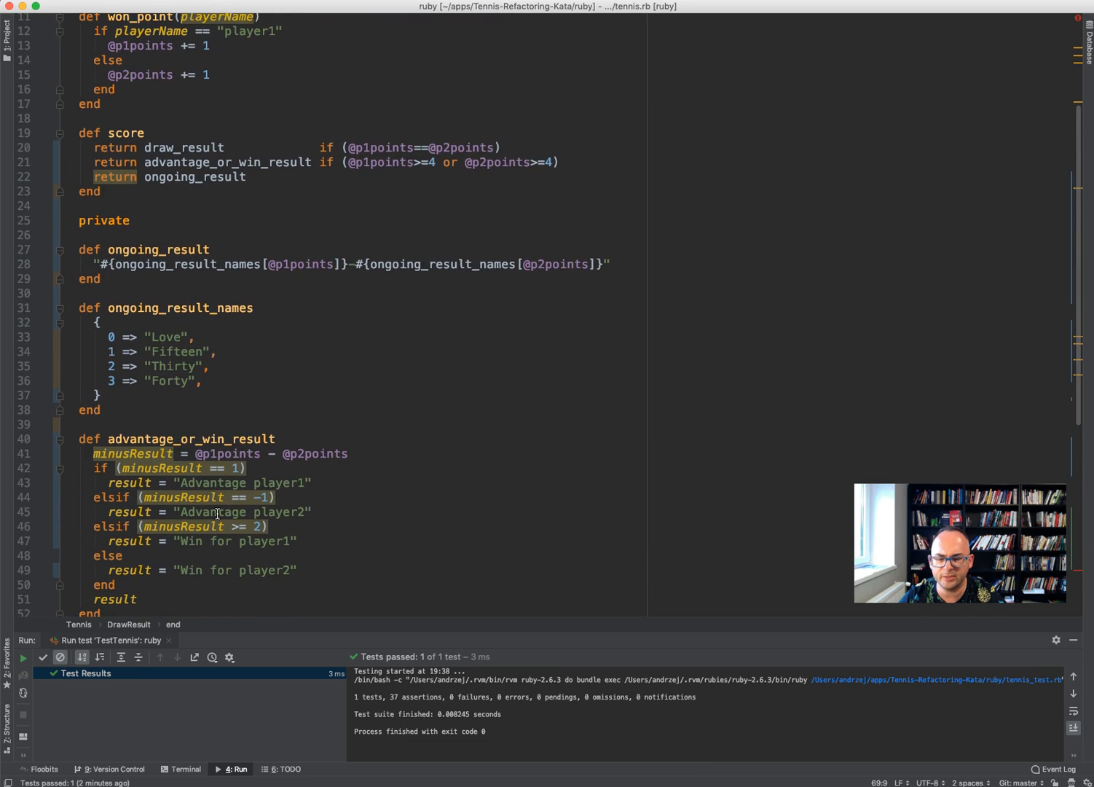
scroll(up, 3)
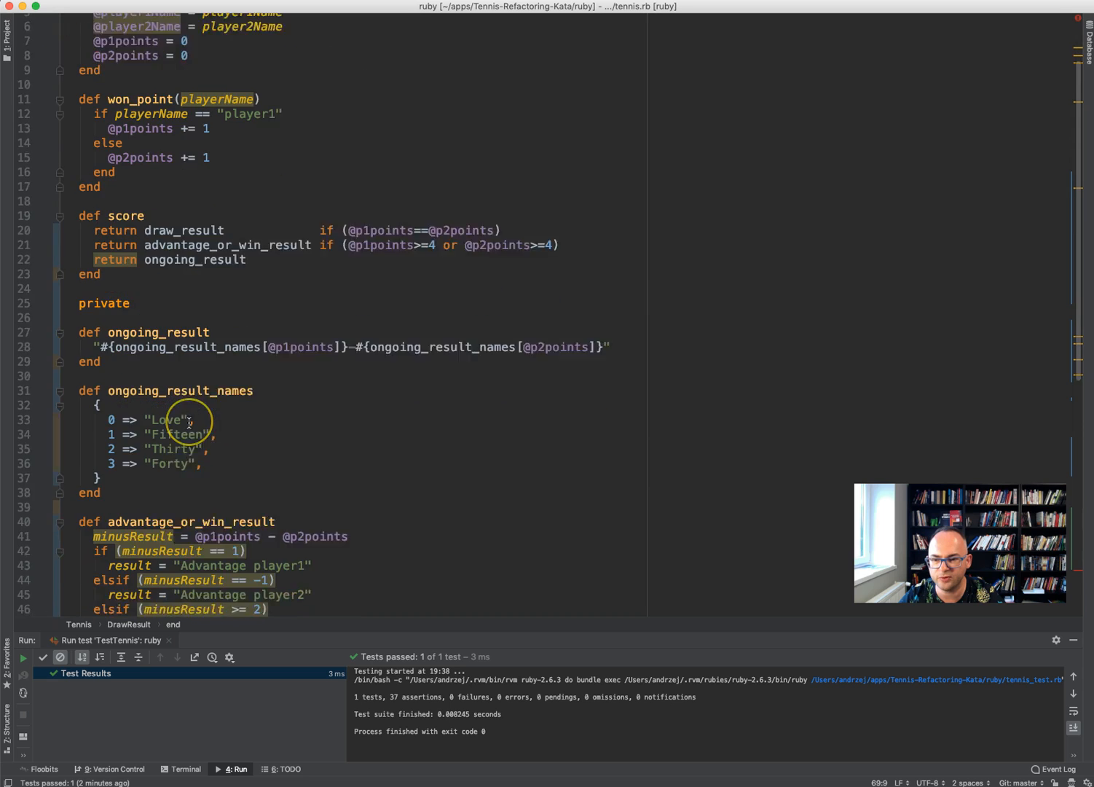
scroll(down, 3)
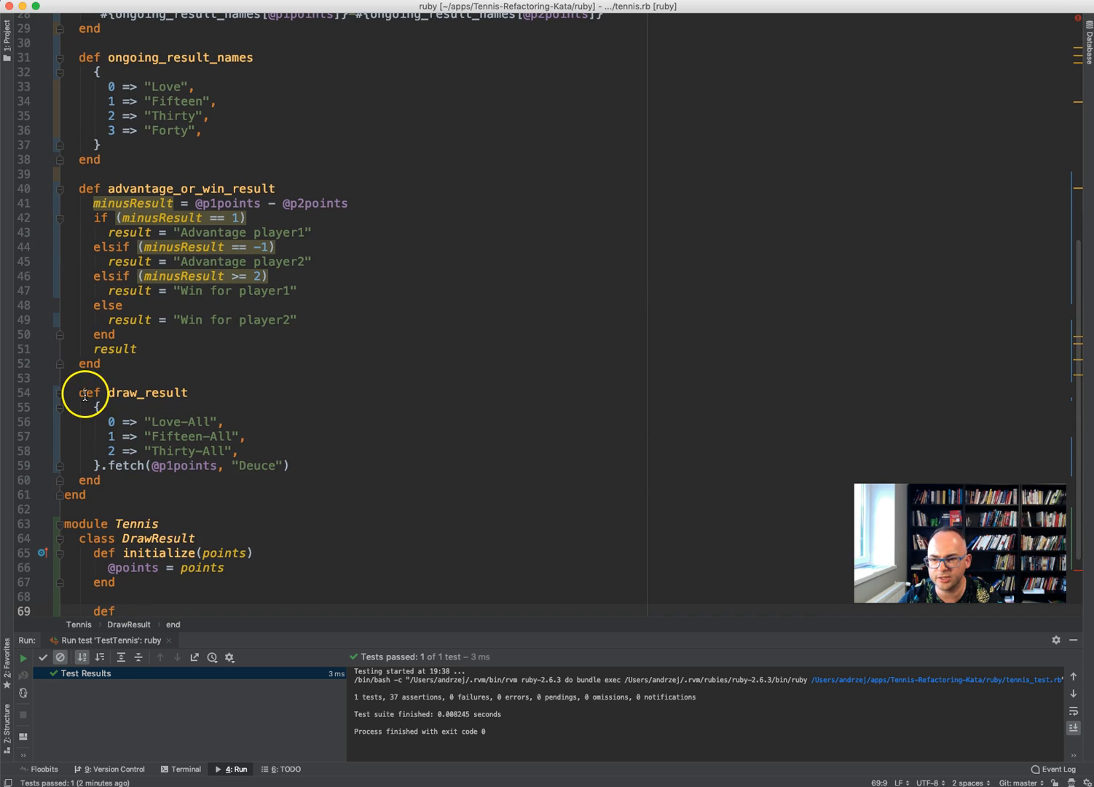
drag(86, 392, 100, 480)
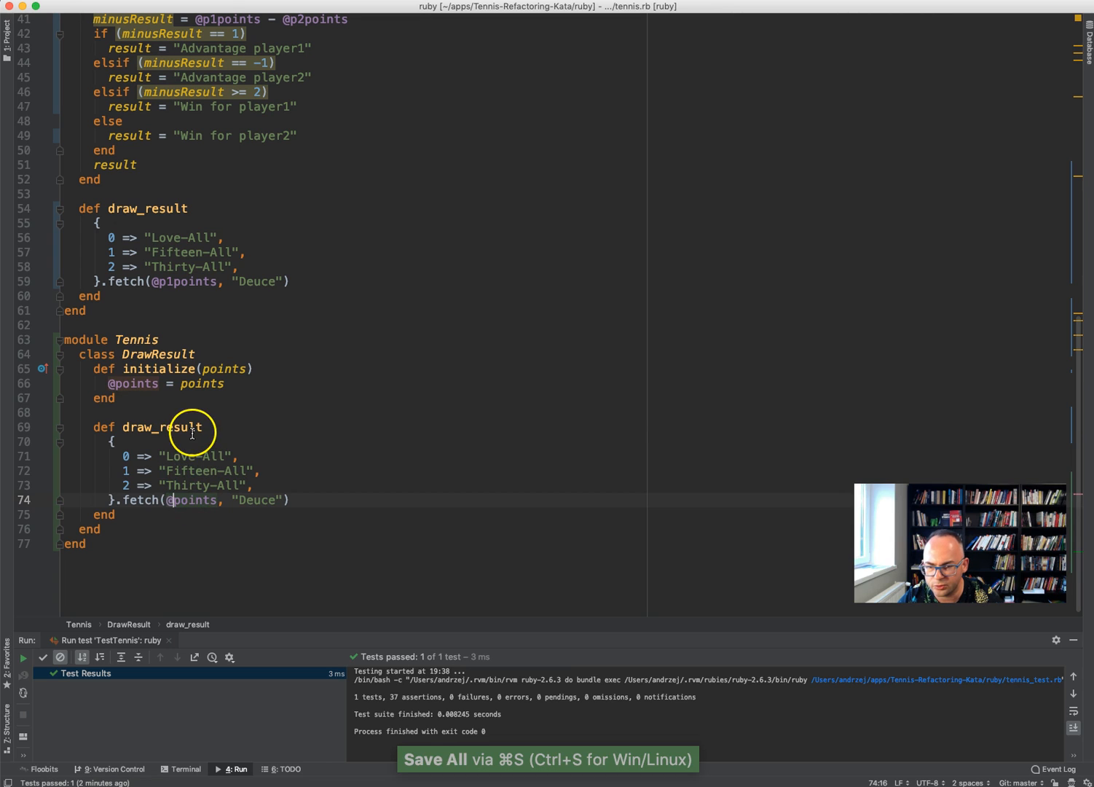
double_click(163, 427)
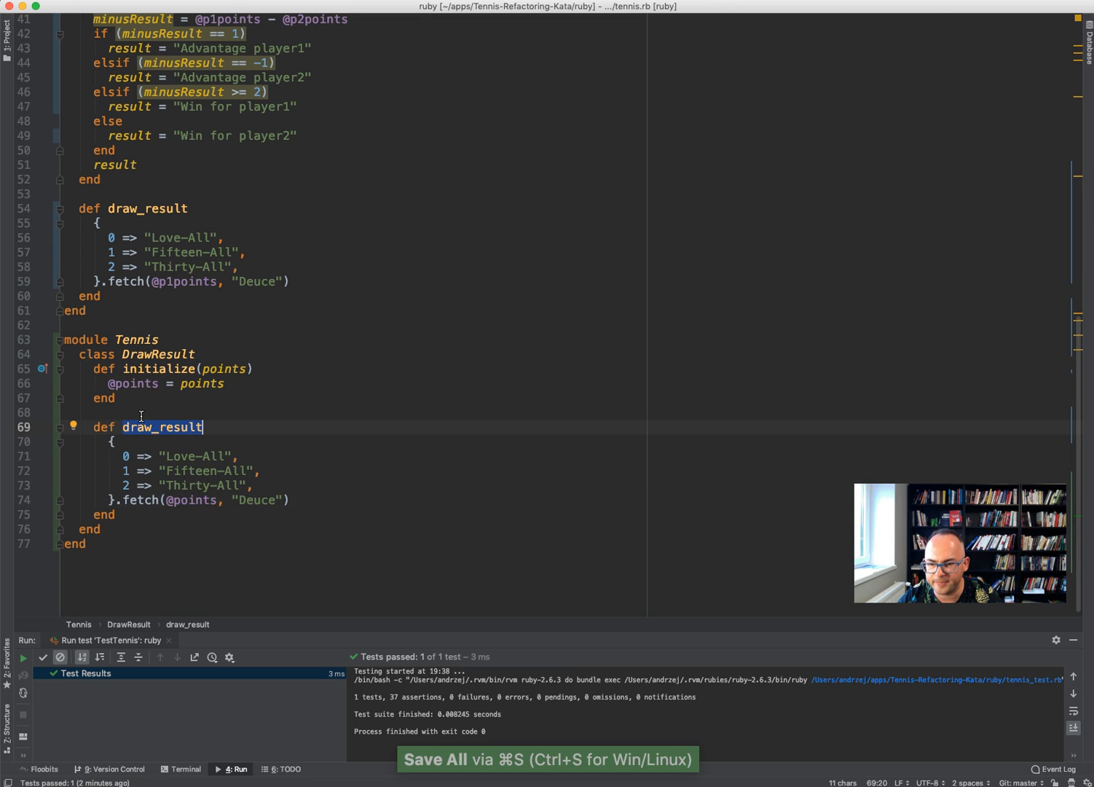
text(score)
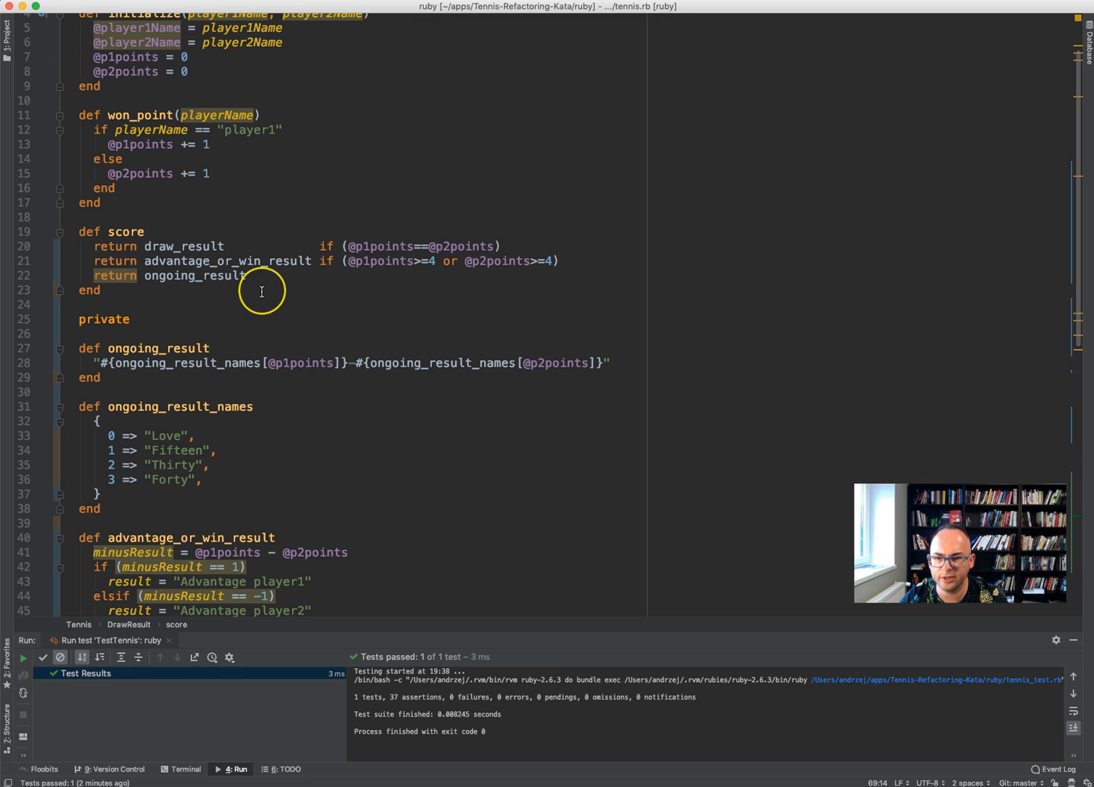
mouse_move(258, 289)
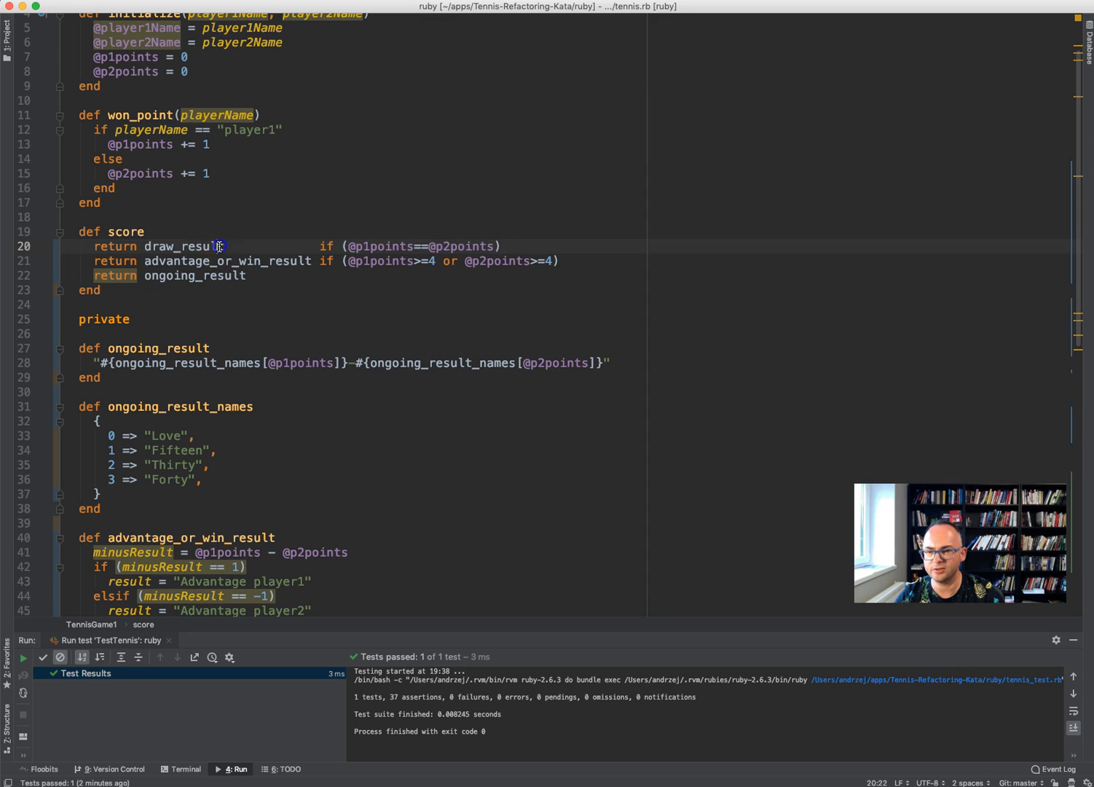
double_click(186, 245)
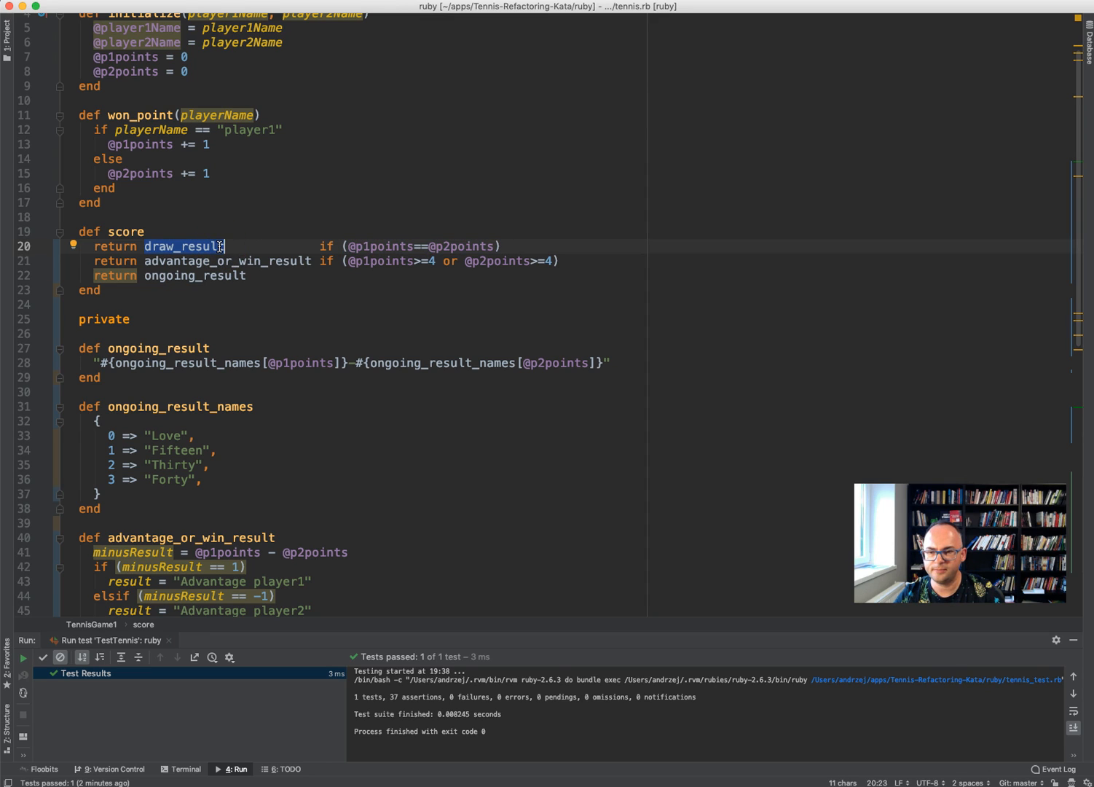
text(Tennis::)
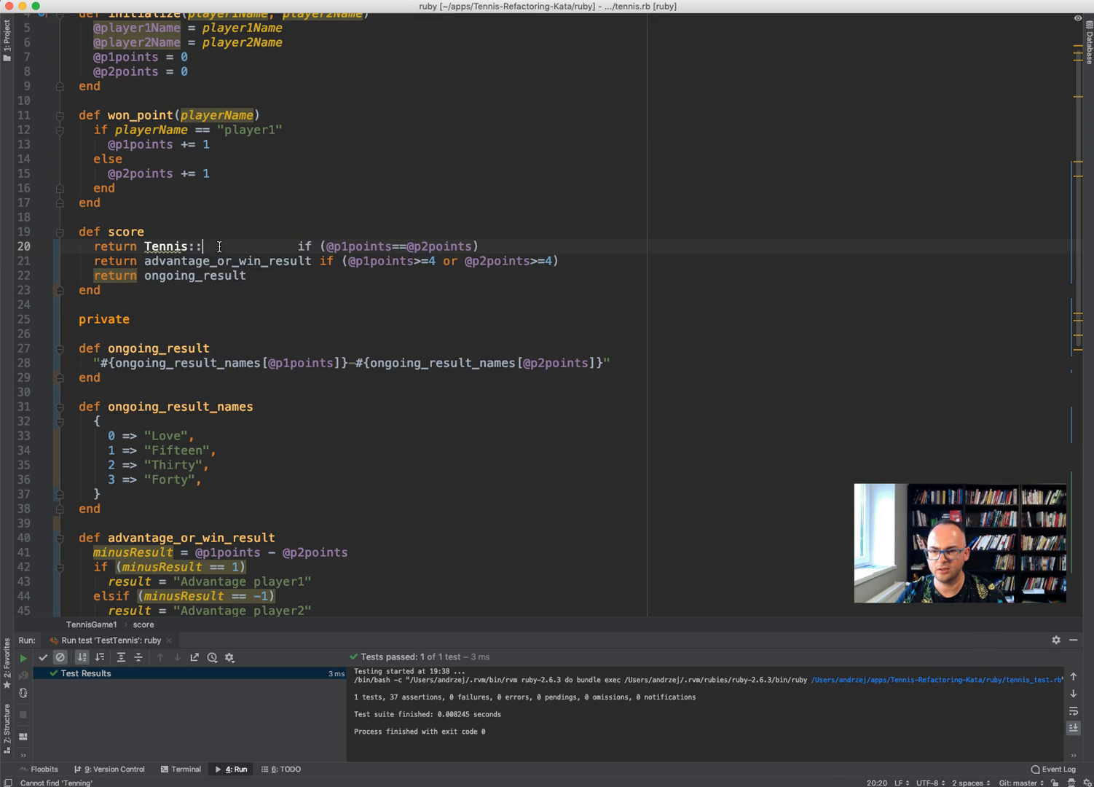
text(DrawResult.new()
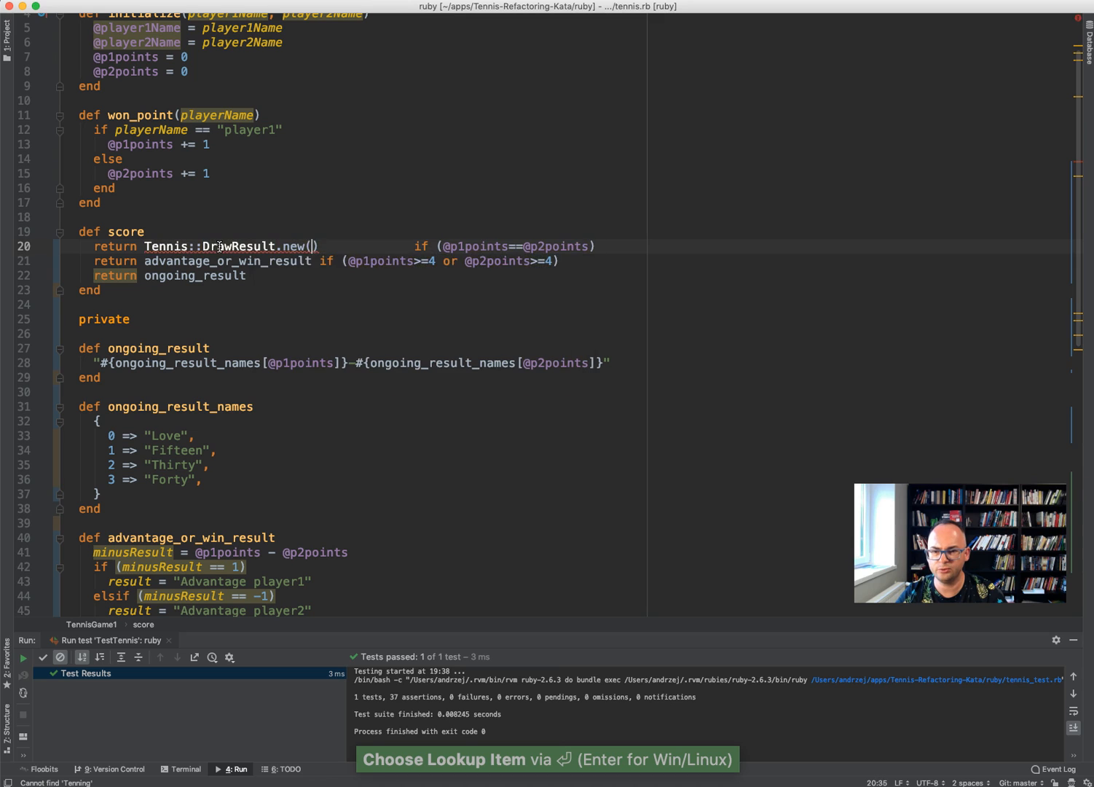
text(@p1points)
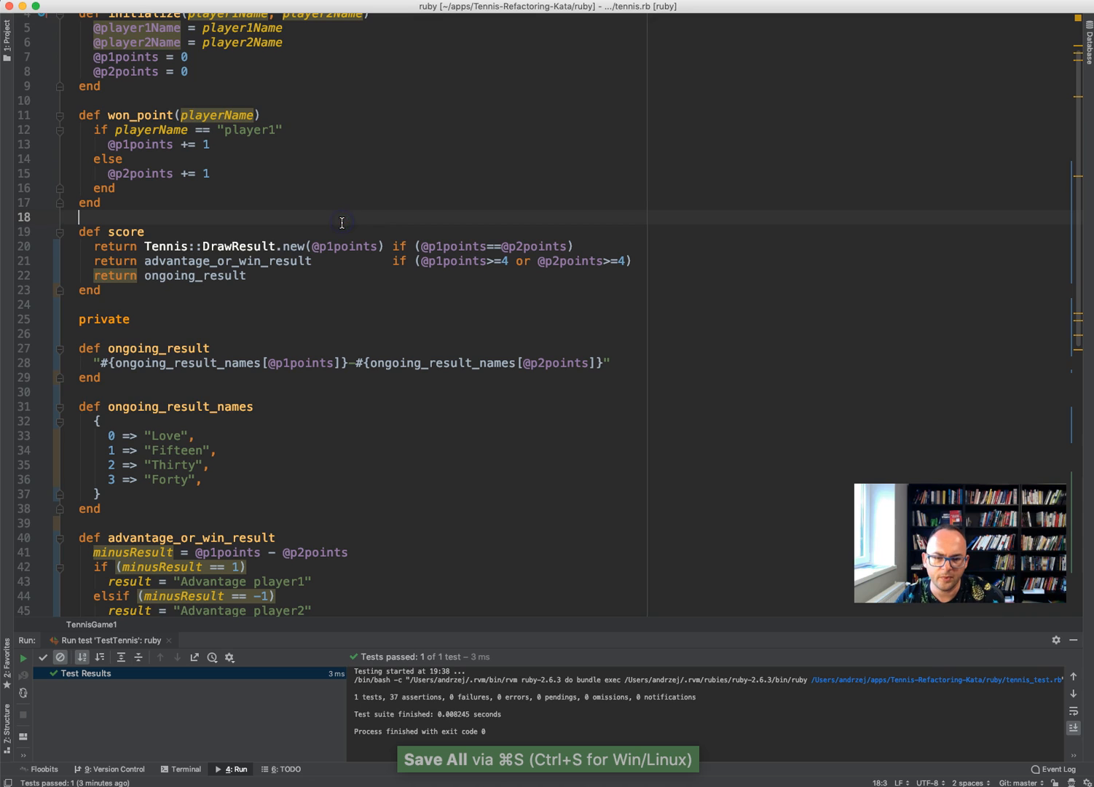
scroll(down, 3)
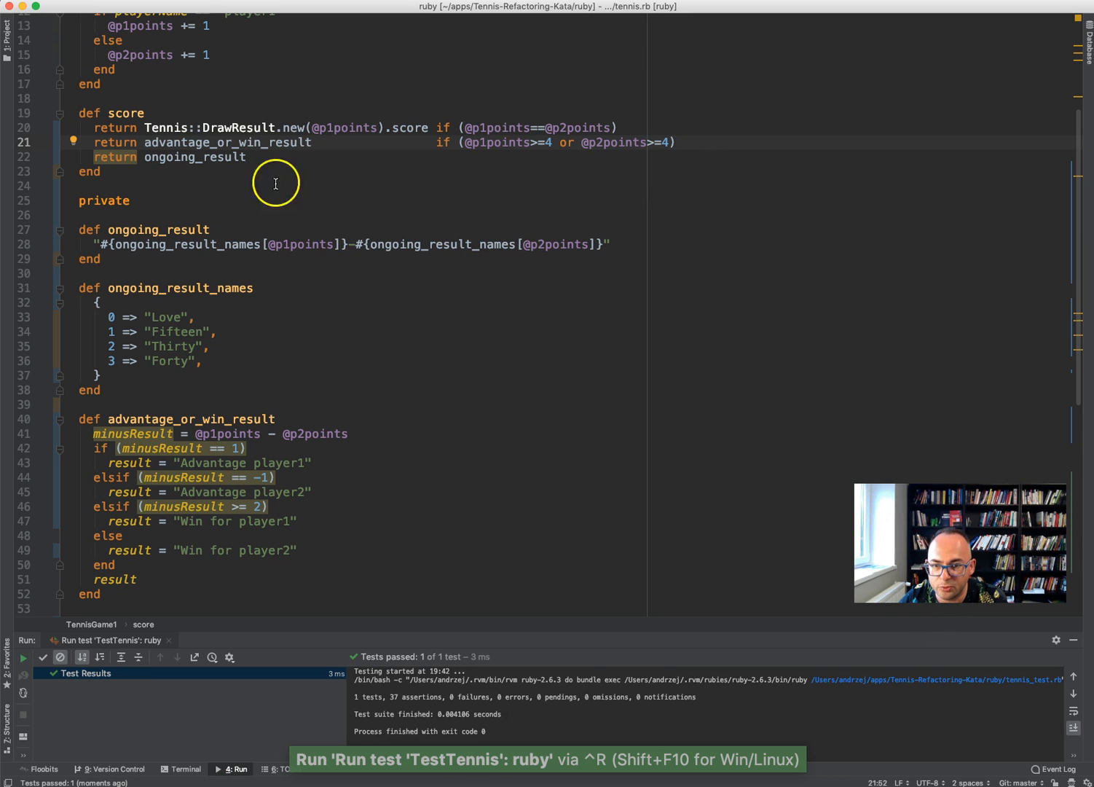
scroll(down, 3)
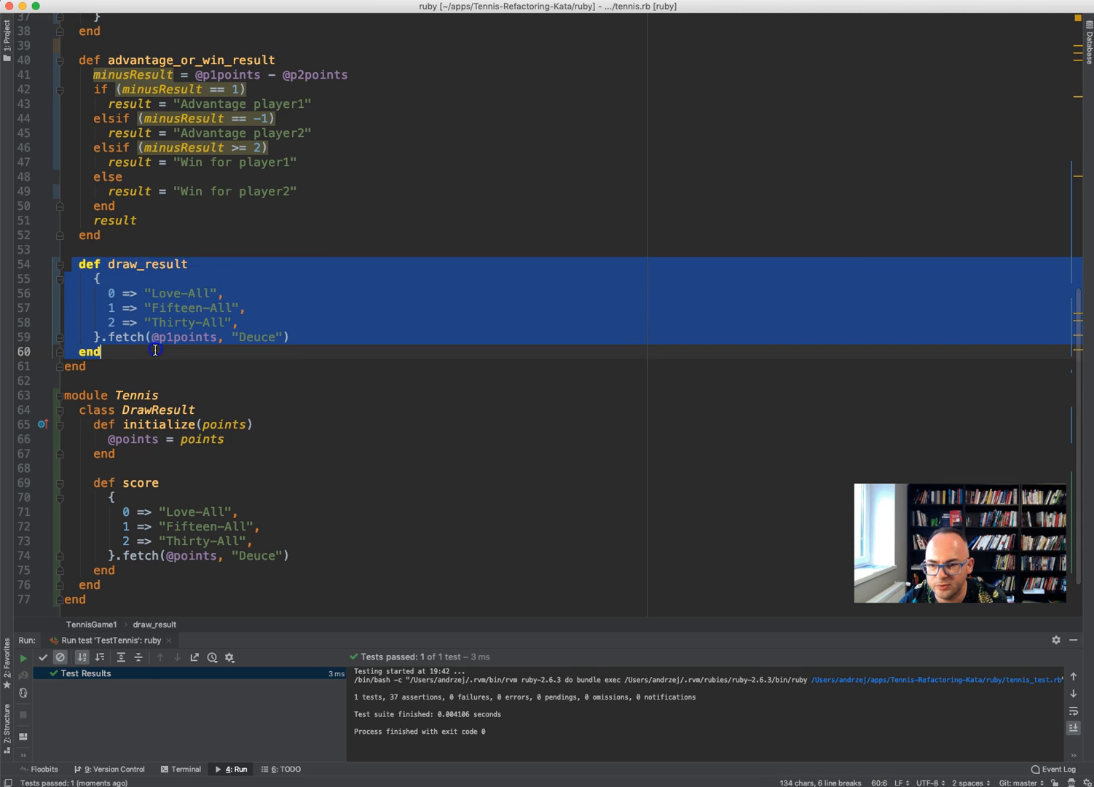
Delete the old draw_result and extract the DrawResult expression into a new private draw_result method, then save.
key(Delete)
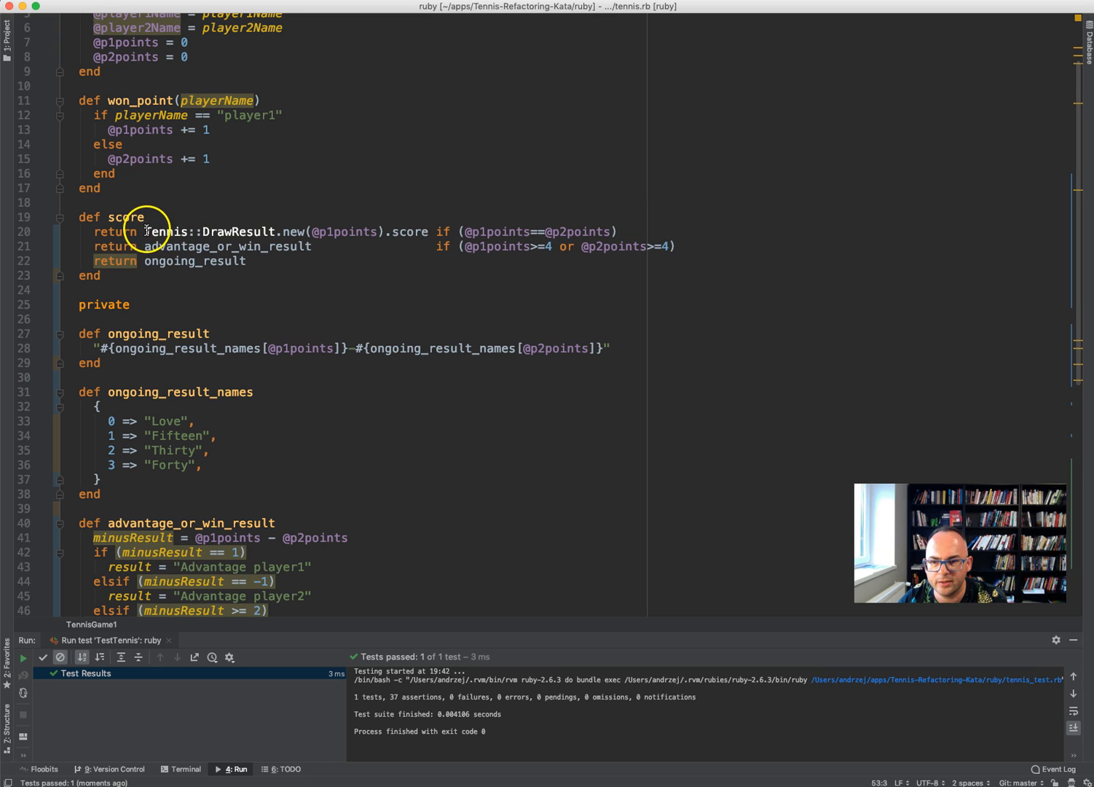
drag(145, 231, 429, 232)
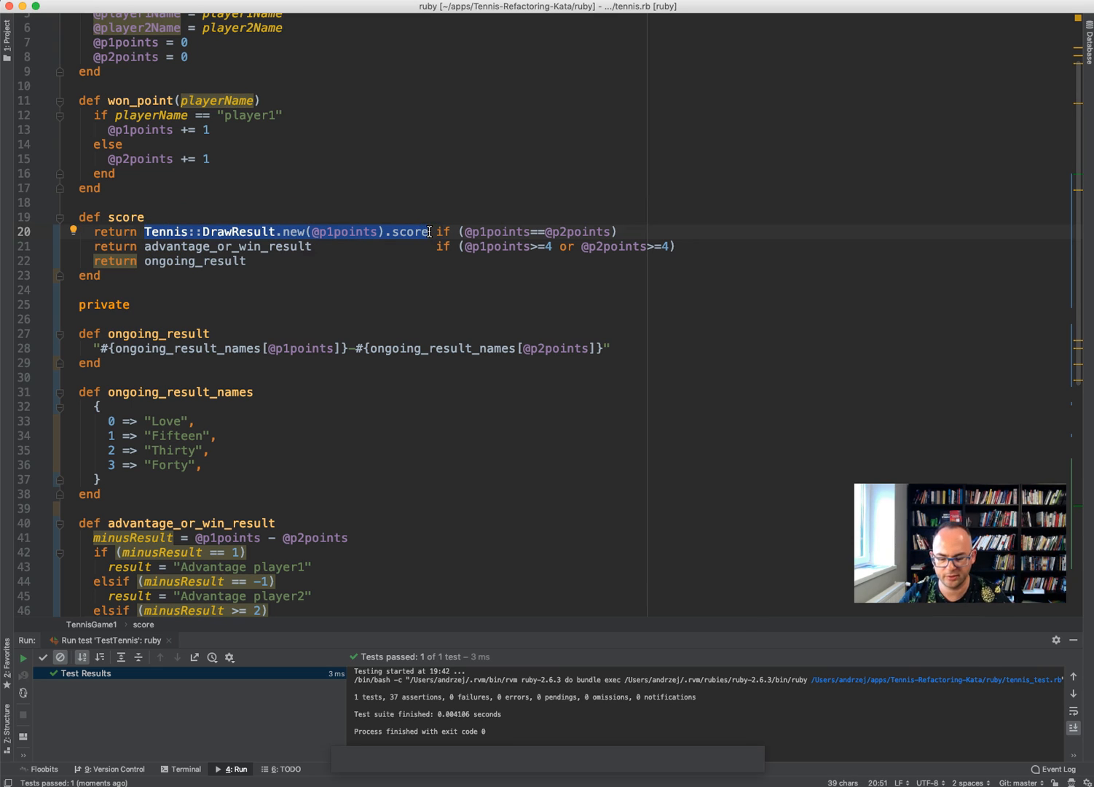
key(cmd+alt+m)
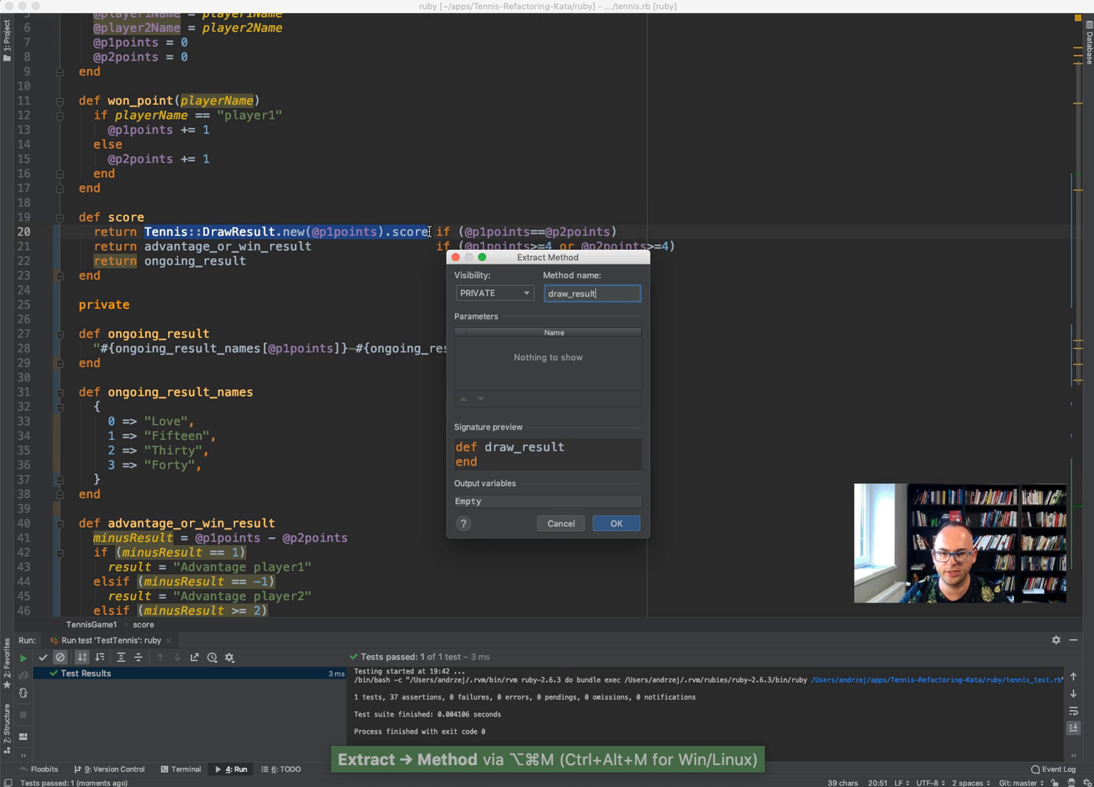
click(615, 522)
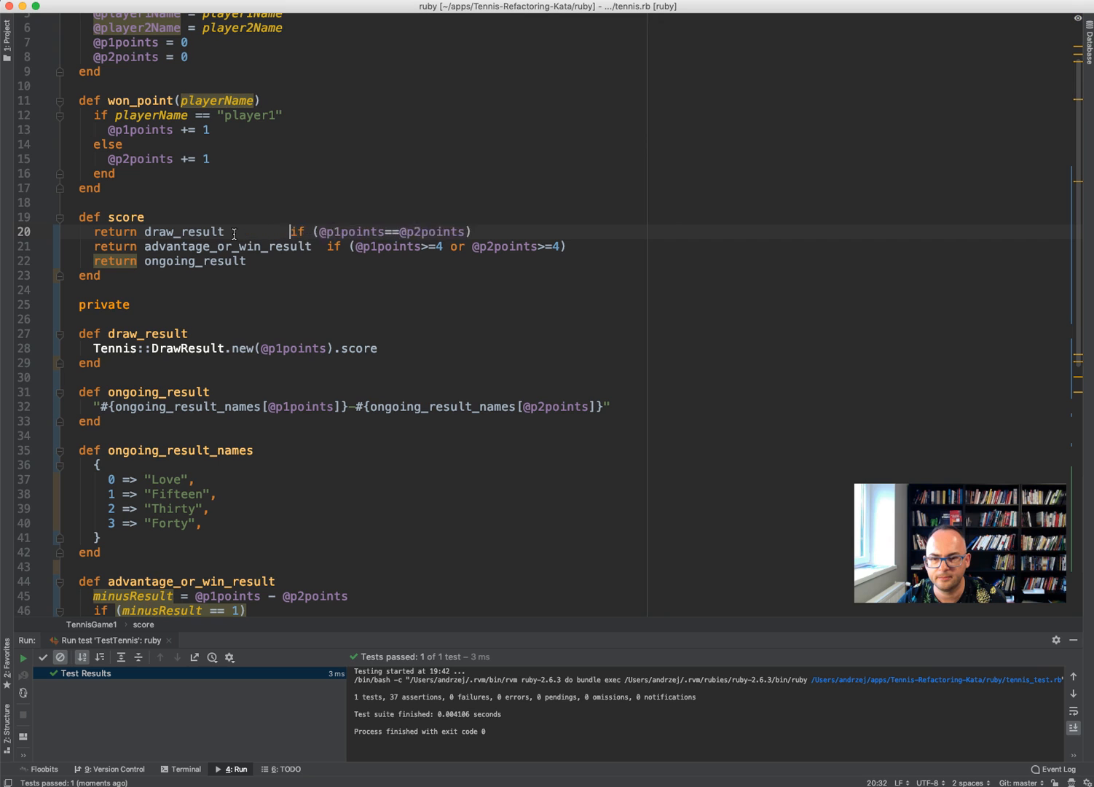
key(cmd+s)
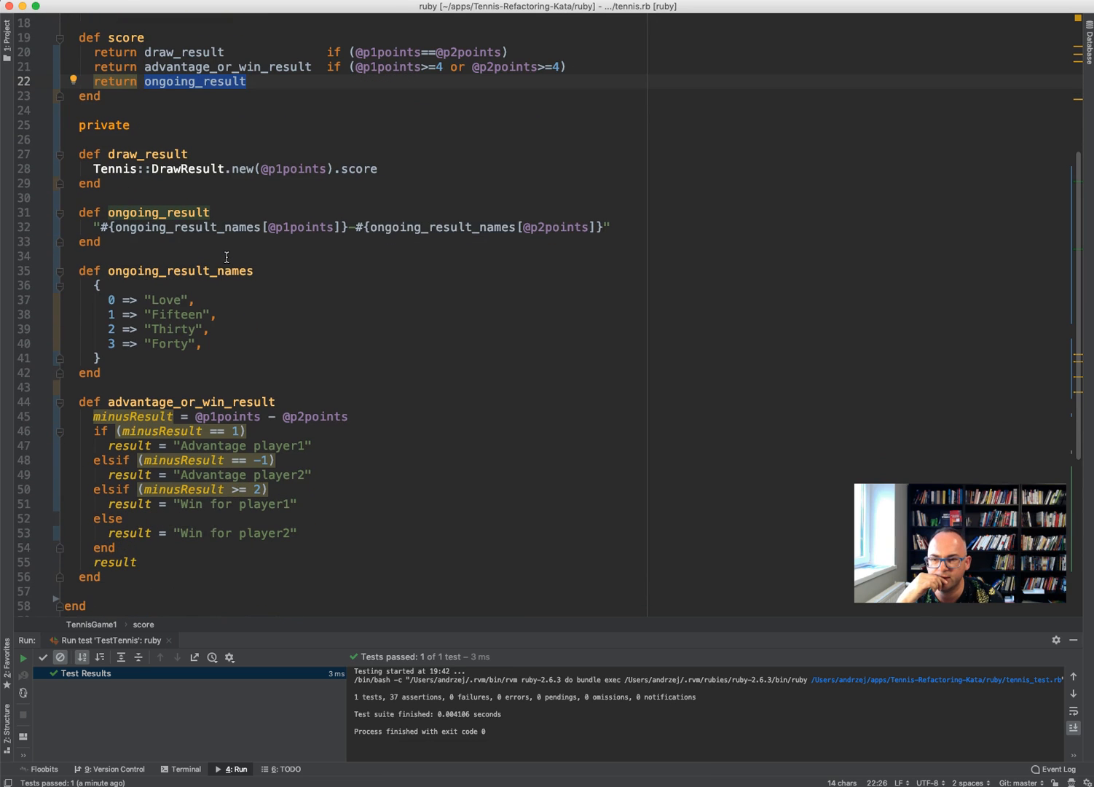
scroll(down, 3)
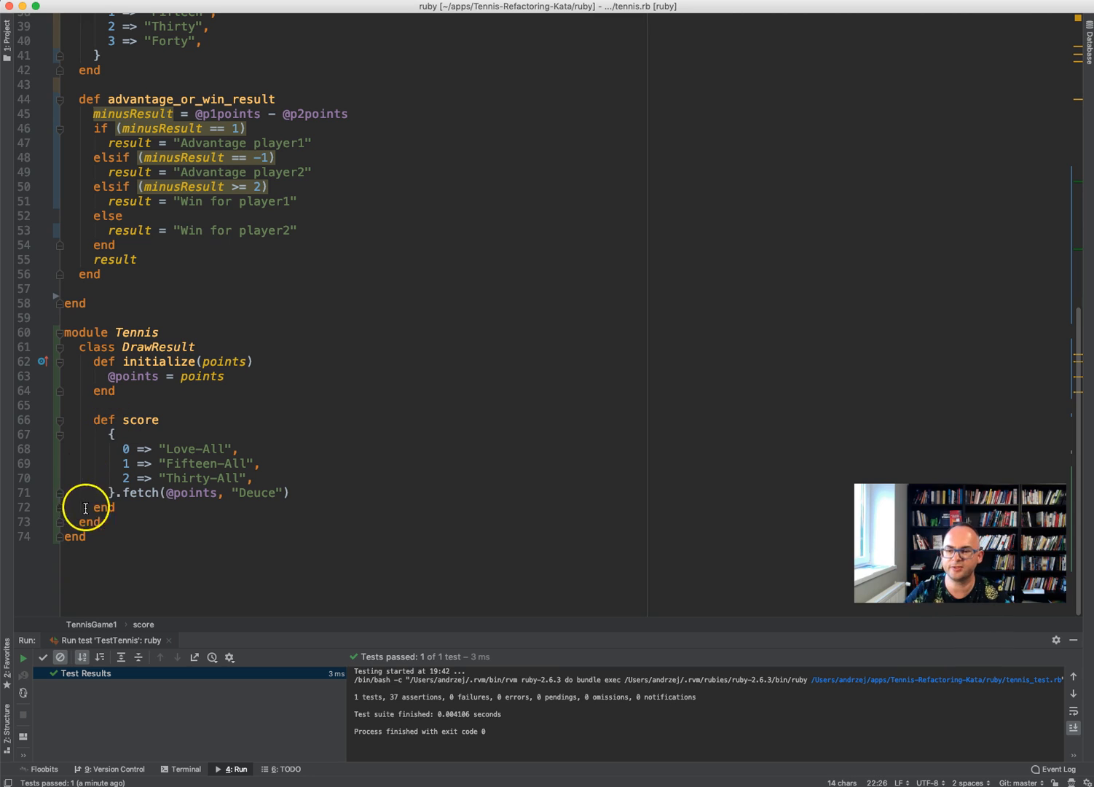
text(class)
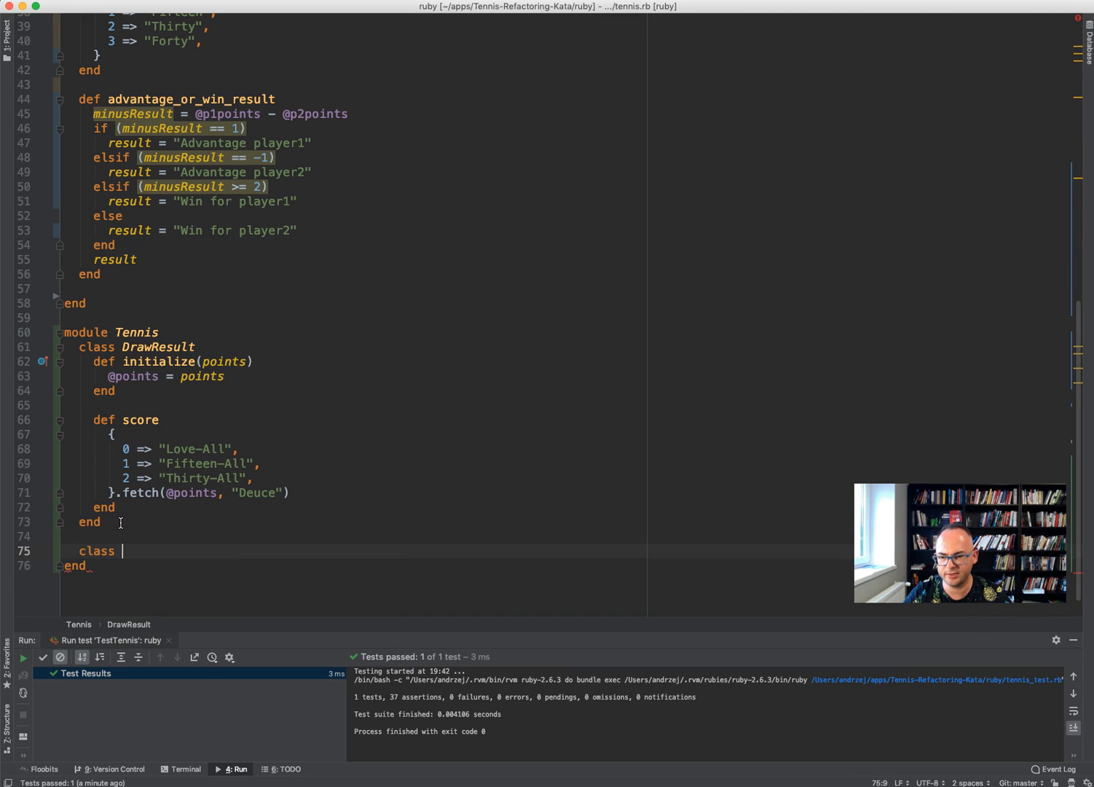
text(OngoingRe)
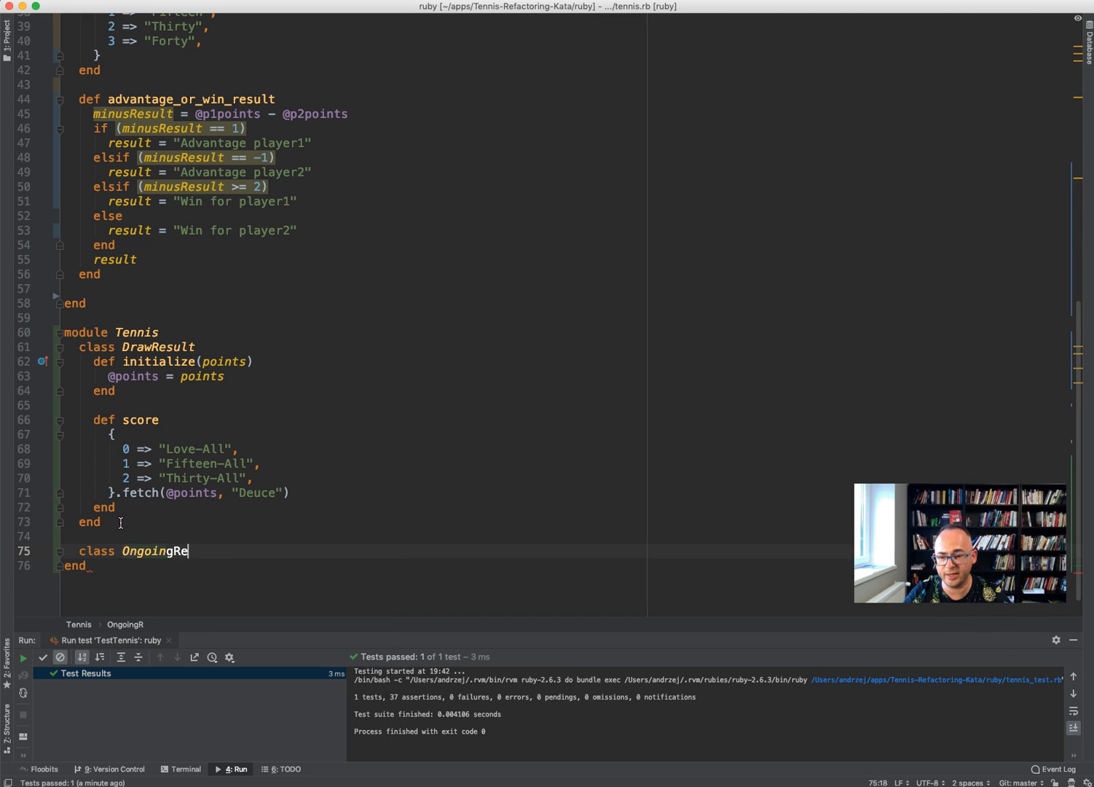
text(sult)
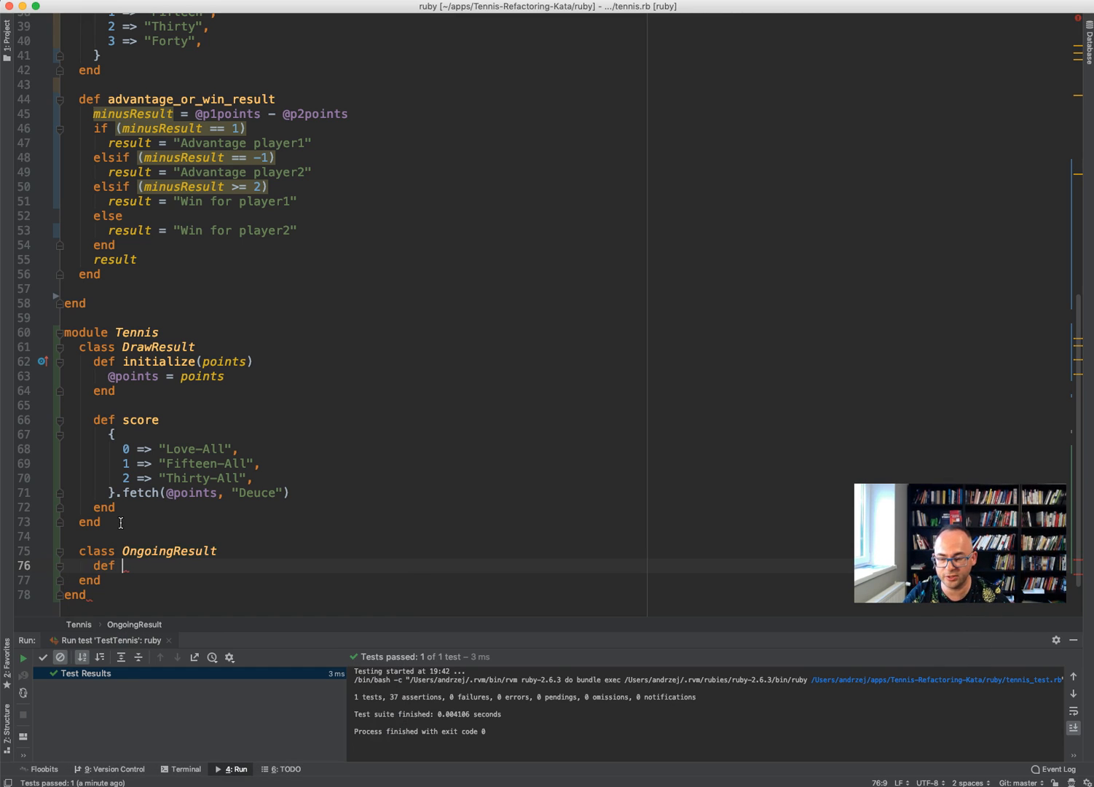
text(initialize(points_1)
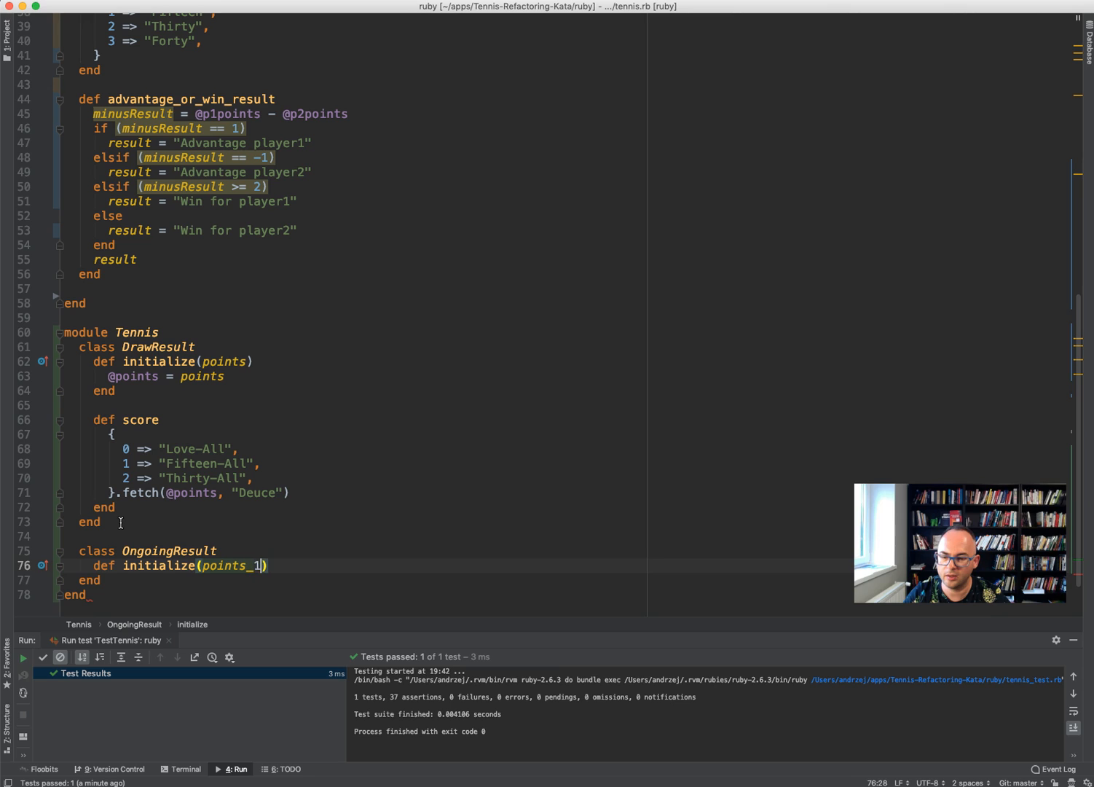
text(, points_2)
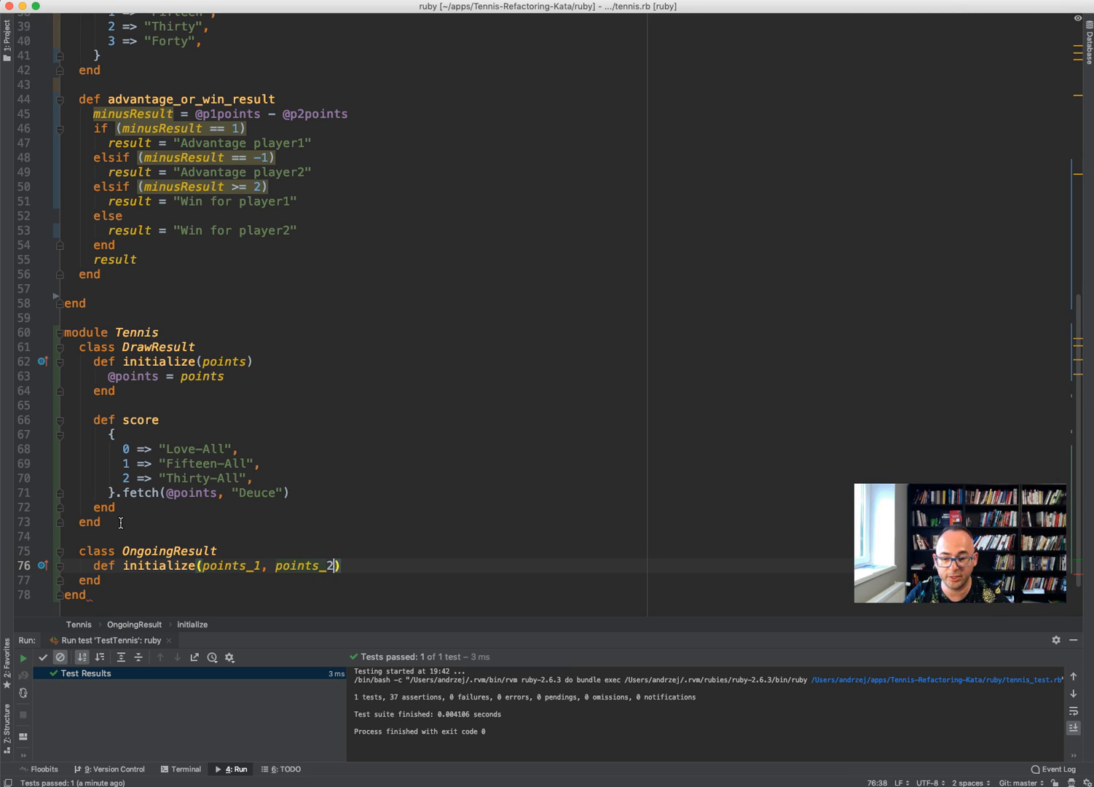
text(@poti)
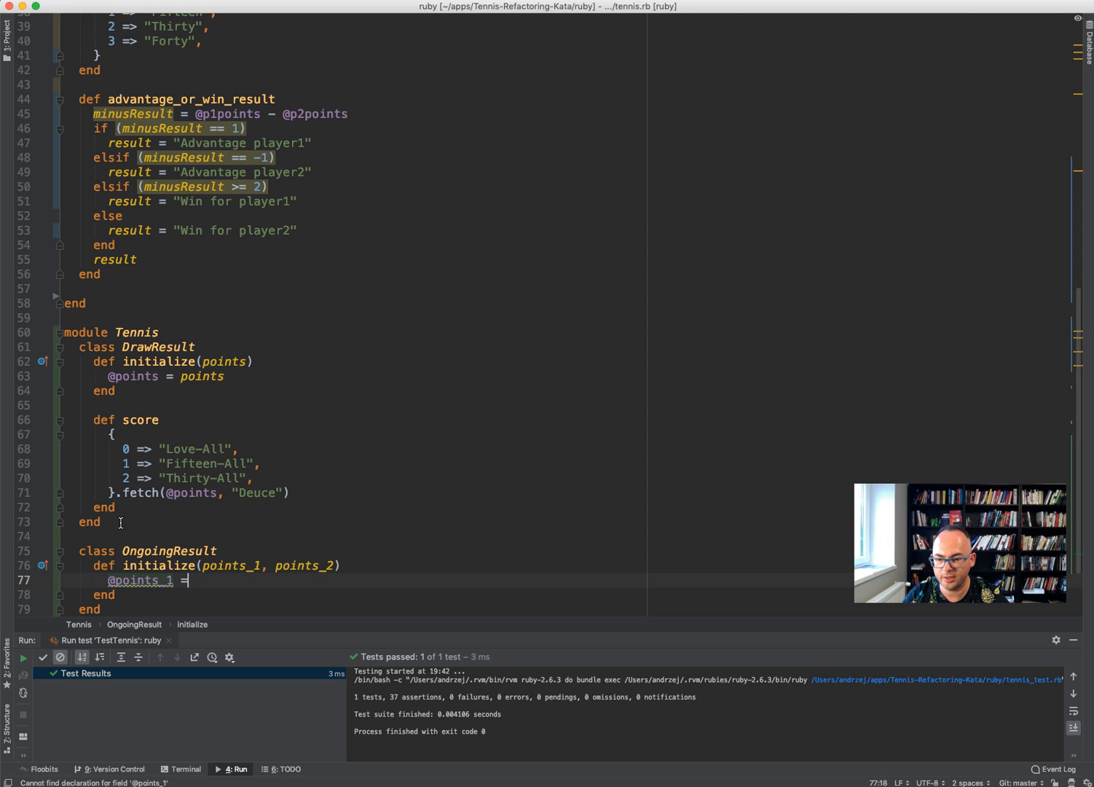
text(poi)
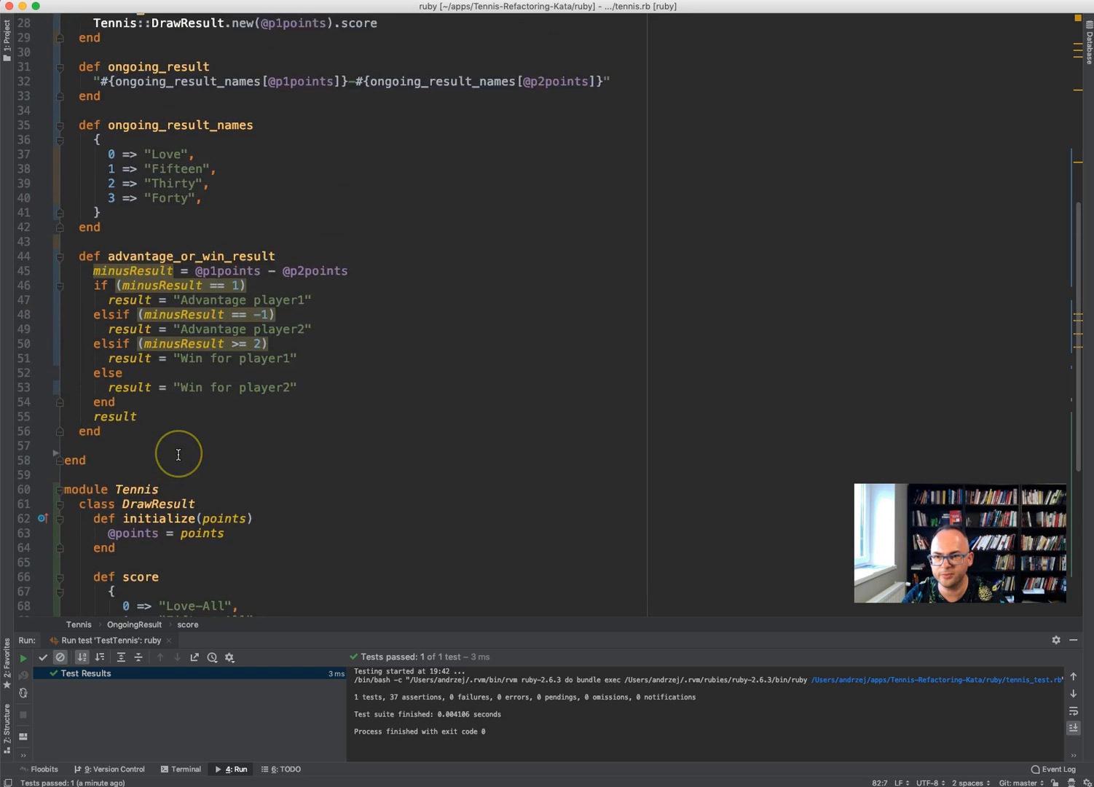
scroll(down, 3)
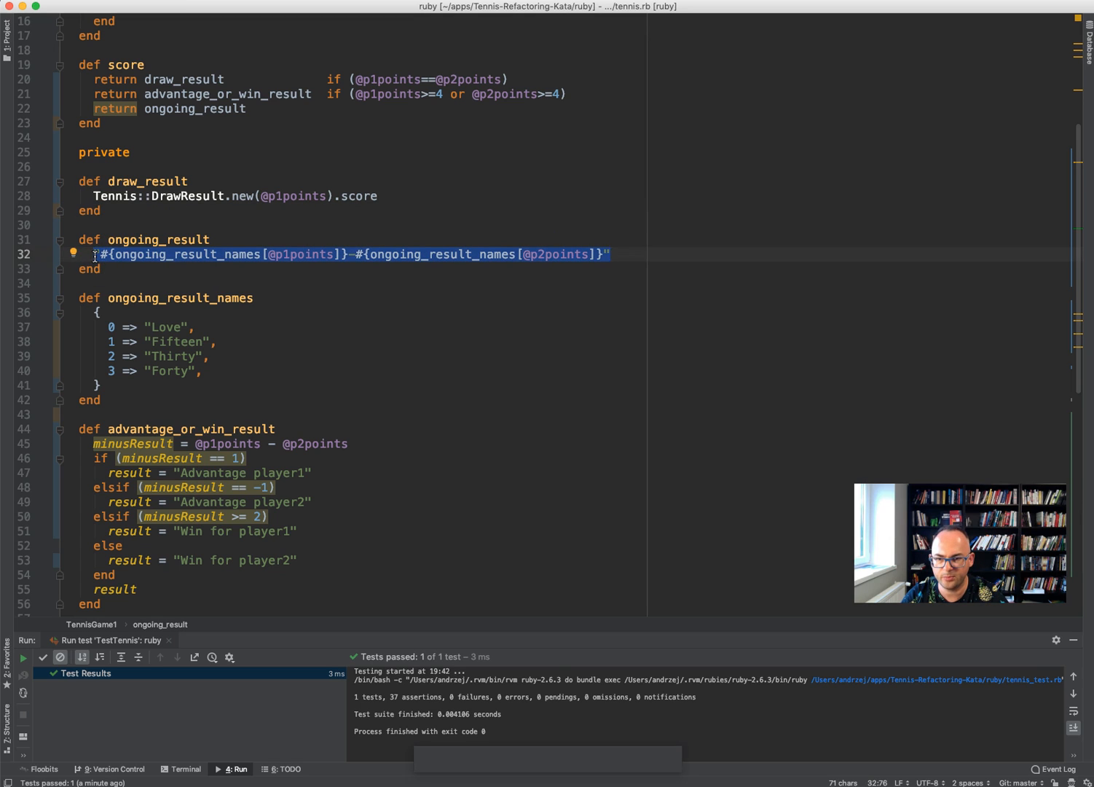
key(cmd+x)
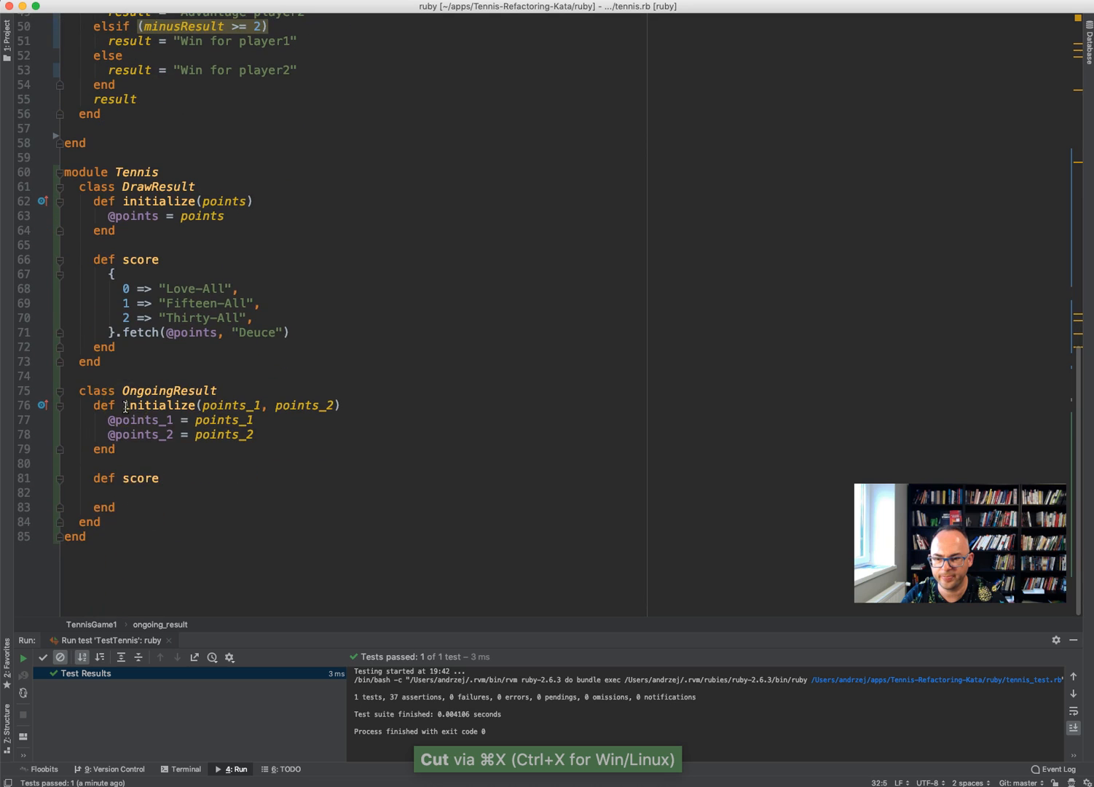
key(cmd+v)
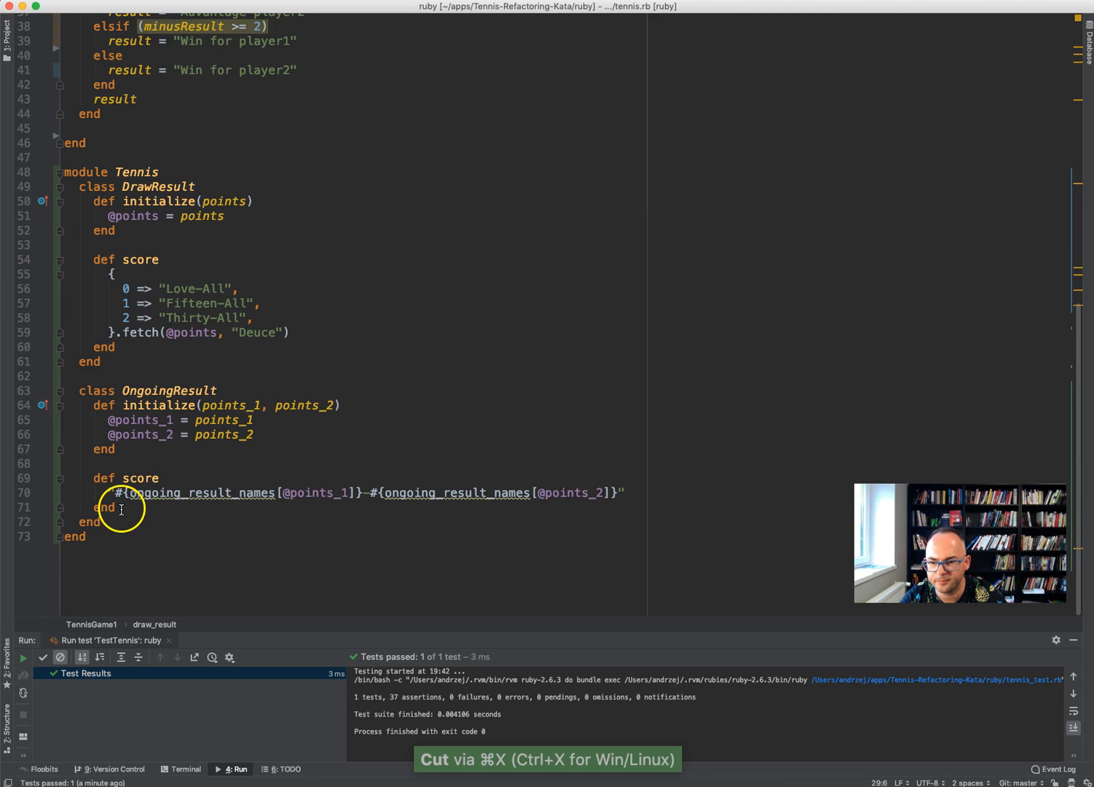
text(private)
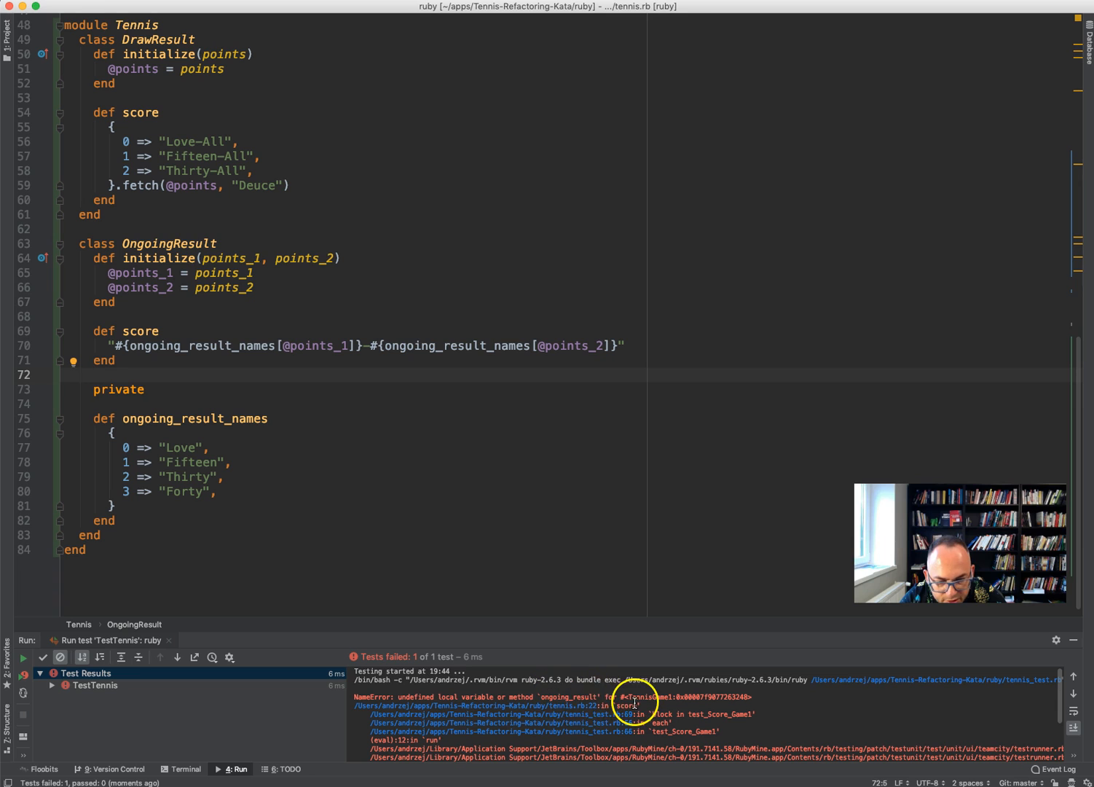
mouse_move(346, 436)
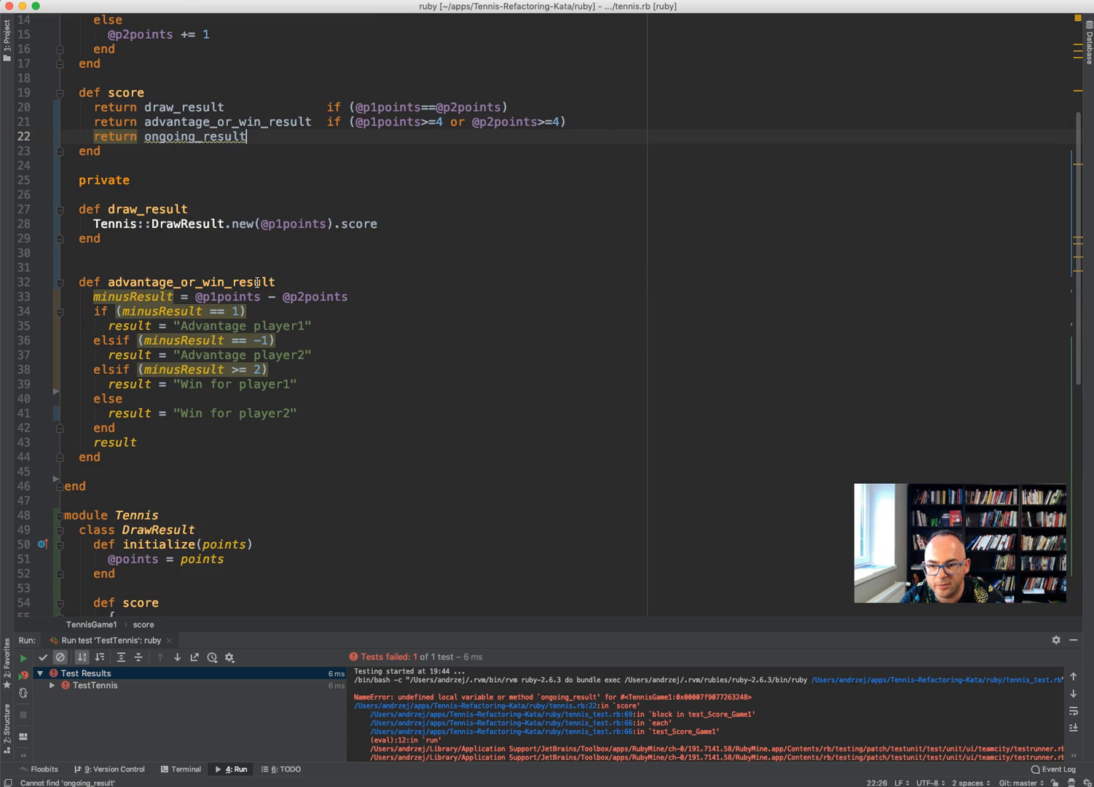
double_click(195, 136)
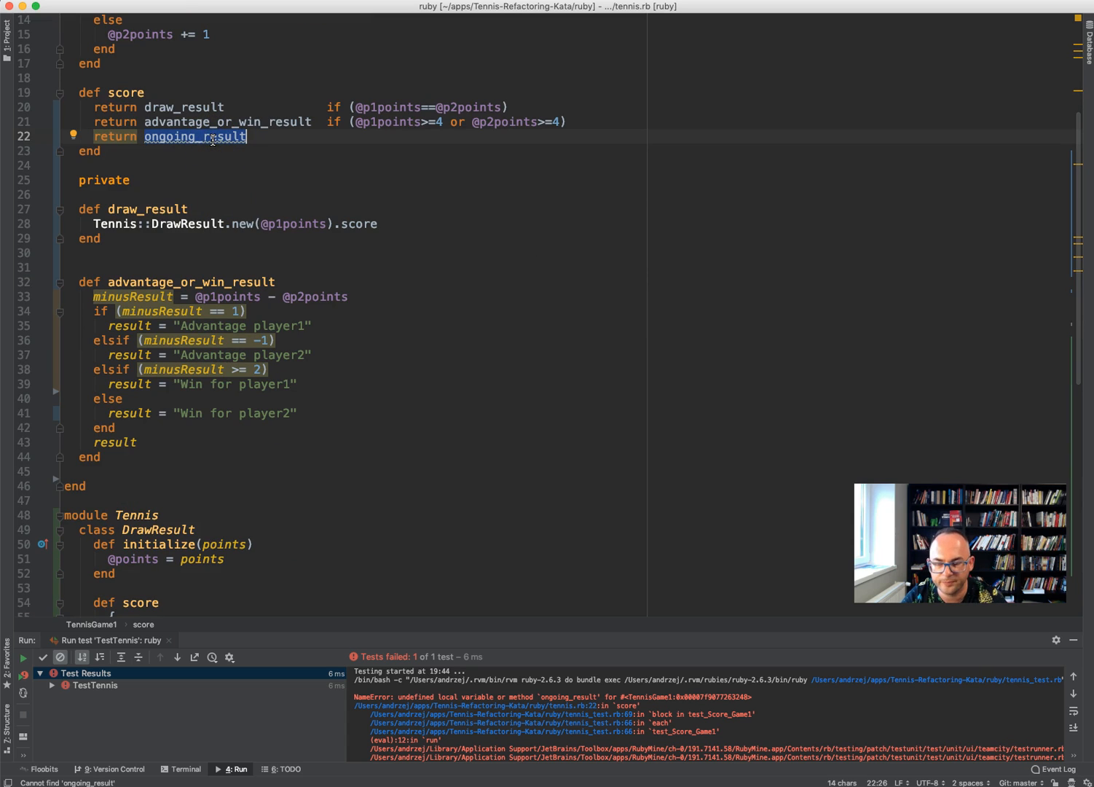
text(Ten)
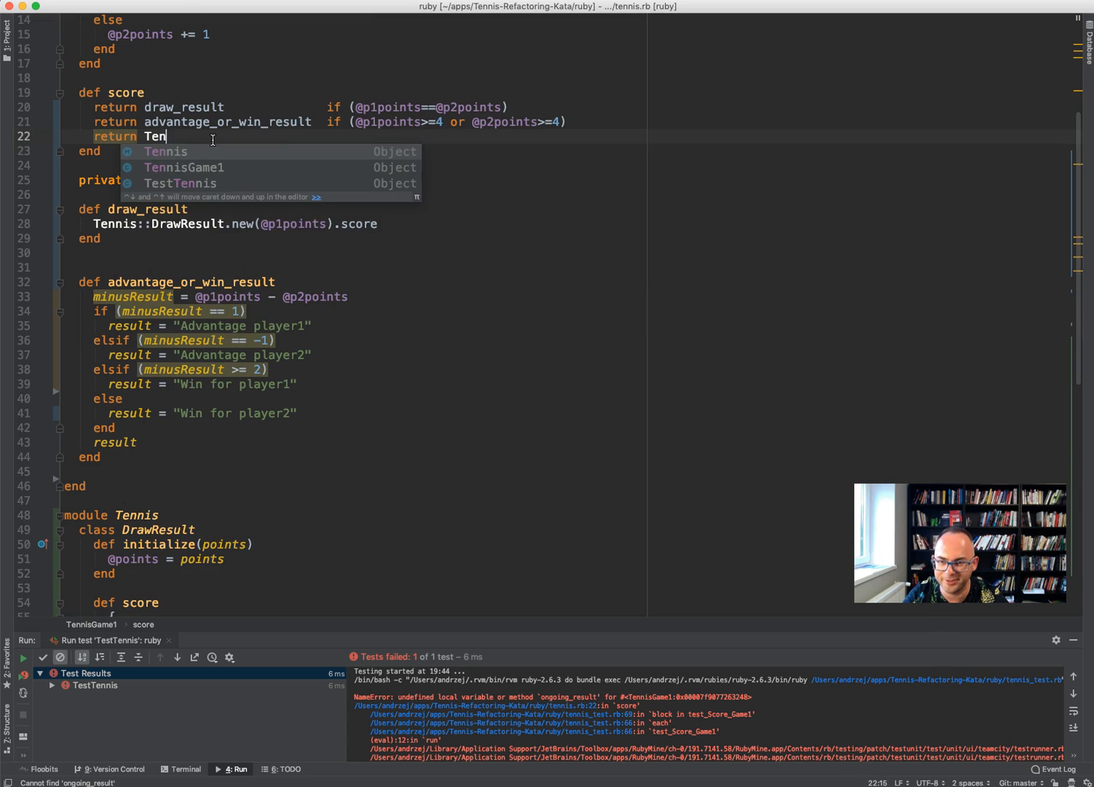
text(nis::OngoingResult.new()
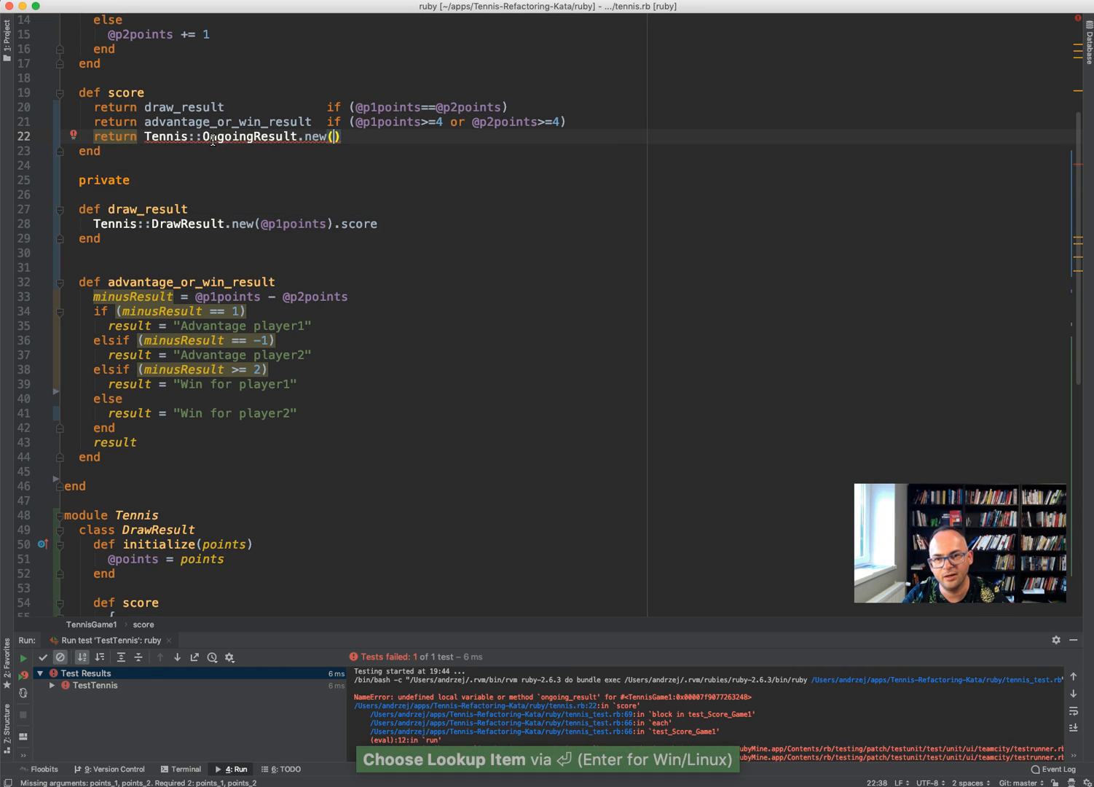
text(p1)
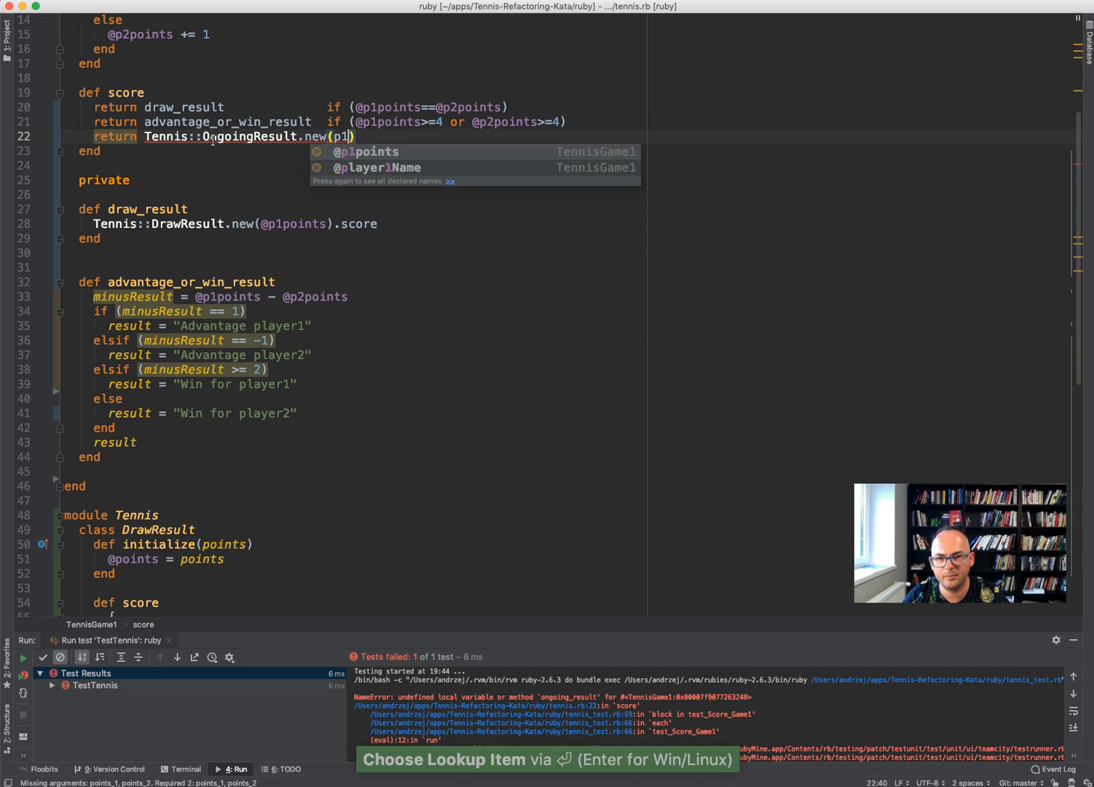
text(, p2)
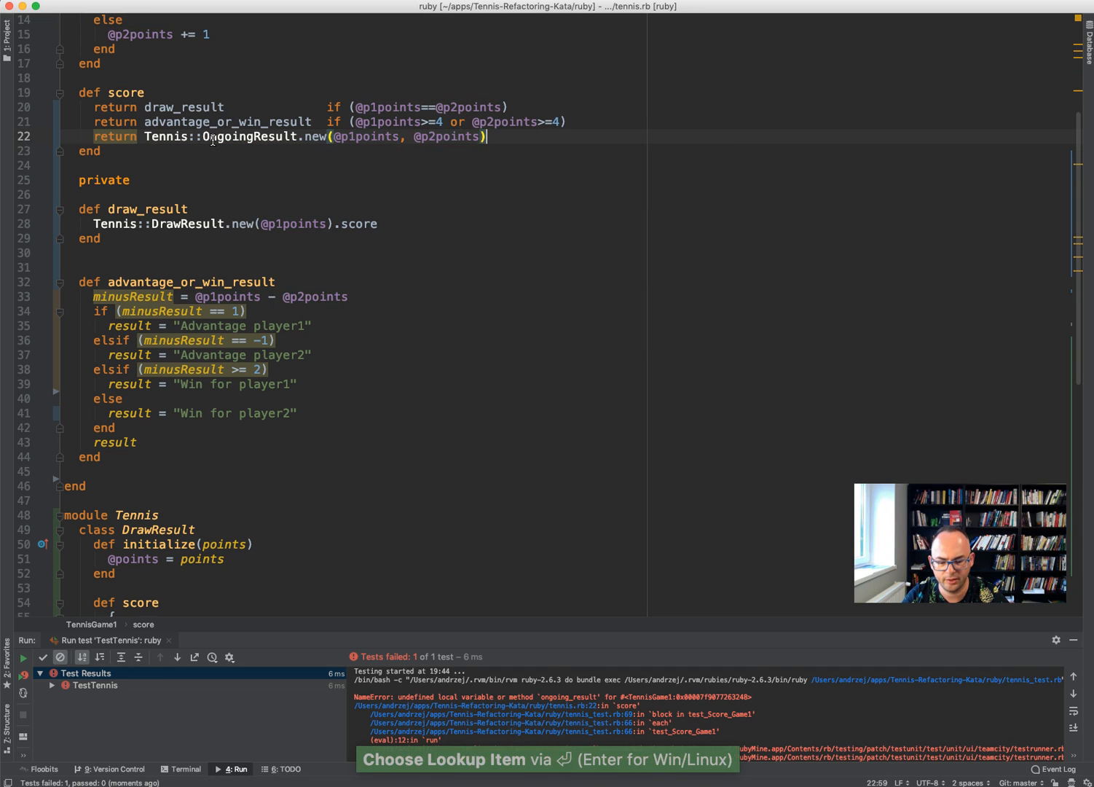
text(.score)
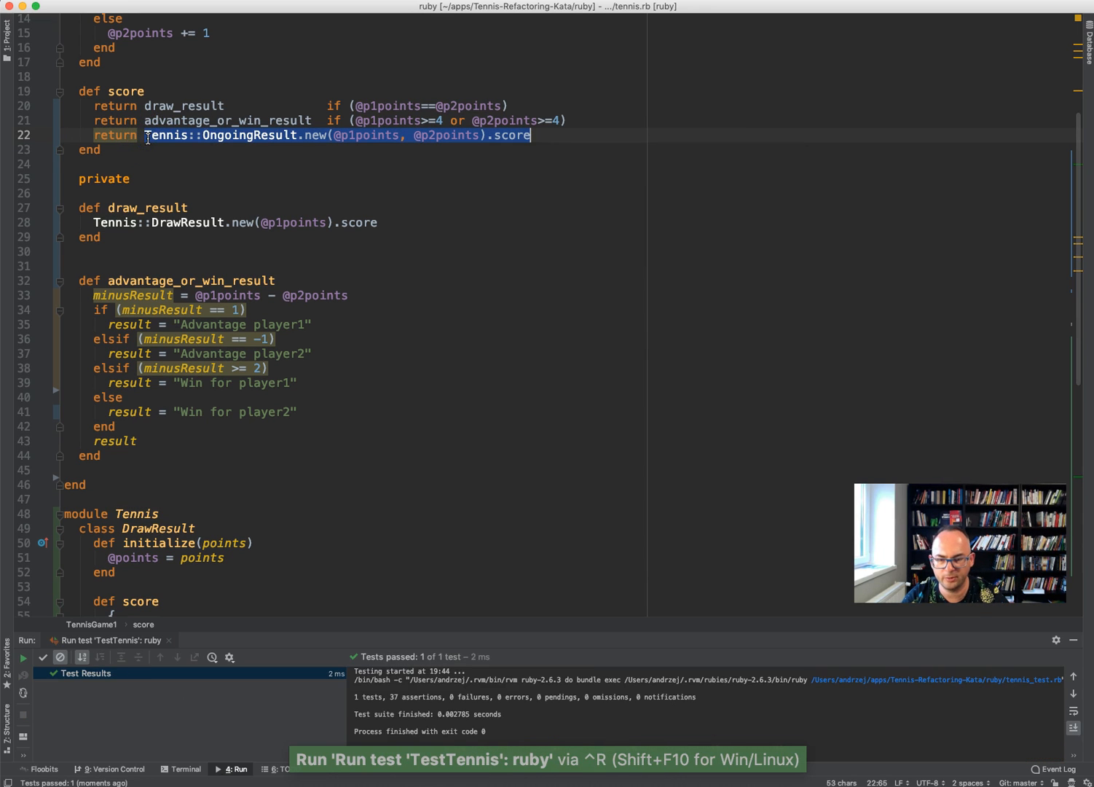
Extract the OngoingResult expression into a private ongoing_result method and confirm.
key(cmd+alt+m)
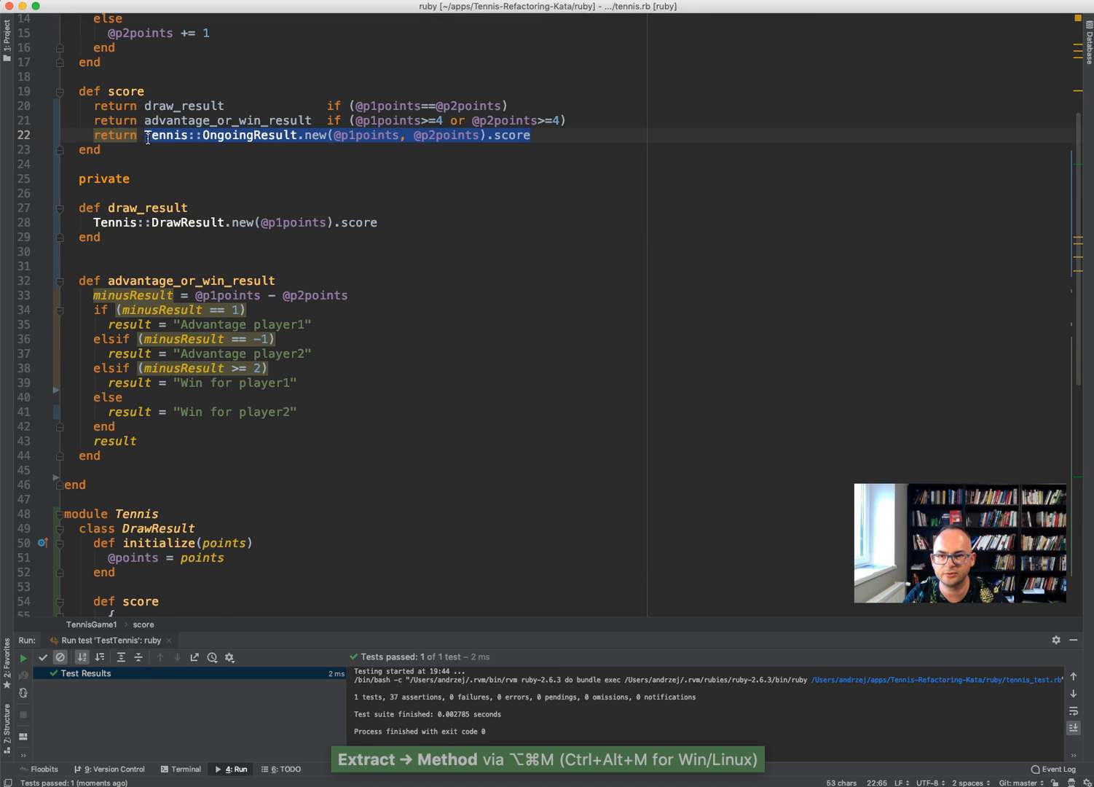
key(cmd+alt+m)
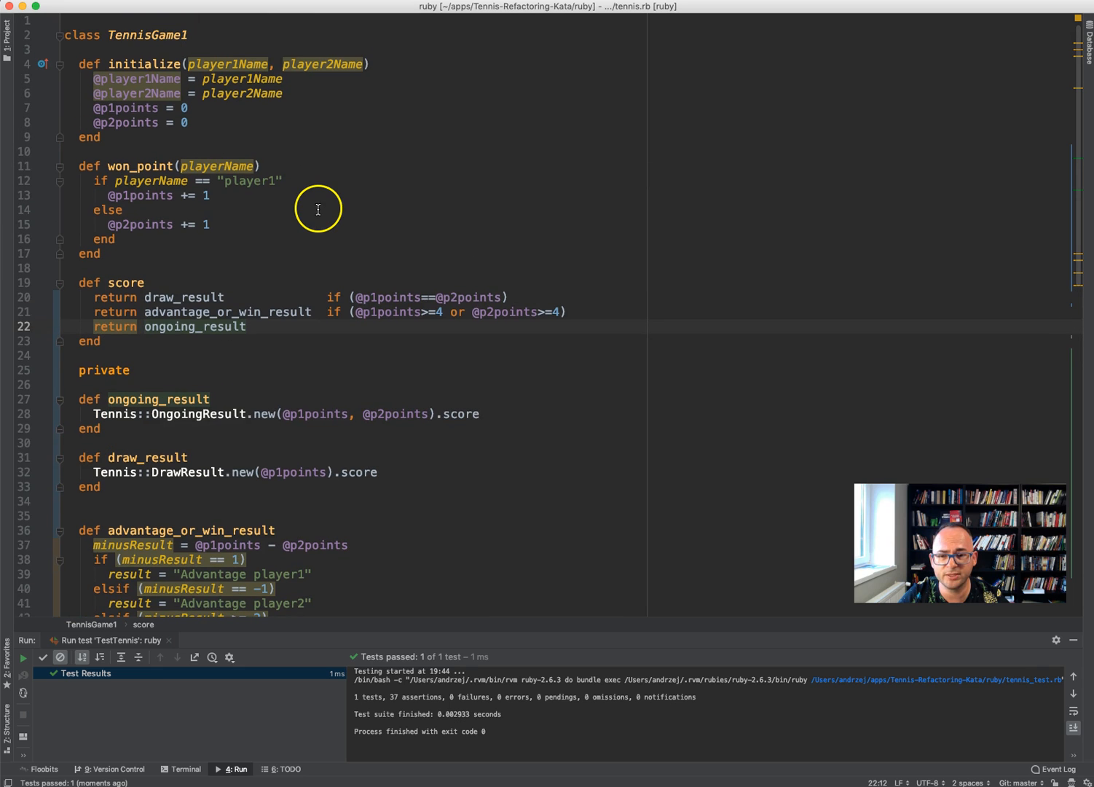
mouse_move(320, 209)
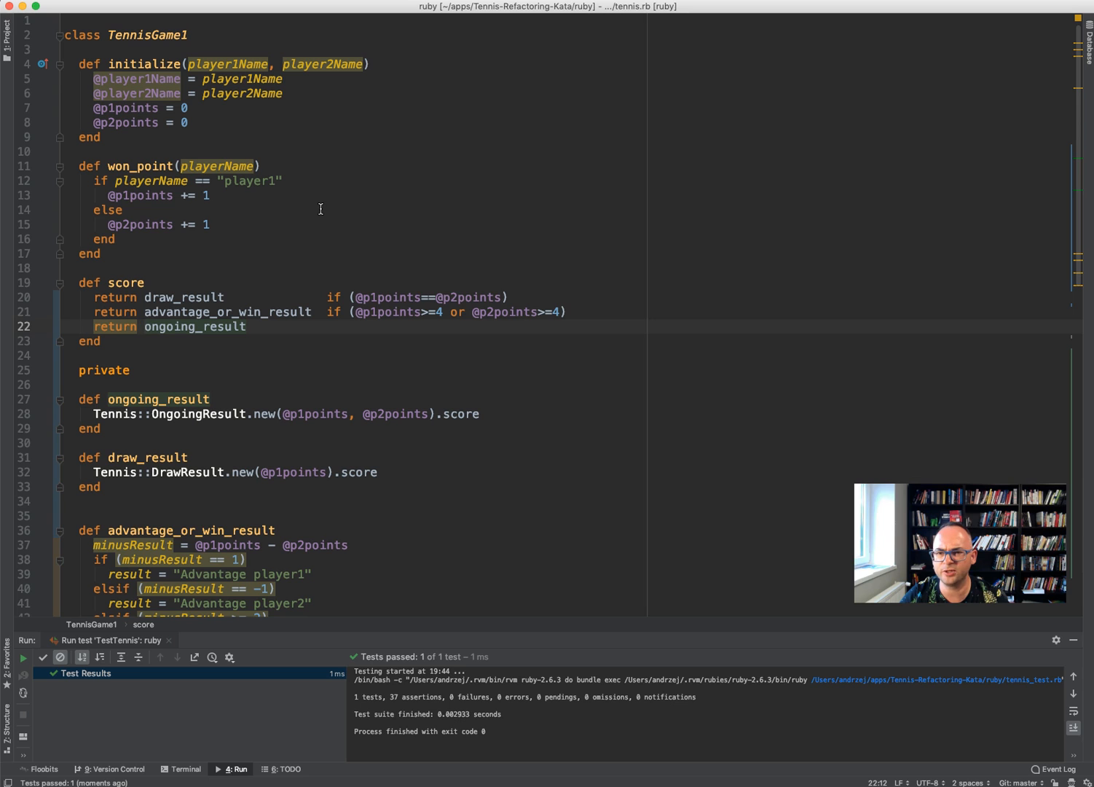
scroll(down, 3)
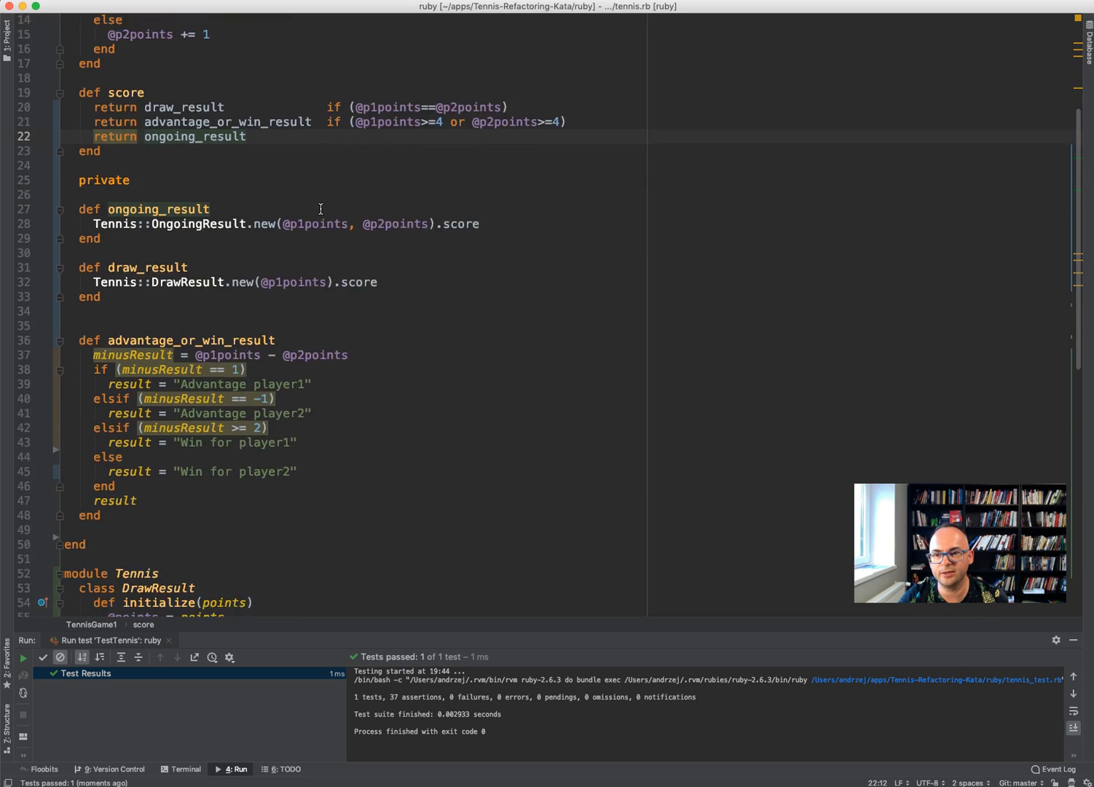
scroll(down, 3)
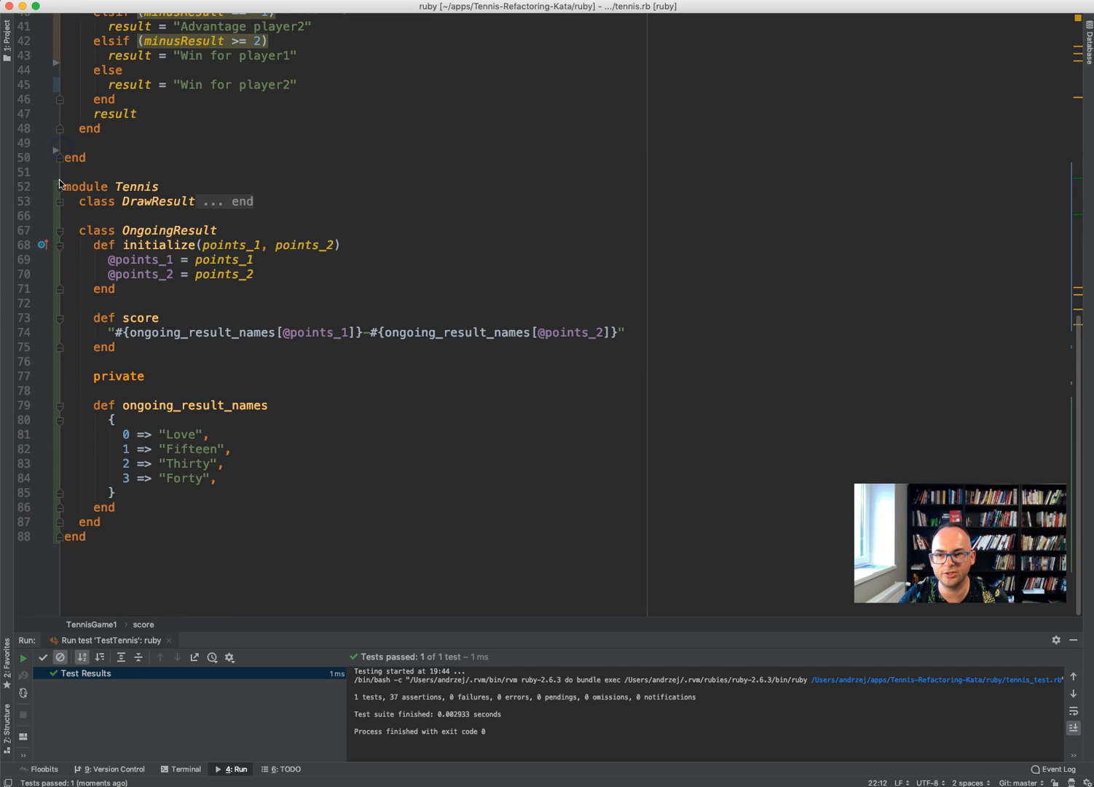
scroll(up, 3)
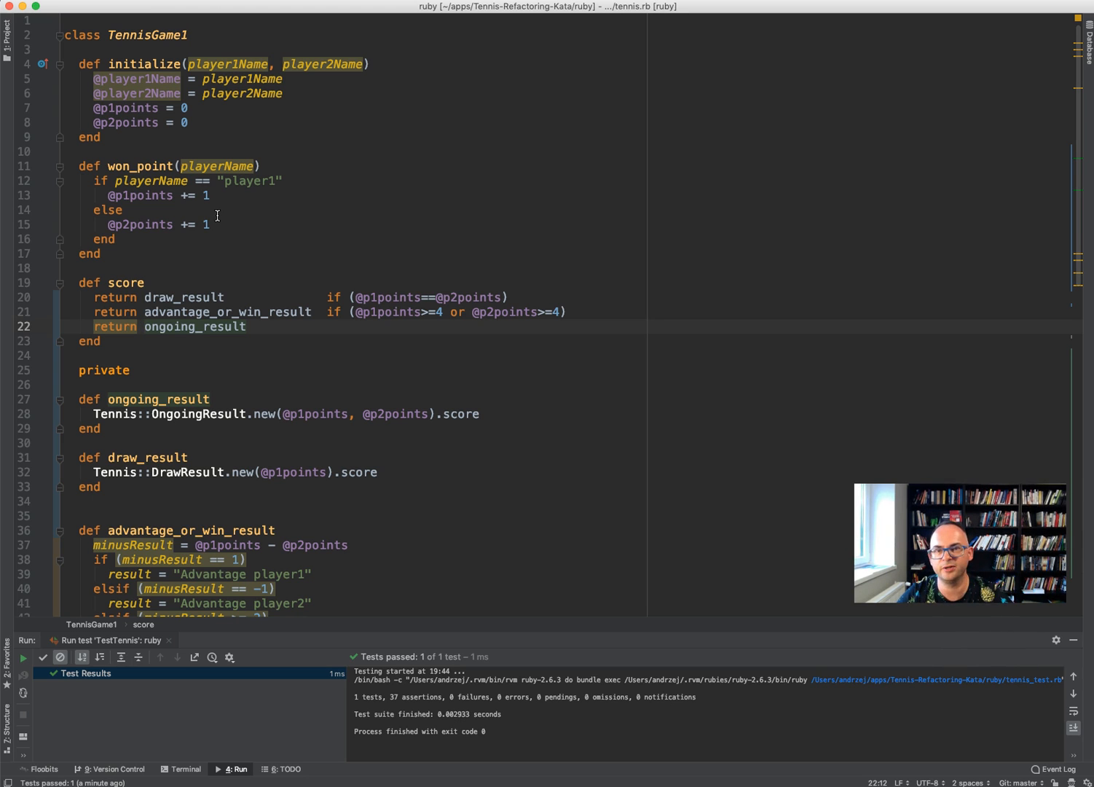
scroll(down, 3)
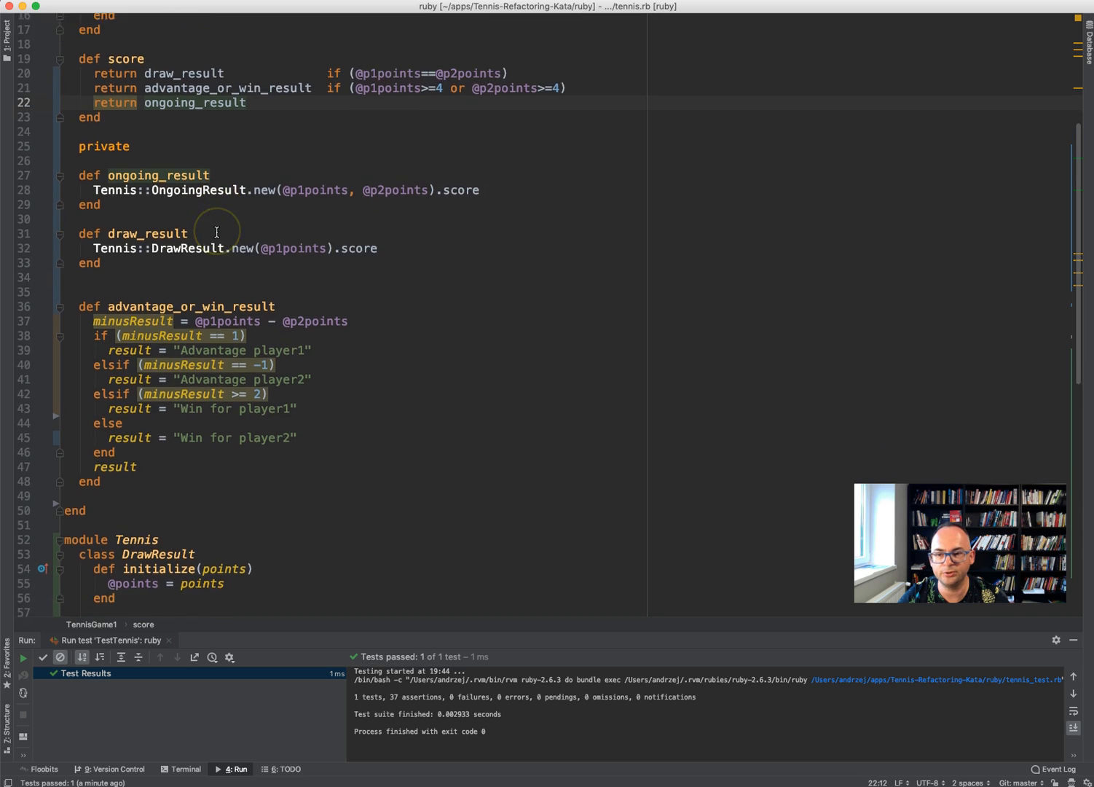